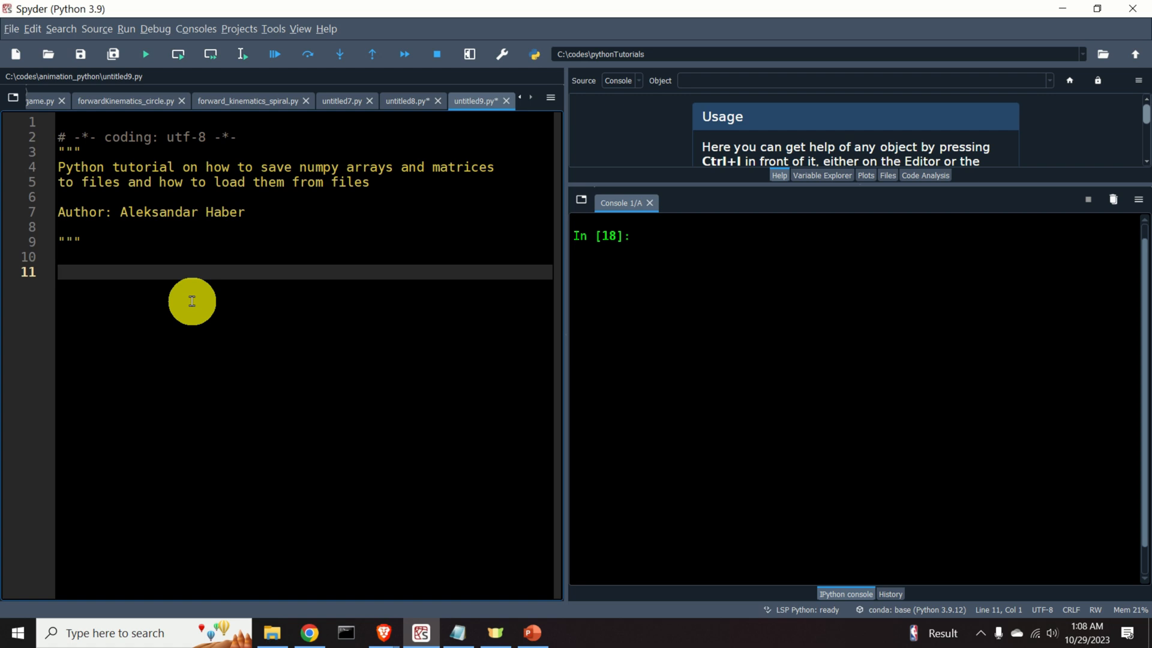
mouse_move(144, 294)
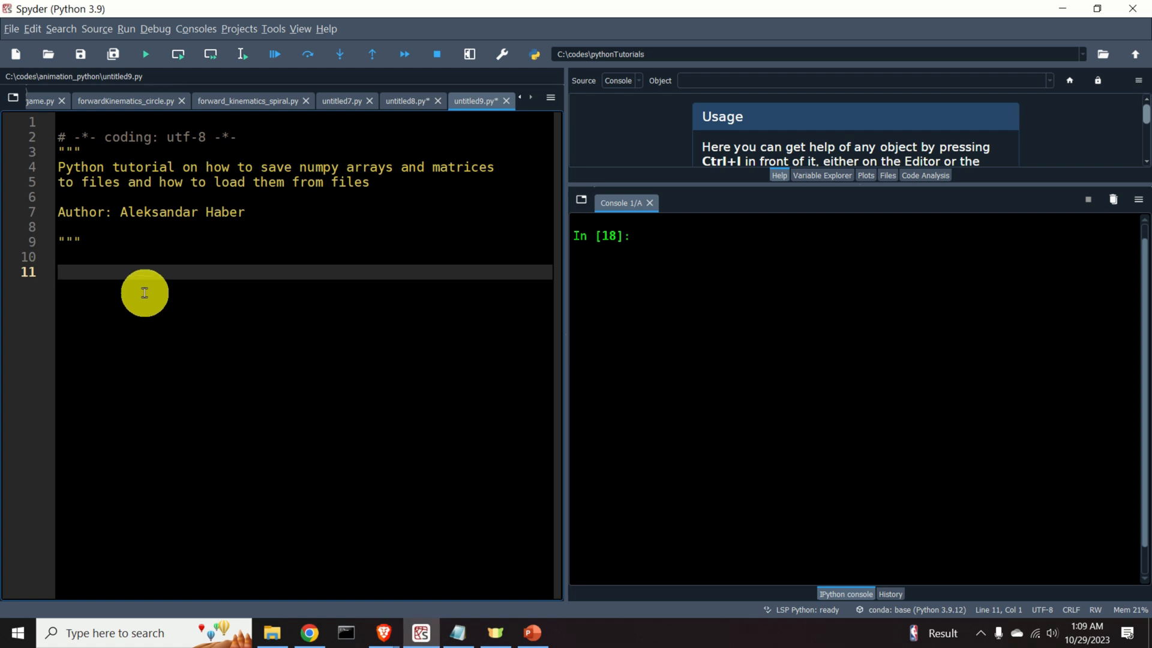
Step: Write the line import numpy as np at the top of the script
text(i)
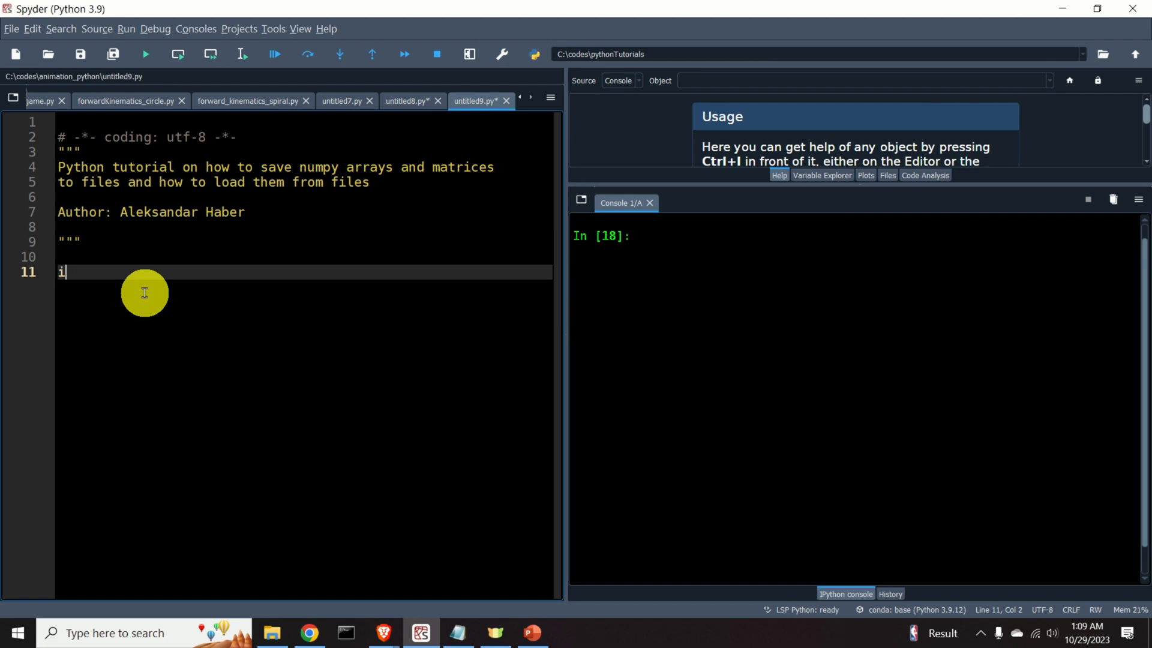
text(mport)
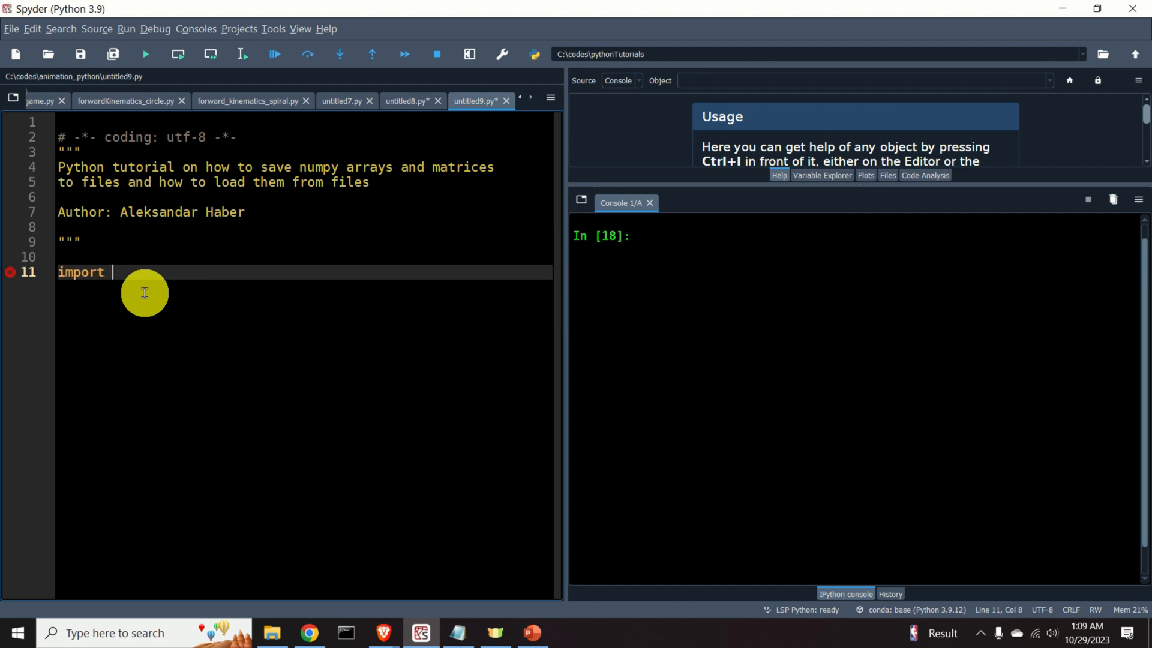
text(numpy as)
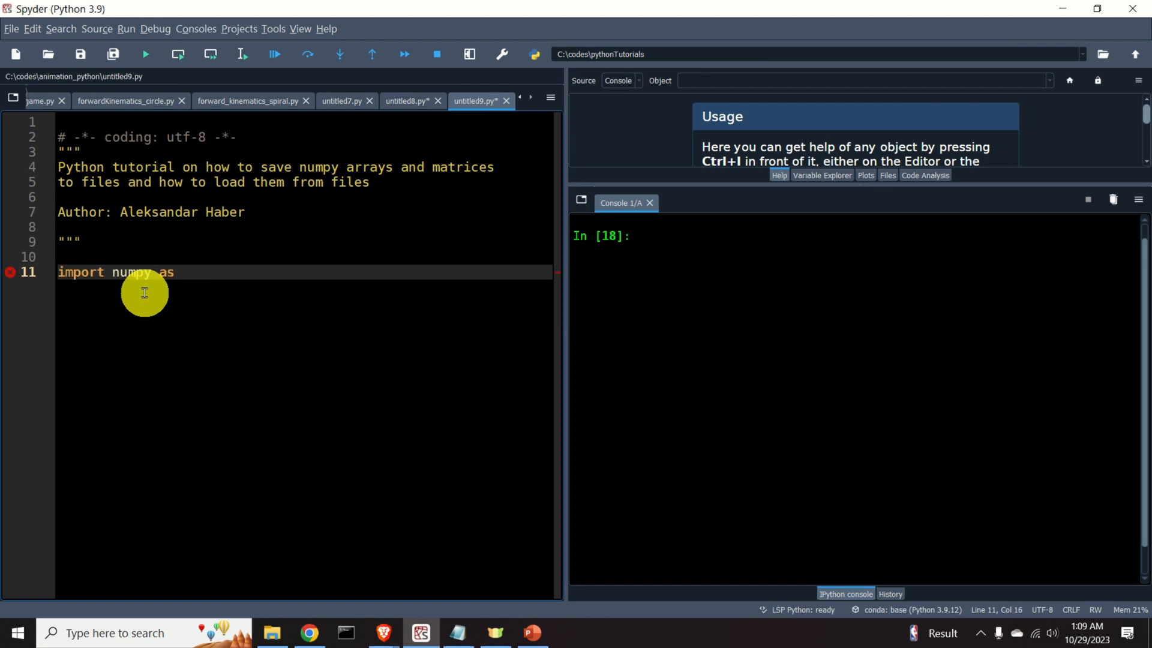
text(np)
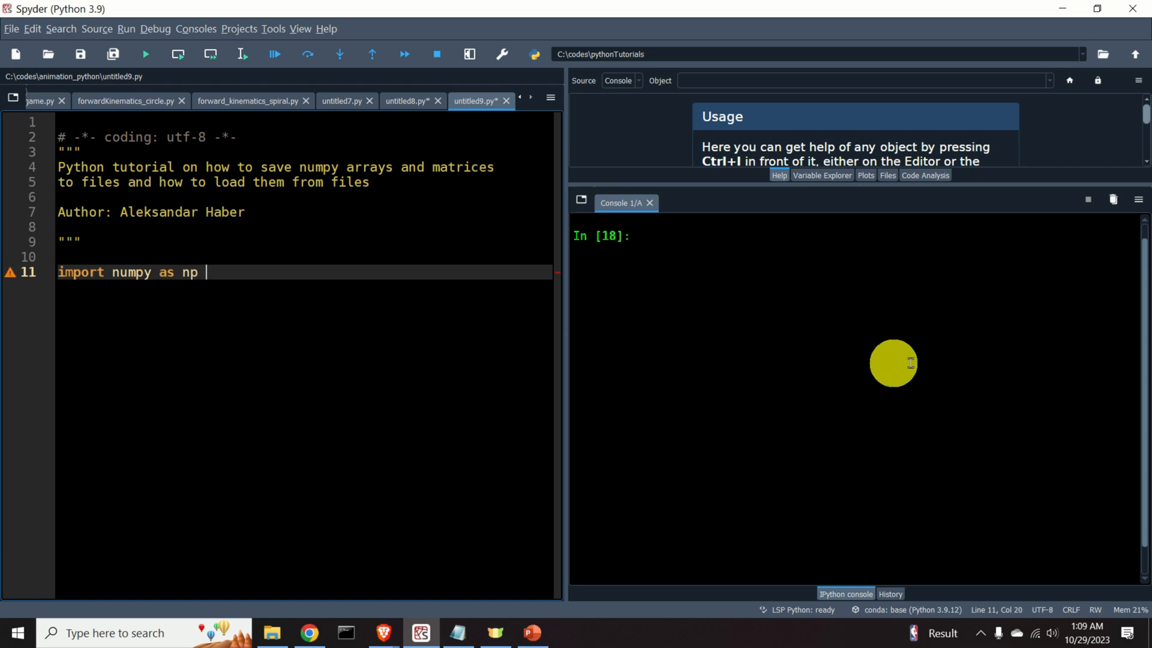
key(Enter)
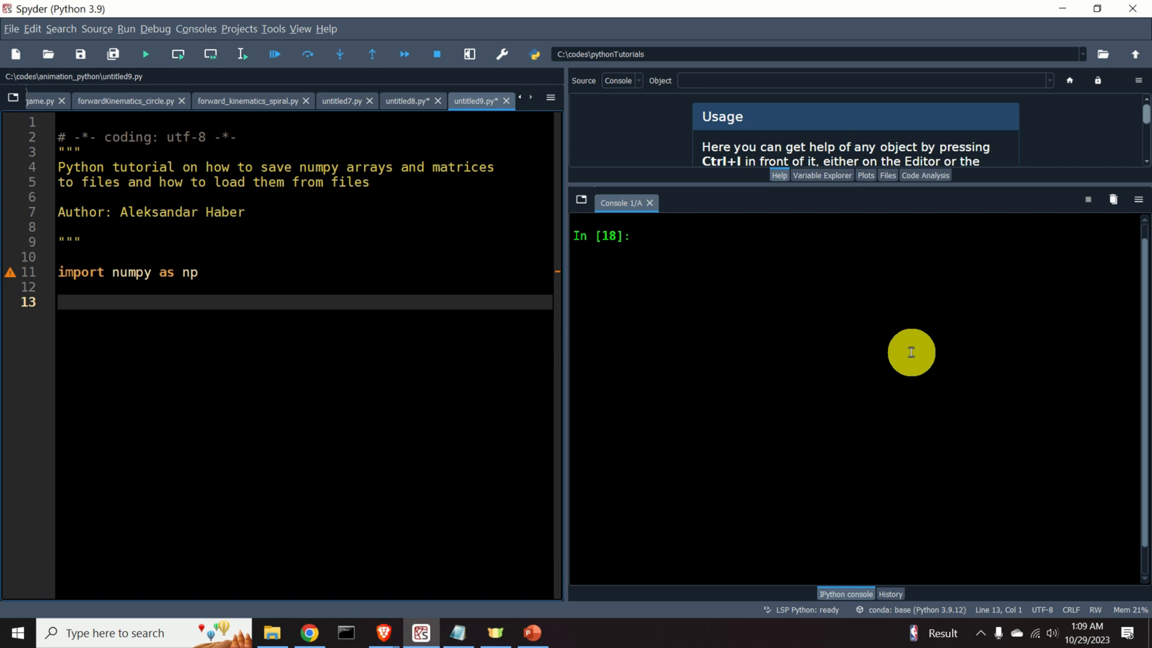
Step: Write randomMatrix = np.random.randn(2,3) to create a random 2-by-3 matrix
text(random)
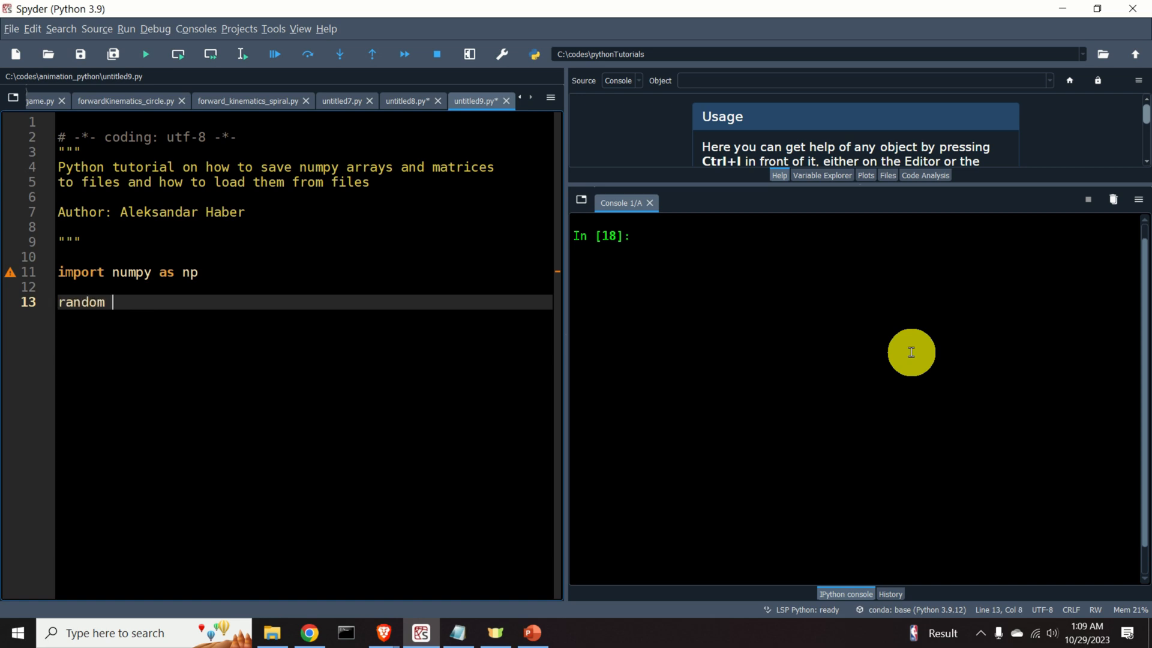
text(Matrix)
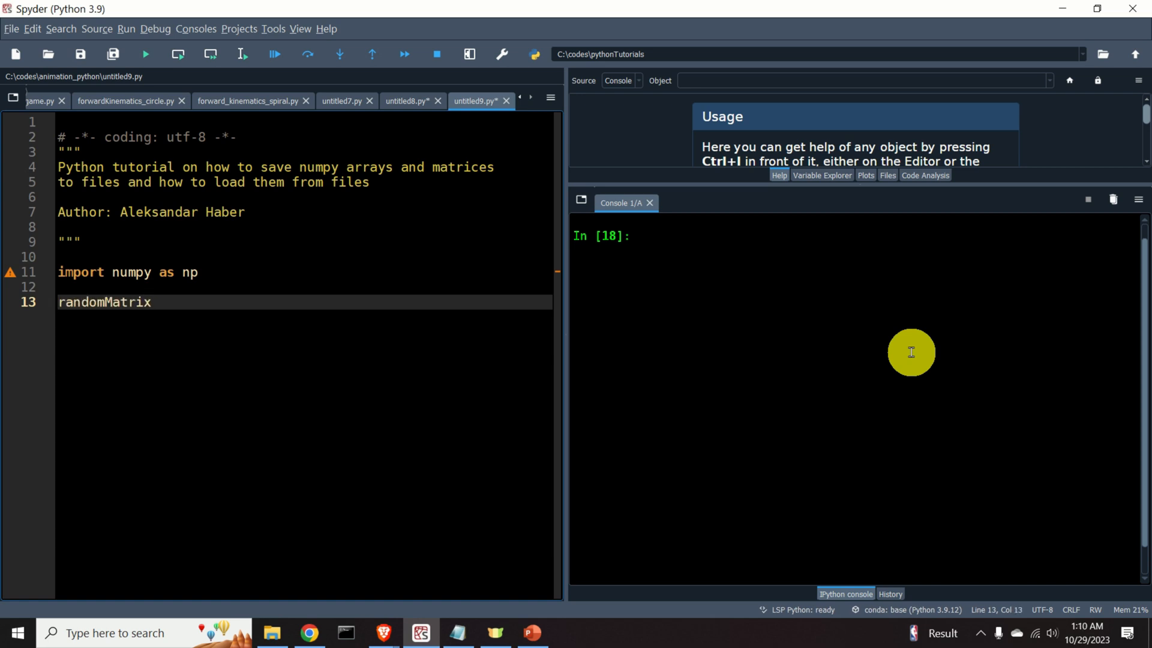
text(=)
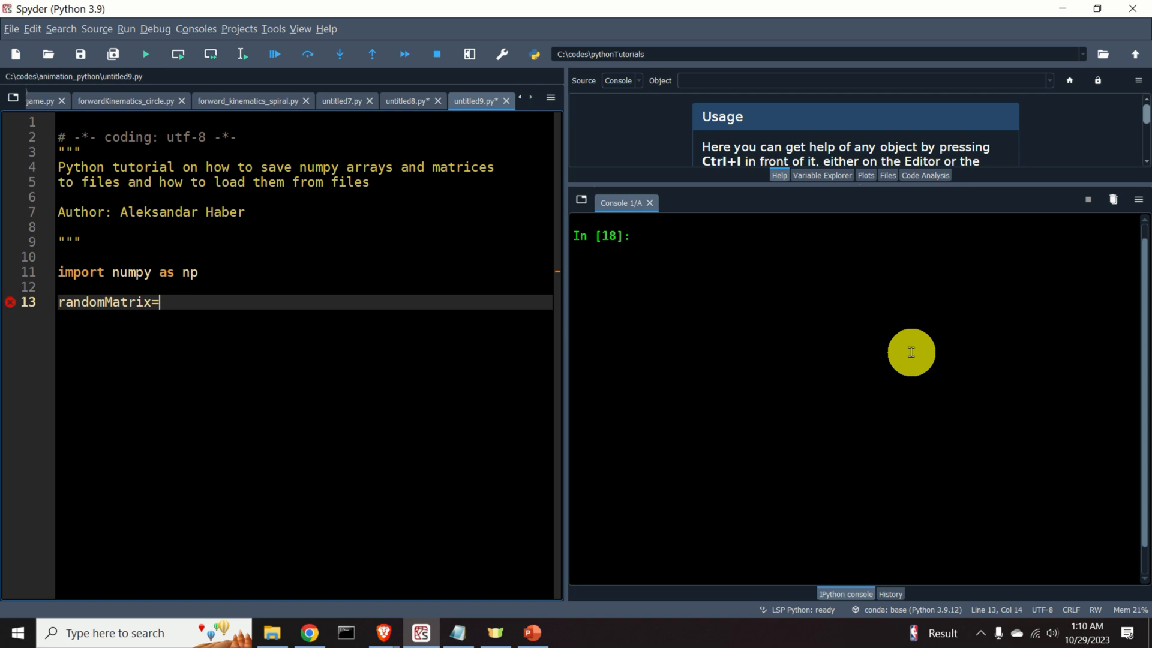
text(np.)
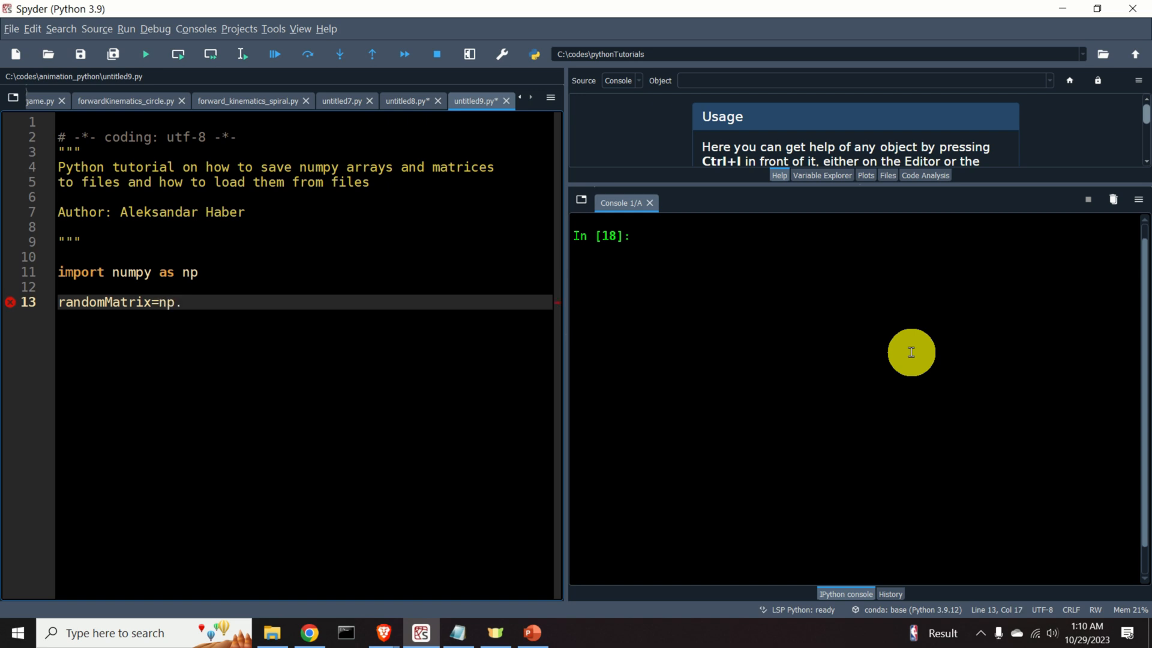
text(random. ra)
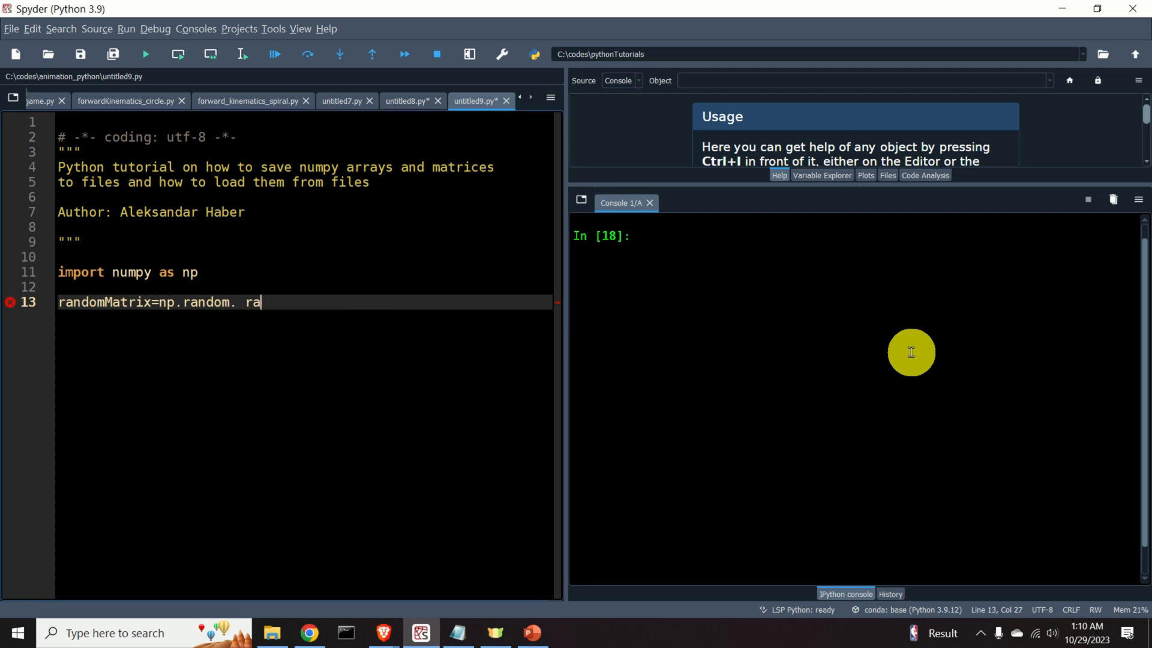
key(Backspace)
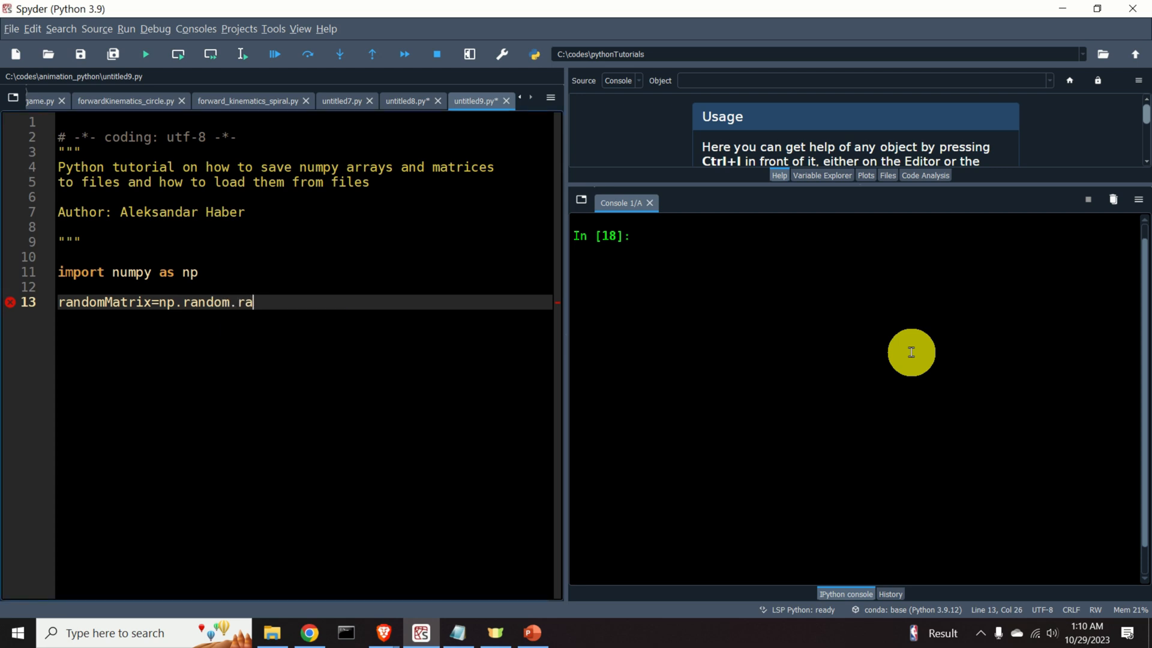
text(ndn()
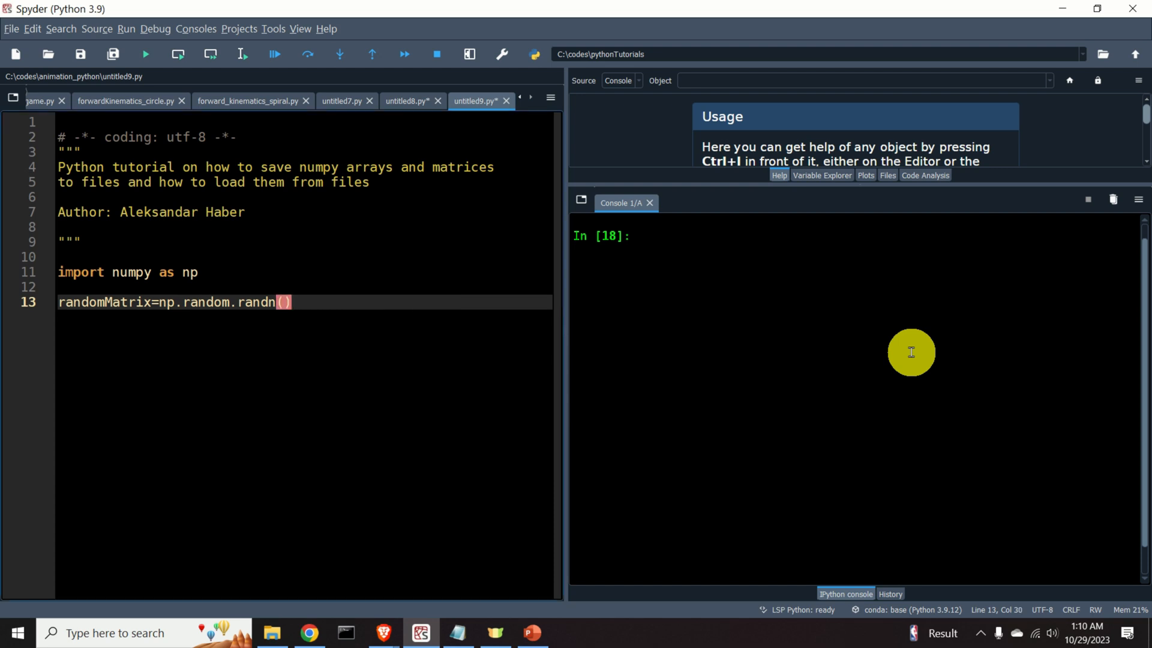
text(3)
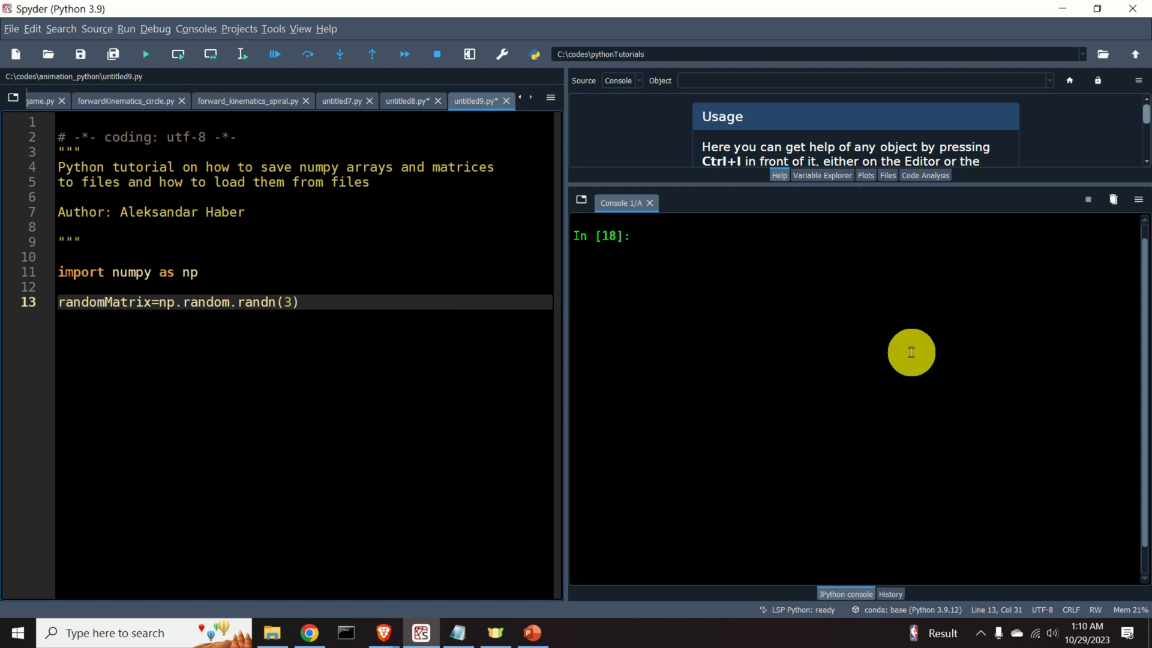
text(2)
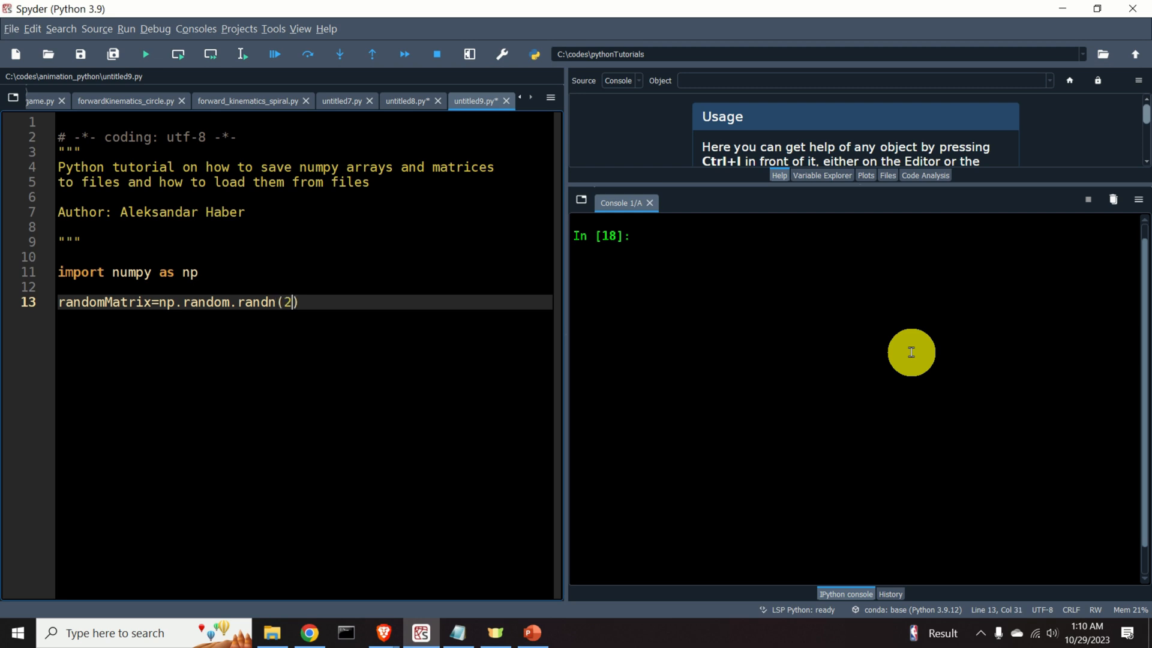
text(,3)
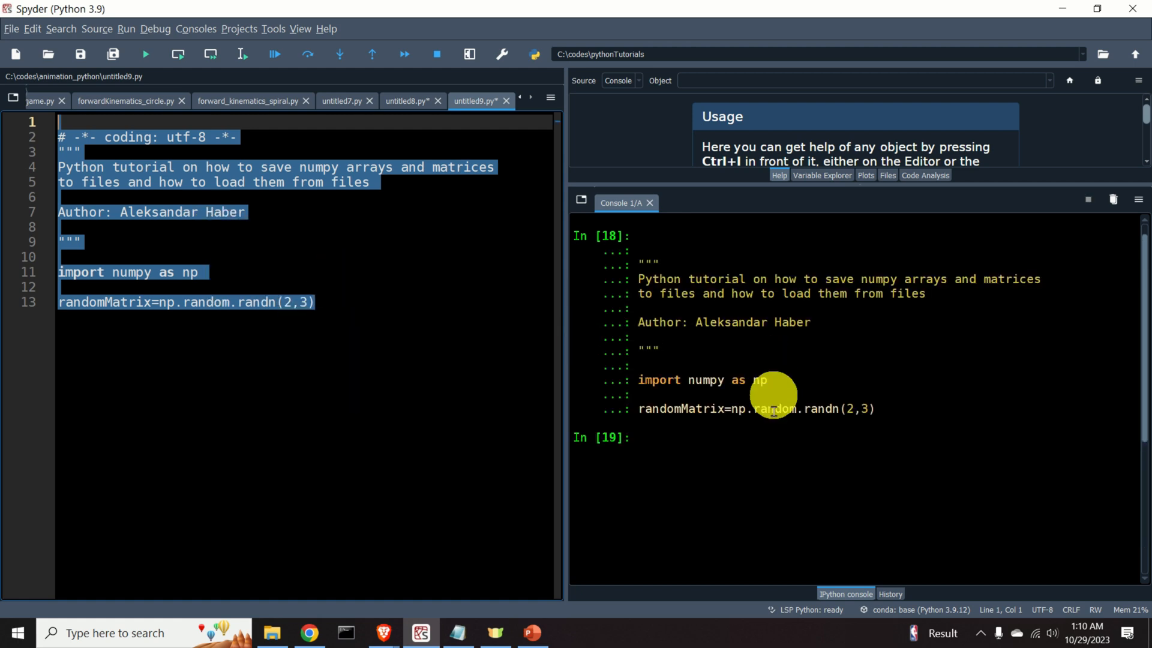
Step: Run the randomMatrix line so its 2x3 values print in the console
right_click(120, 302)
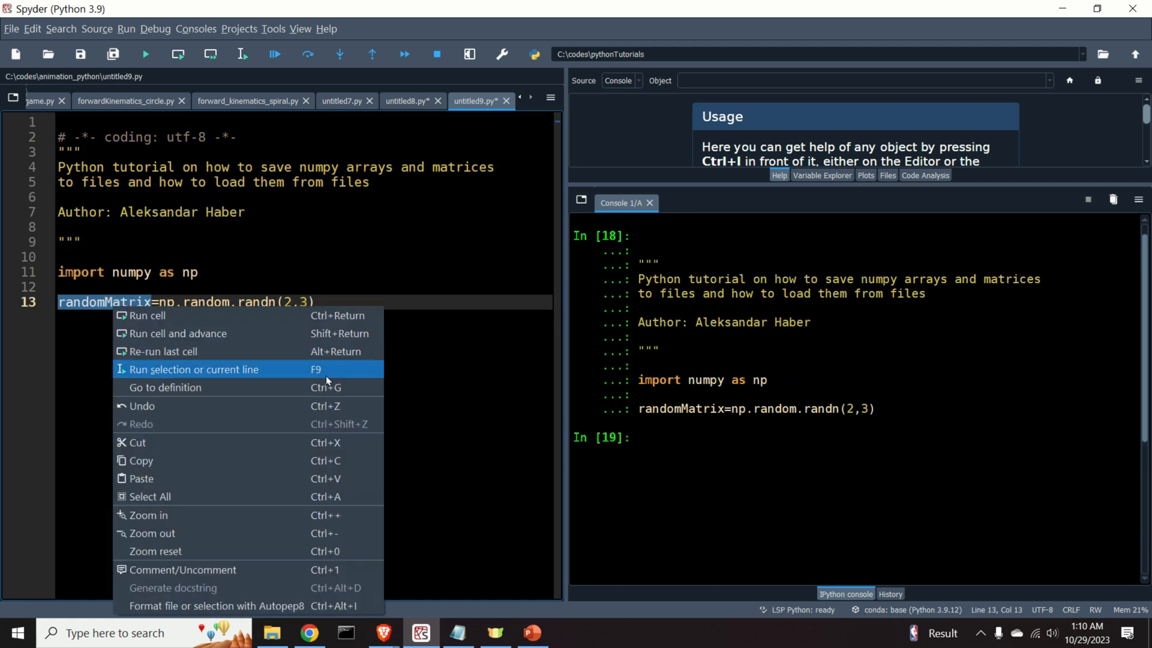
click(194, 370)
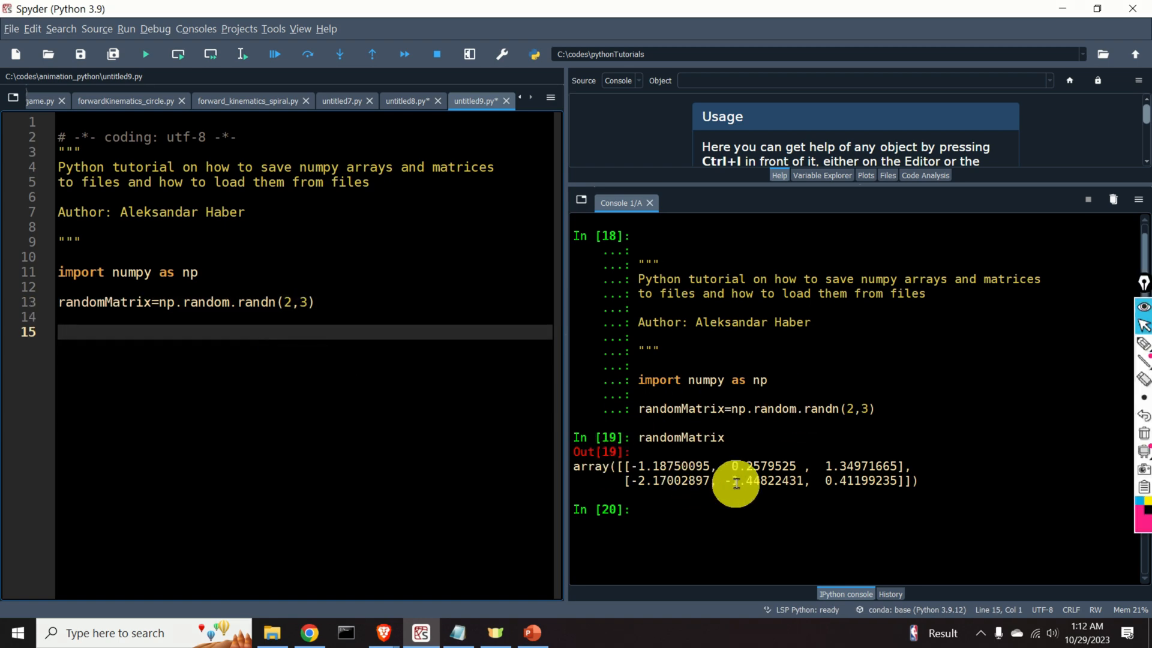
mouse_move(1145, 363)
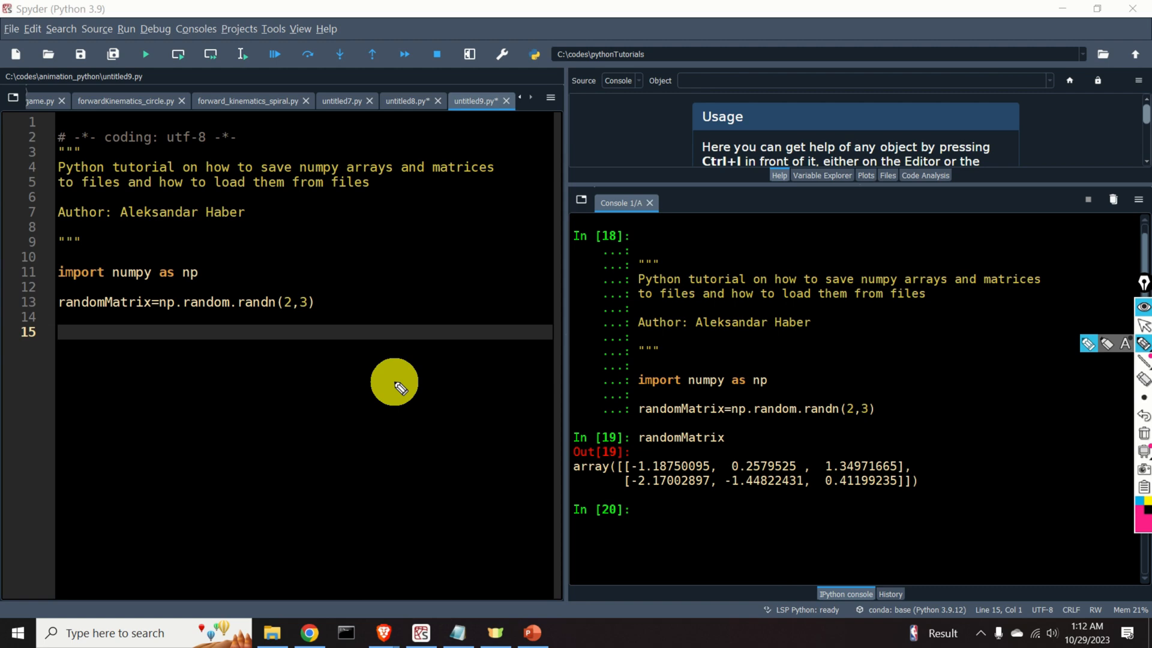
mouse_move(296, 358)
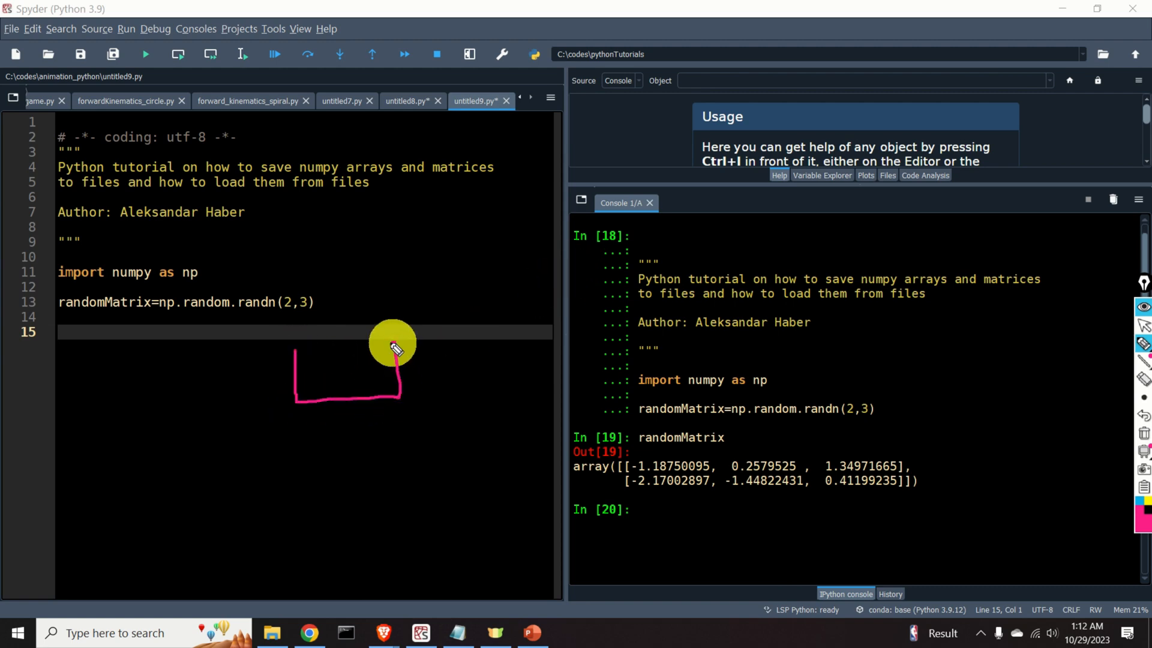
drag(394, 345, 309, 422)
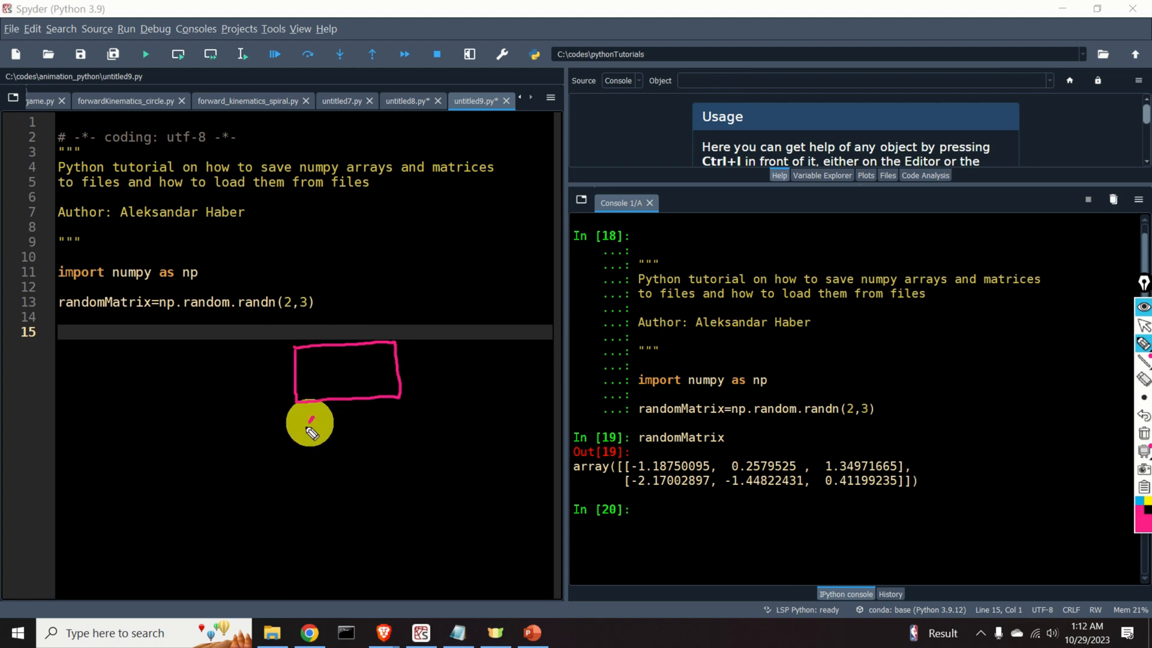
drag(338, 441, 253, 478)
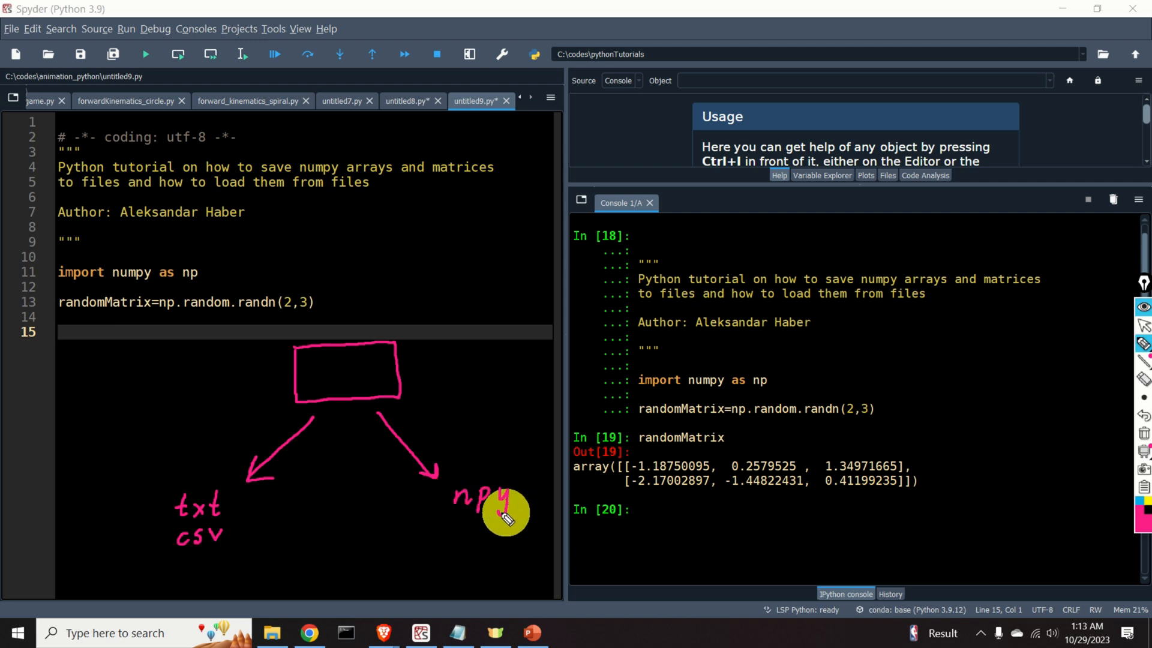
mouse_move(494, 494)
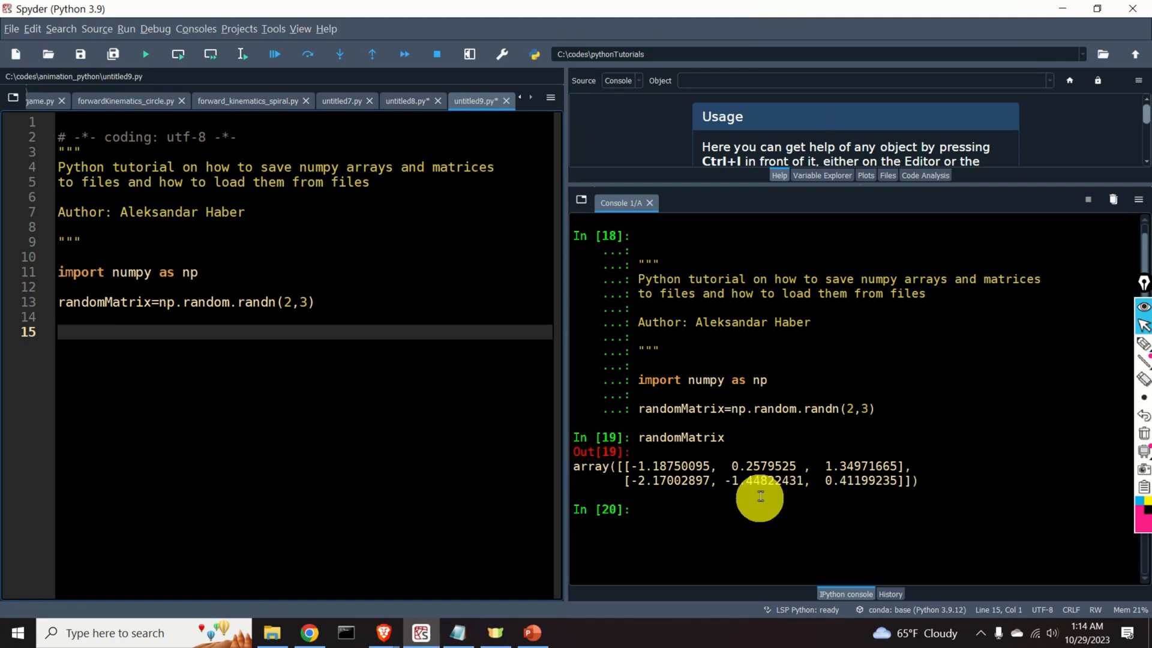
Step: Write np.savetxt('matrixFile.csv', randomMatrix, delimiter=',') in the script
text(np.savetxt( , , delimiter =','))
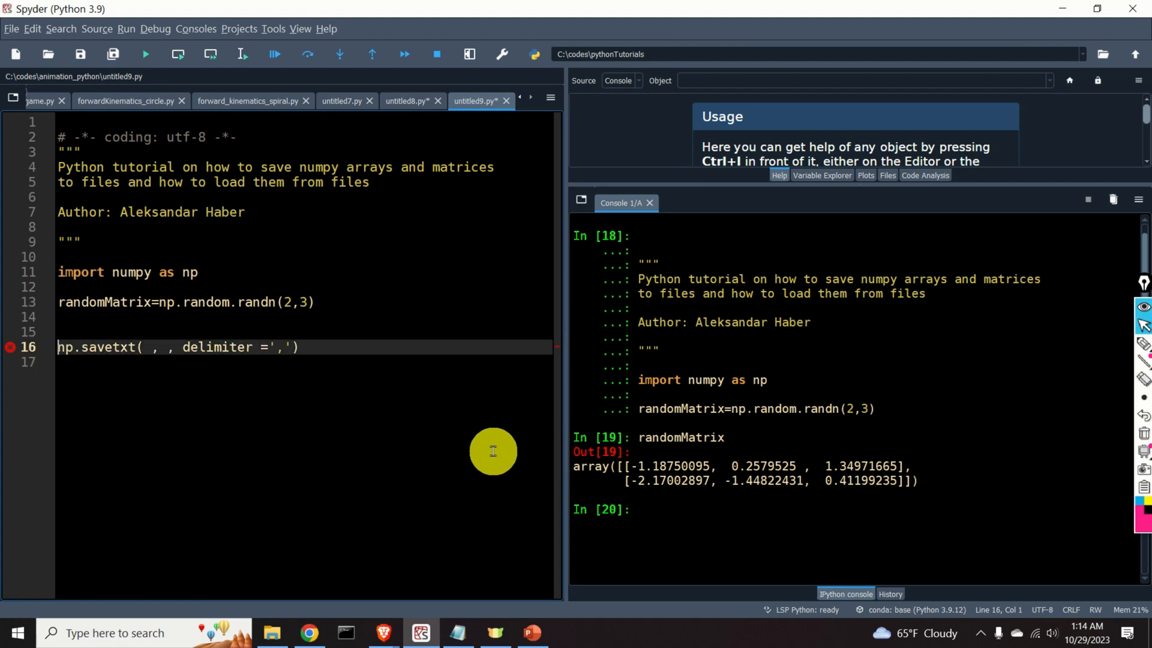
double_click(92, 348)
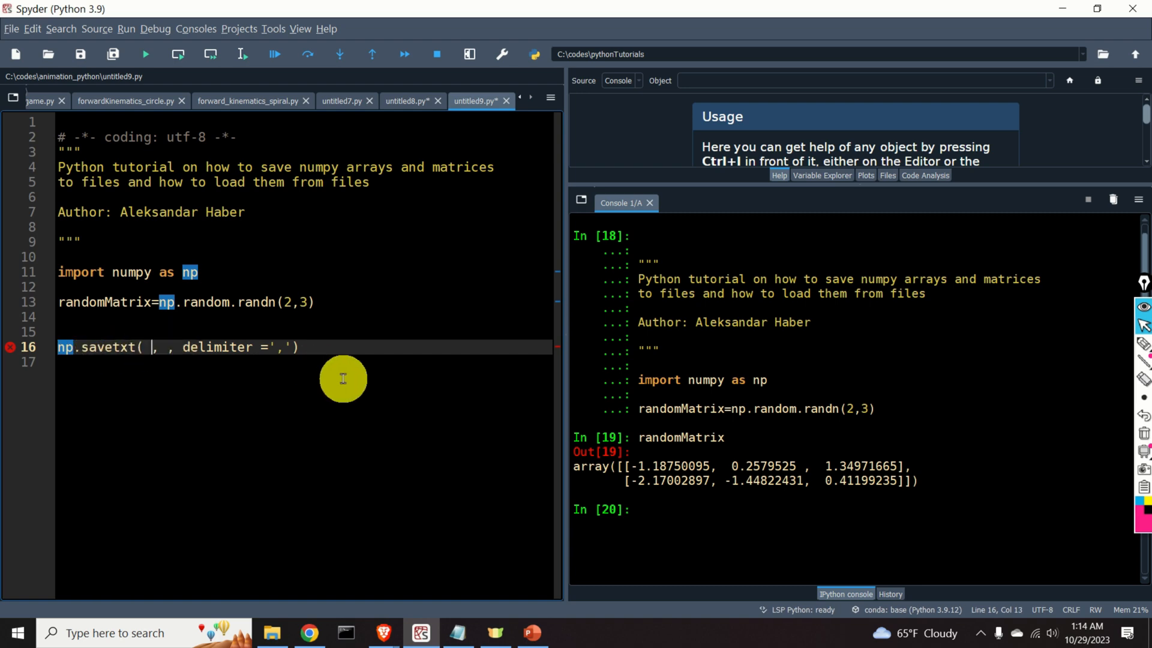
text('')
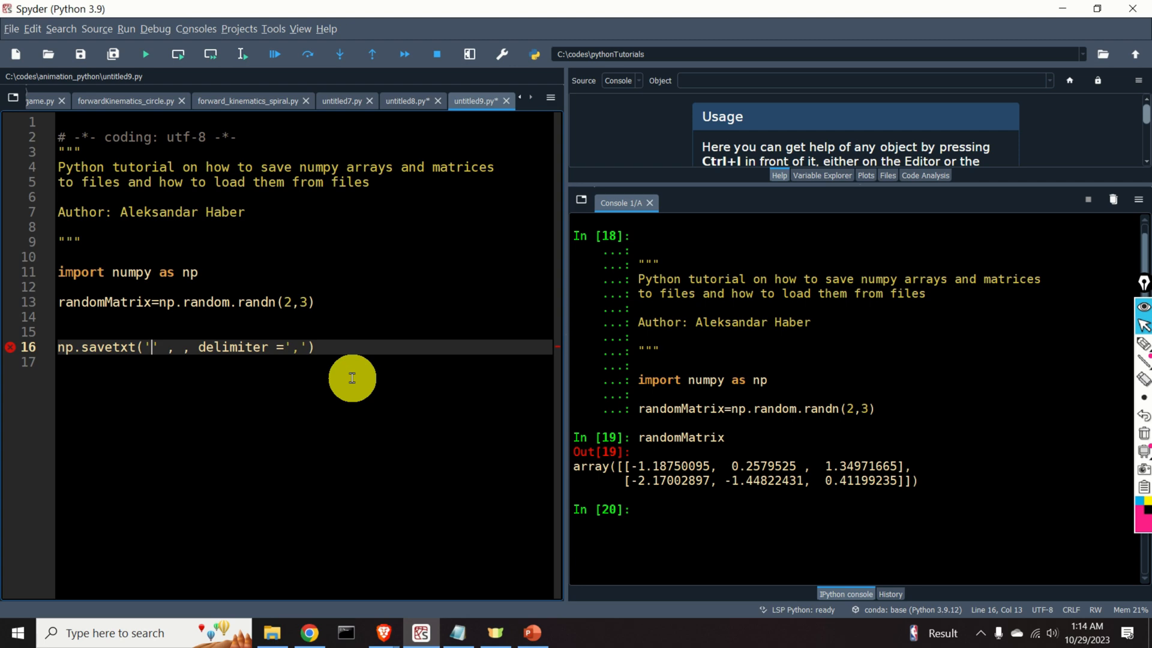
text(matrixFi)
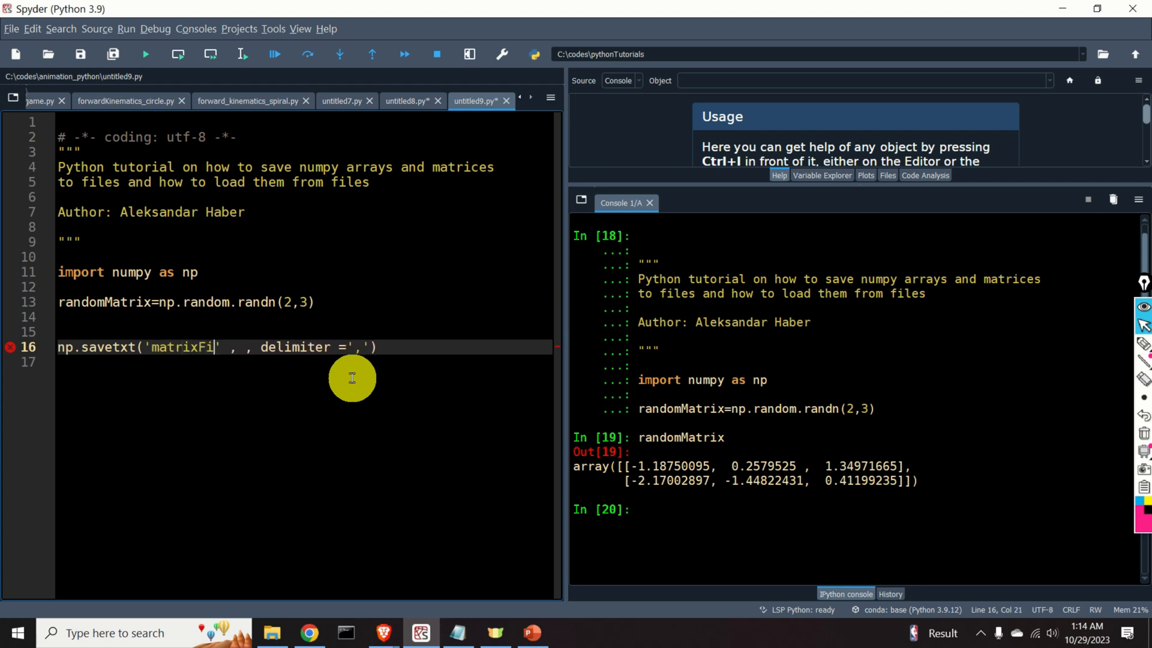
text(le.')
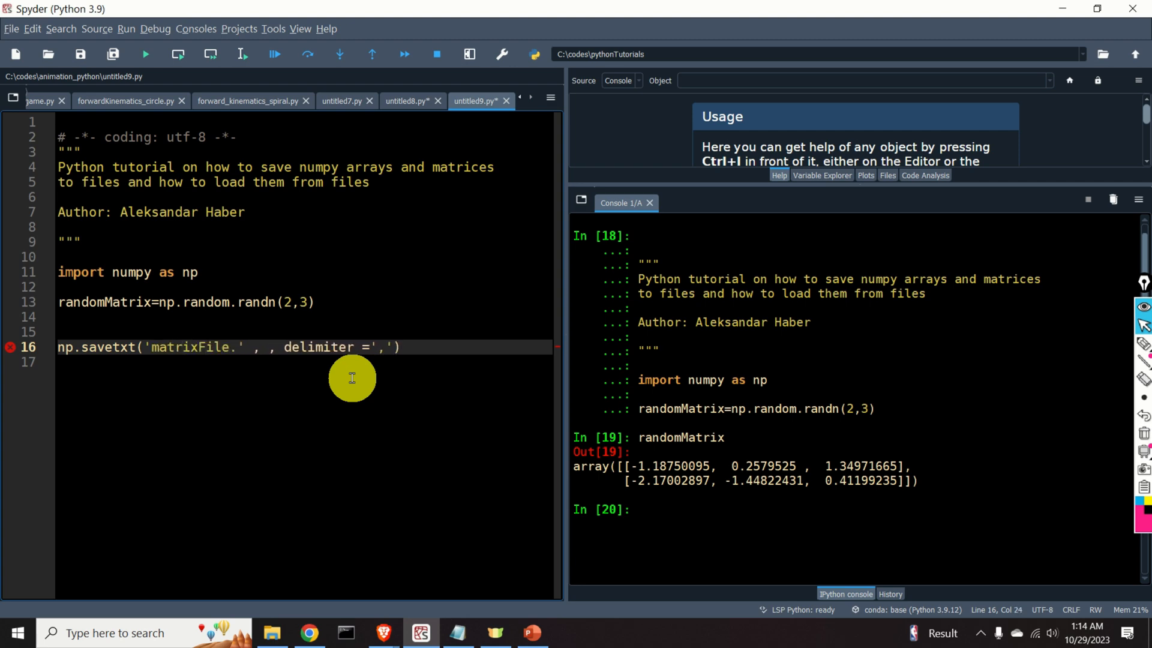
text(c)
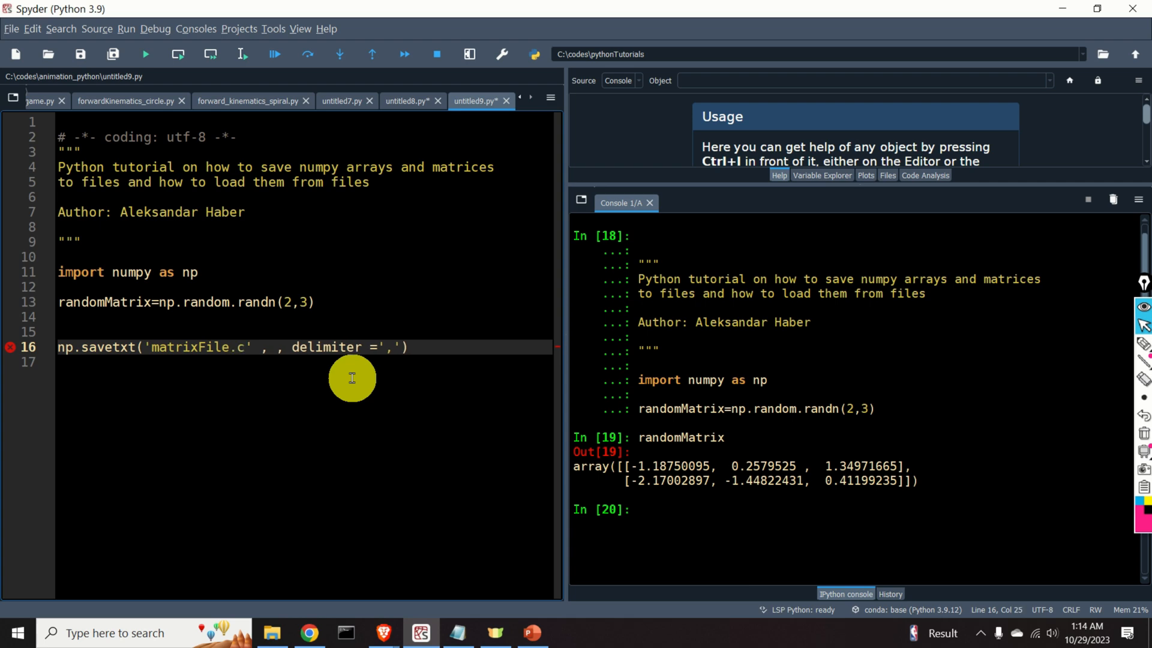
text(sv)
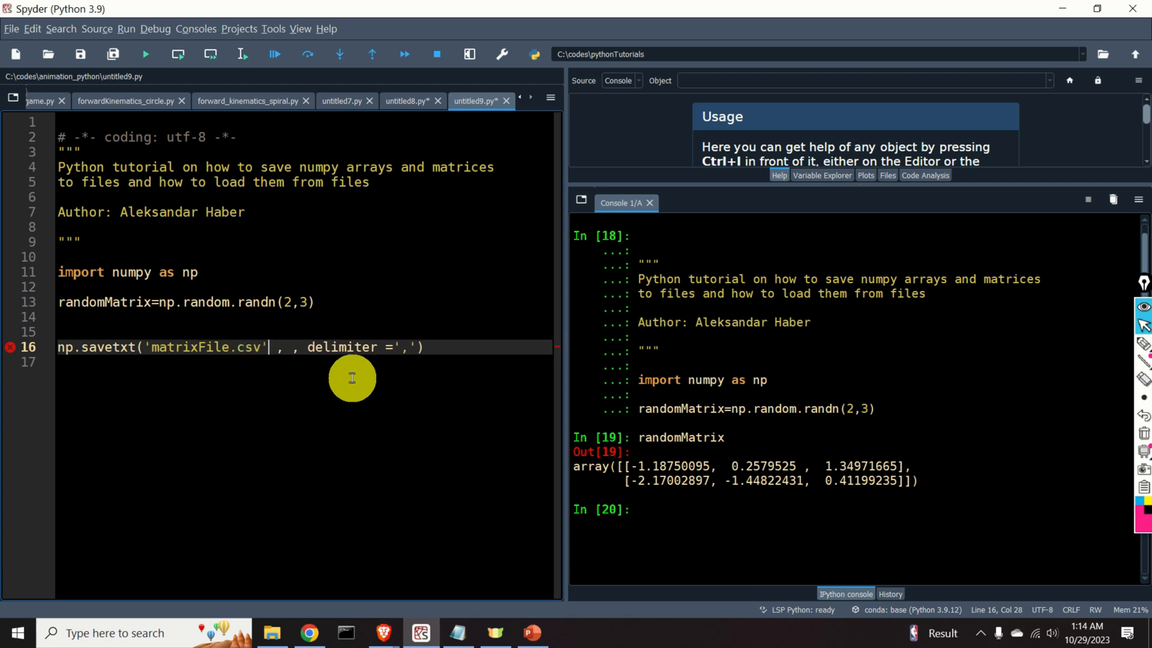
text(,)
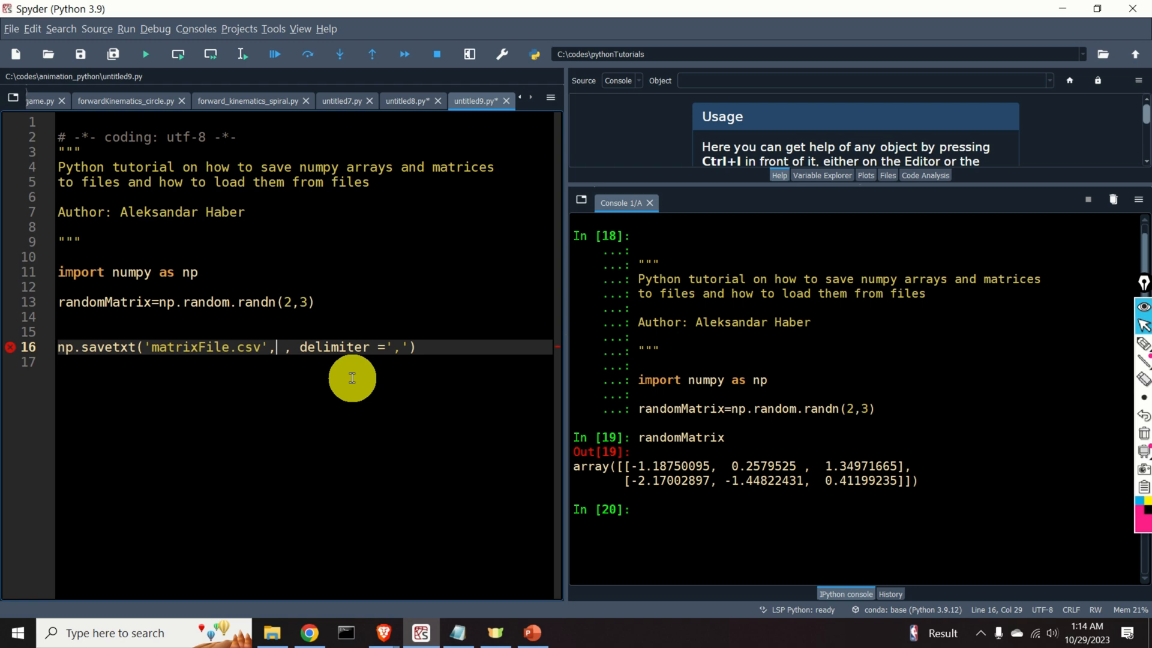
double_click(105, 302)
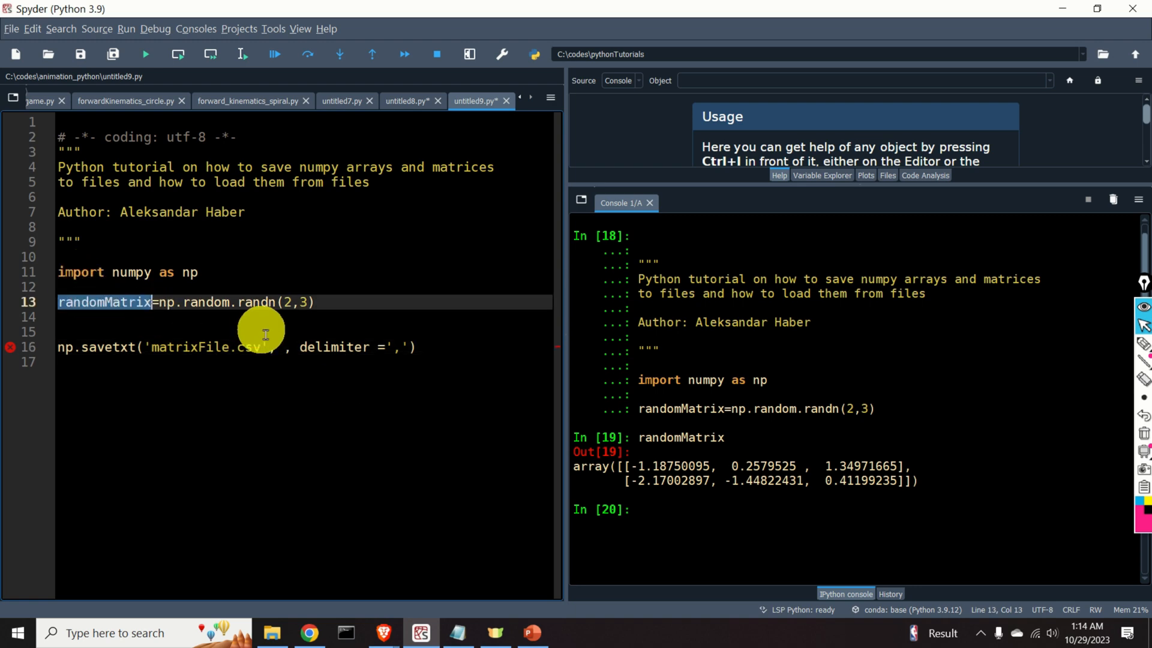
text(randomMatrix)
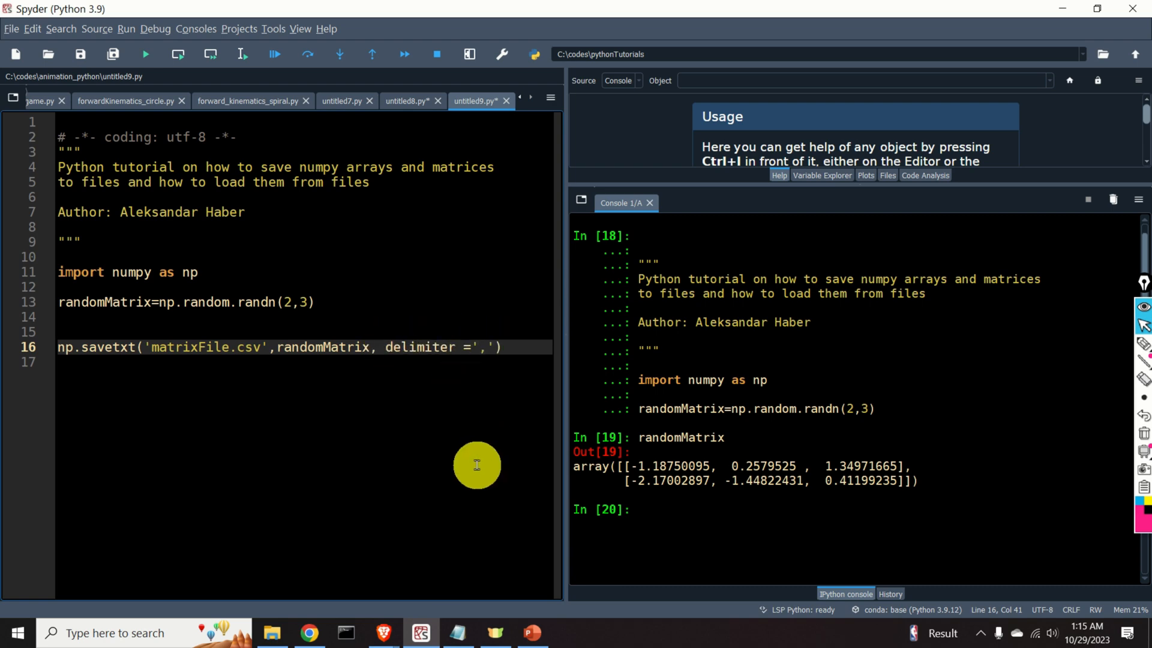
mouse_move(481, 461)
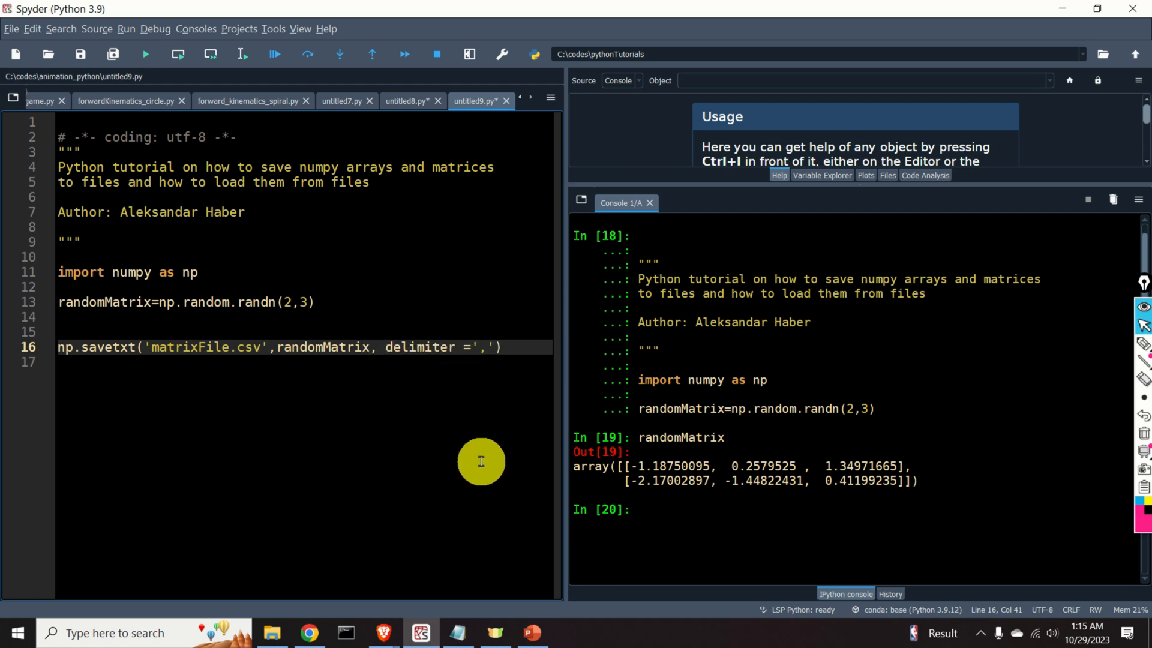
mouse_move(556, 426)
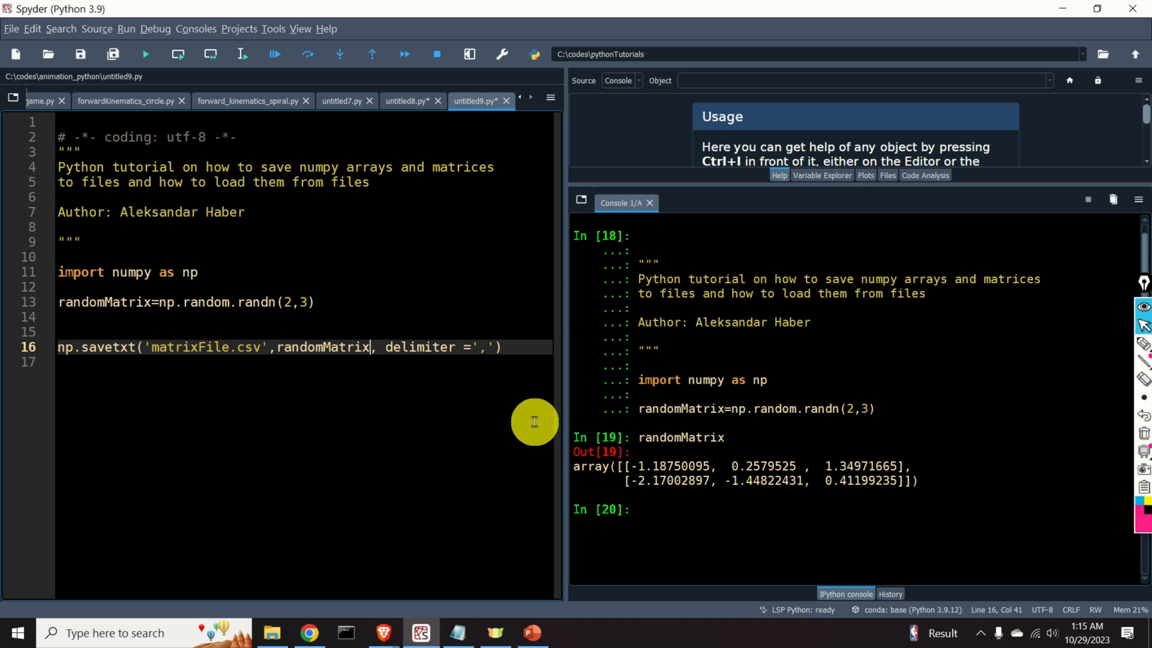
mouse_move(333, 411)
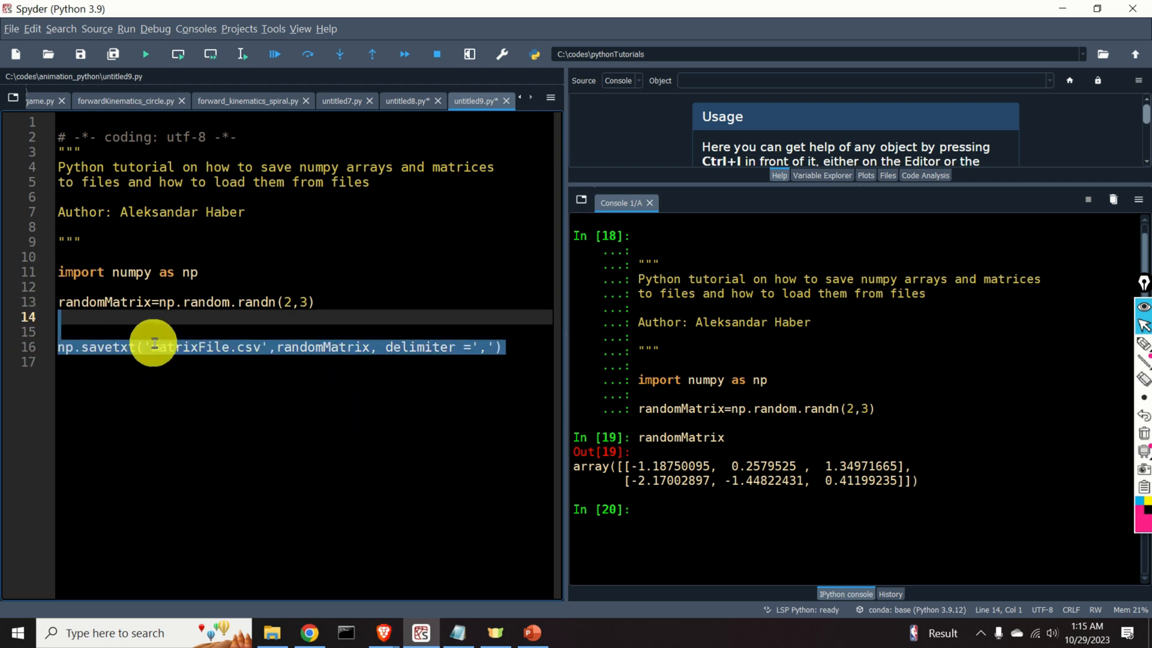
Step: Run the savetxt line, then open matrixFile.csv from its folder in Notepad
right_click(153, 348)
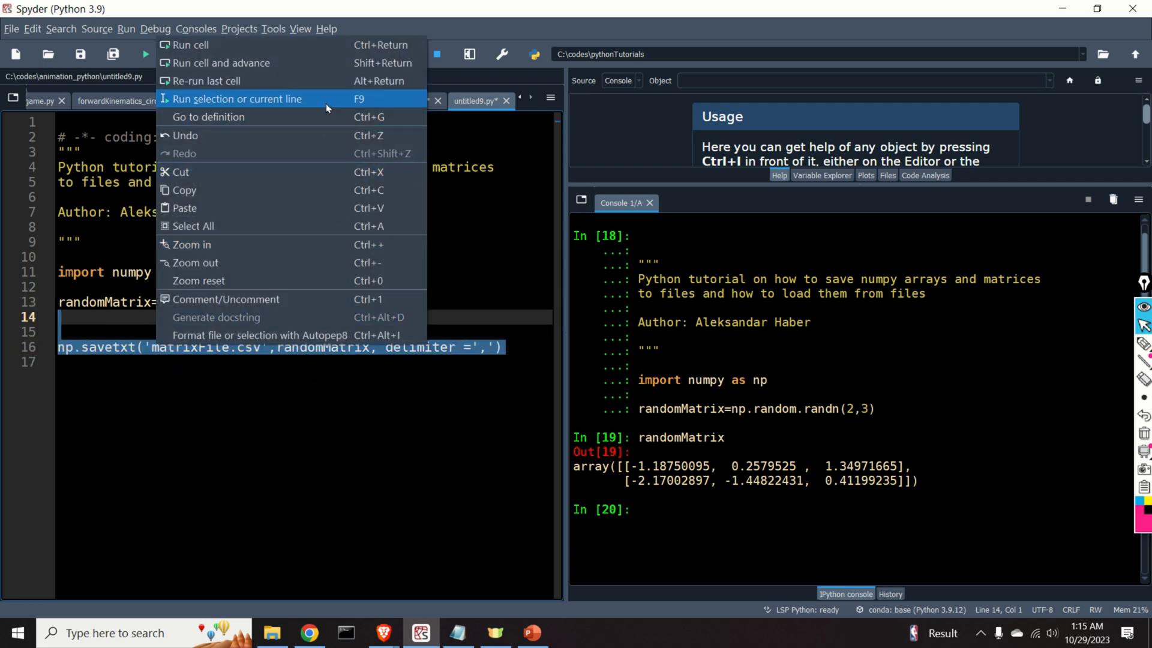
click(238, 99)
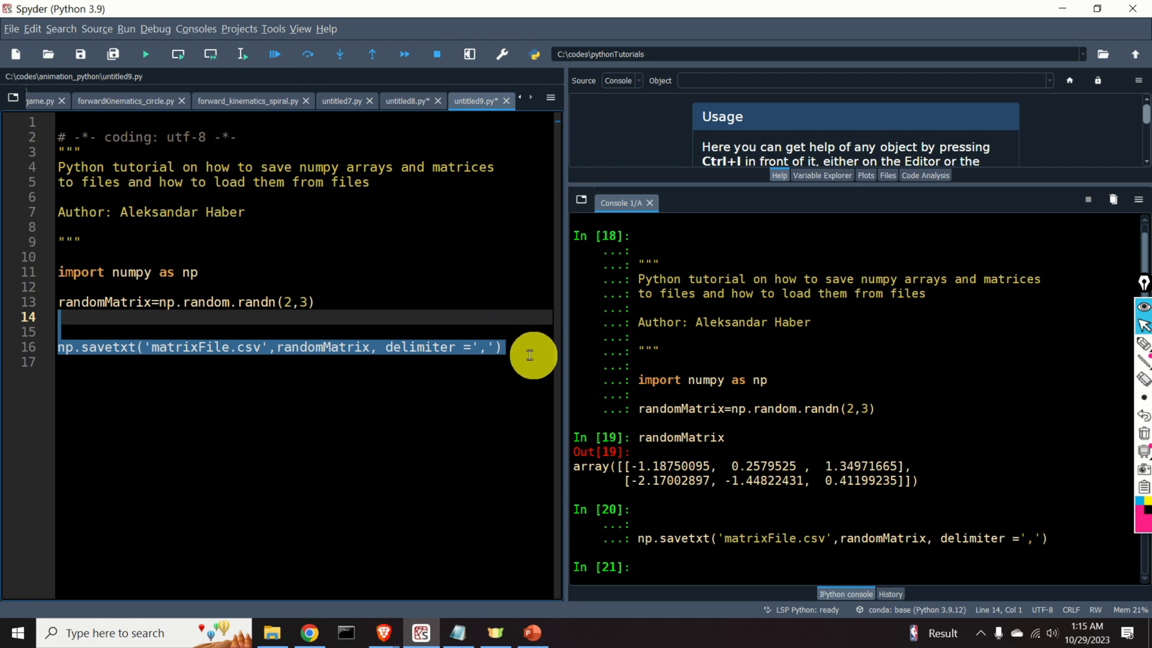
click(276, 633)
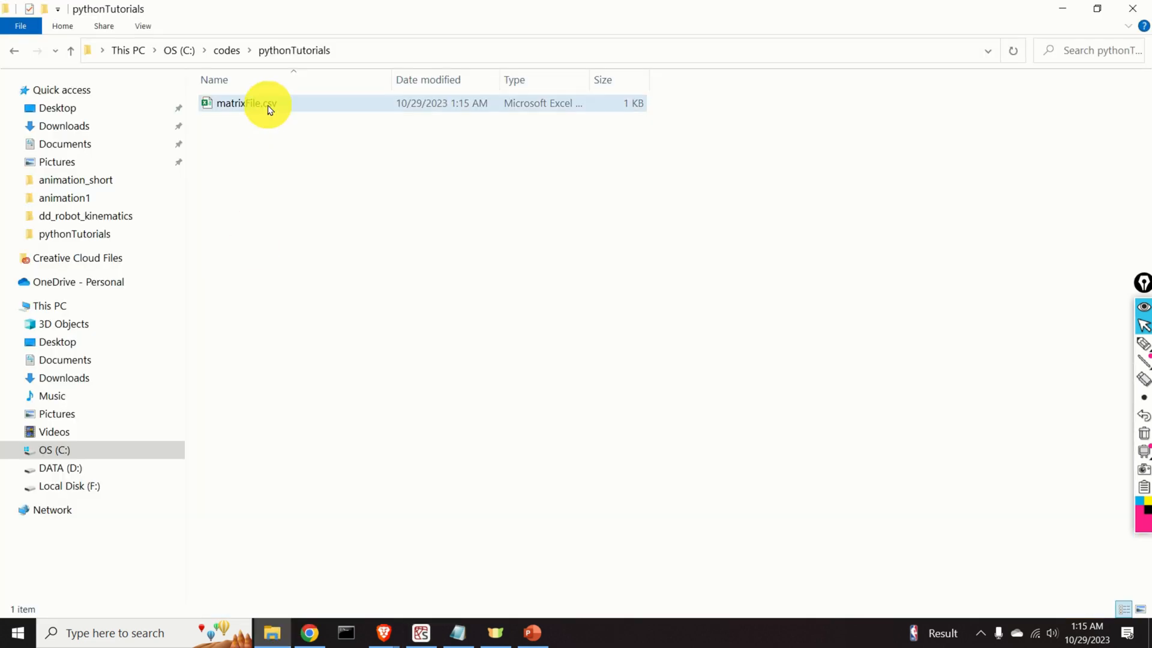
right_click(242, 103)
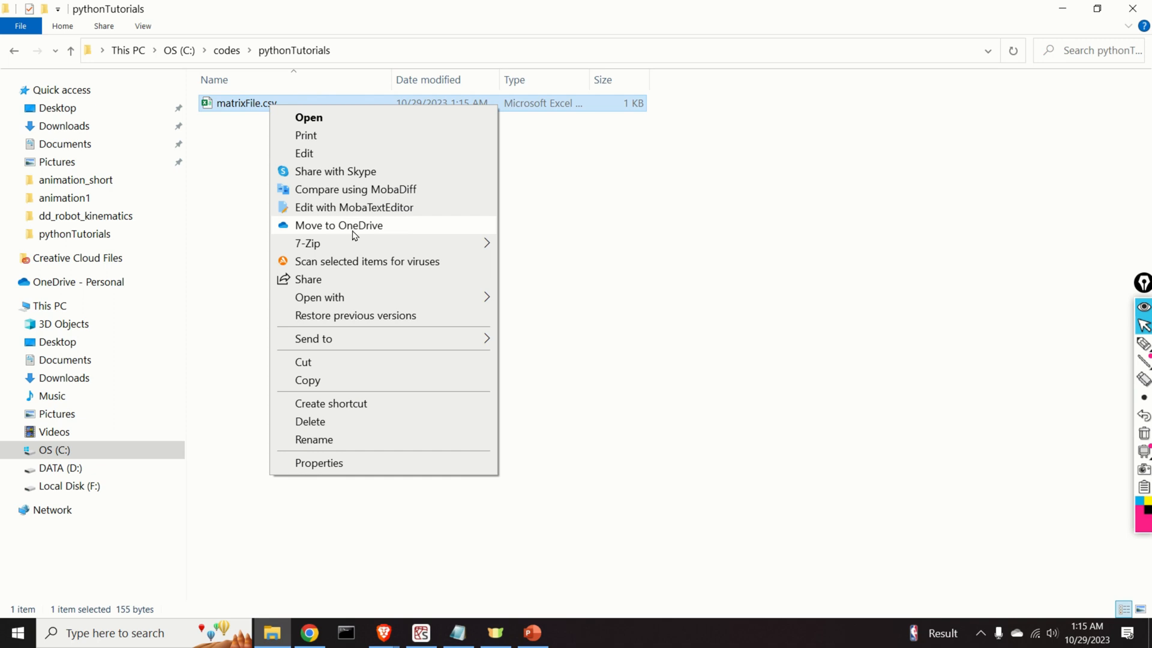
click(319, 298)
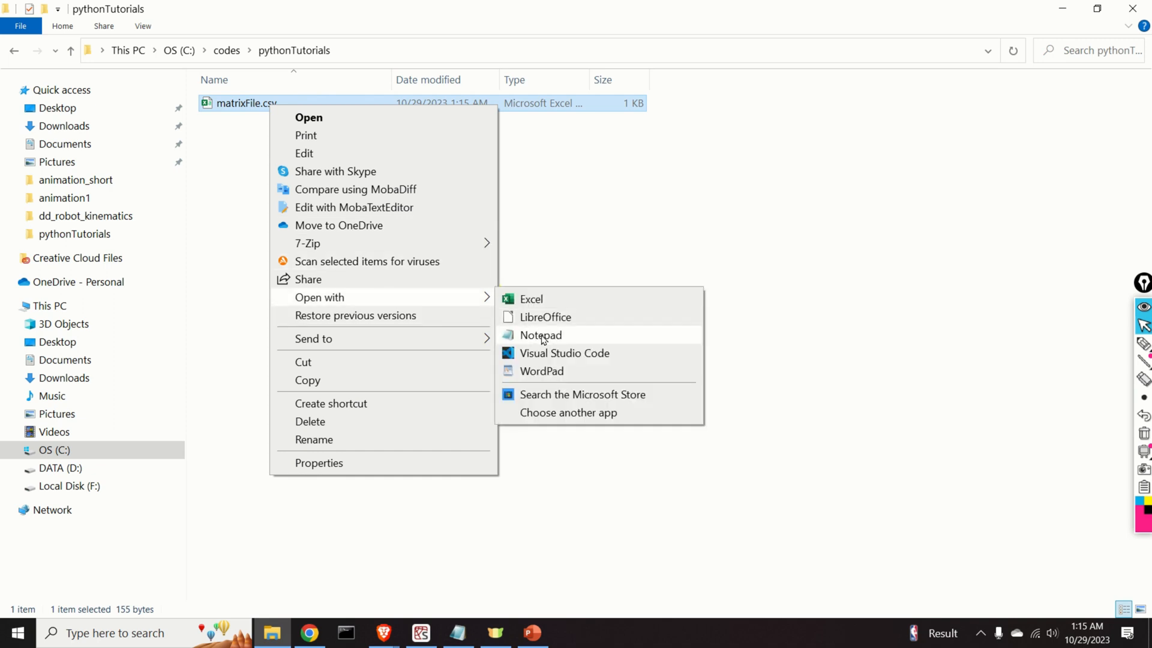
click(540, 335)
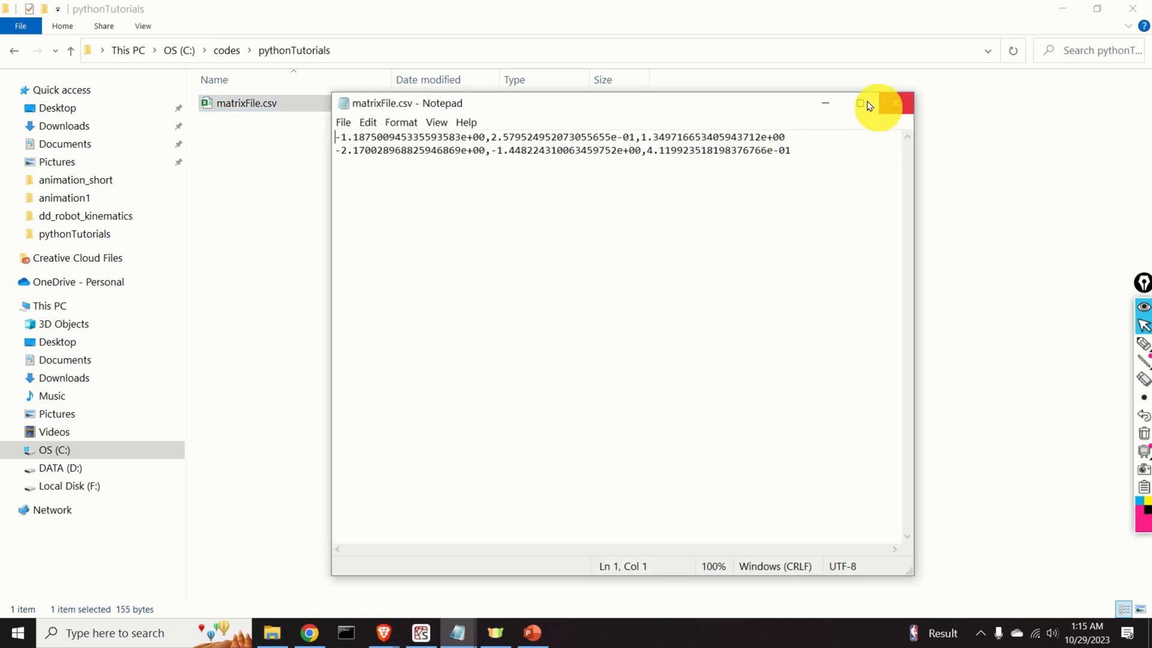
Step: Maximize Notepad to inspect the two CSV rows of values, then close matrixFile.csv
click(862, 102)
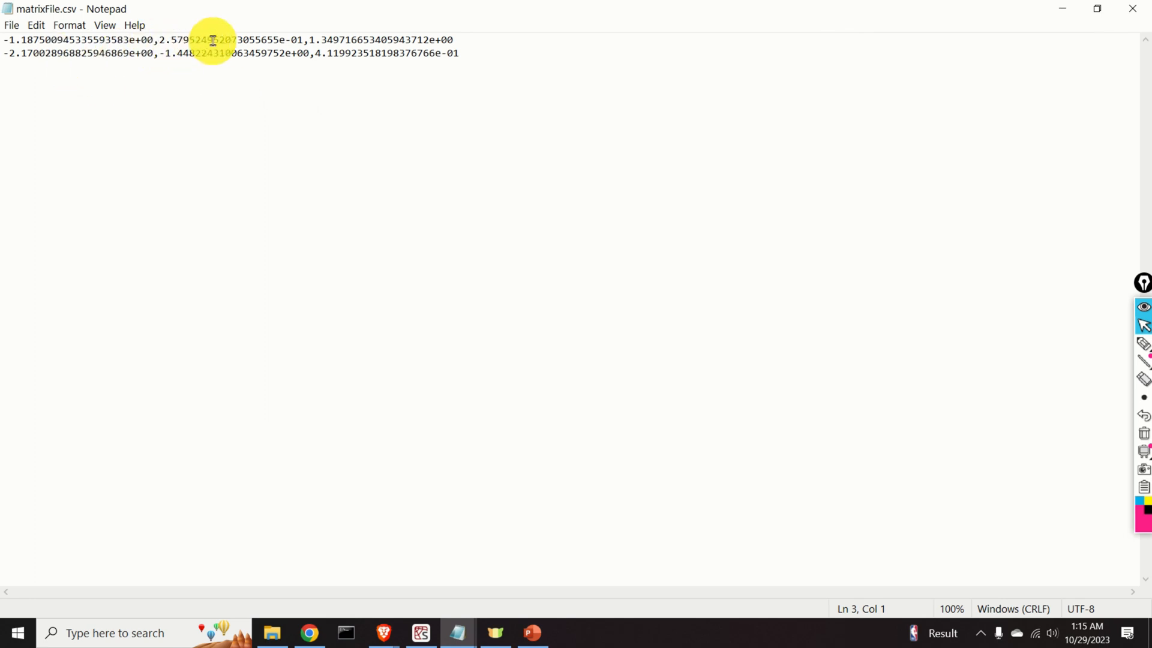
click(449, 41)
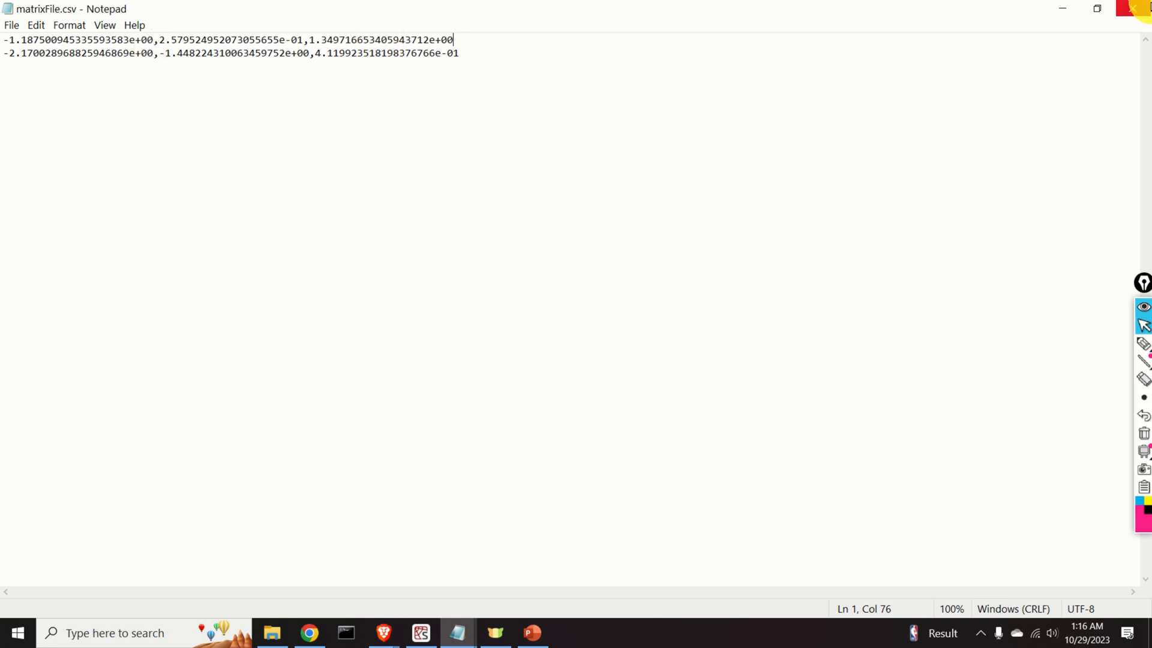
click(272, 632)
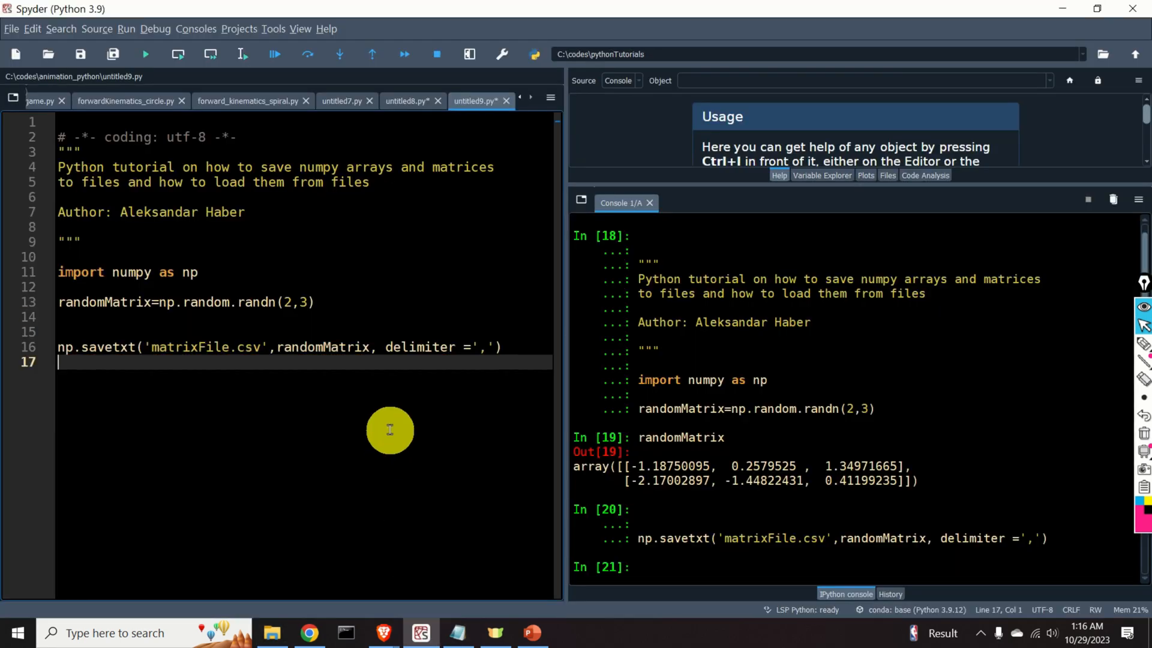
mouse_move(230, 365)
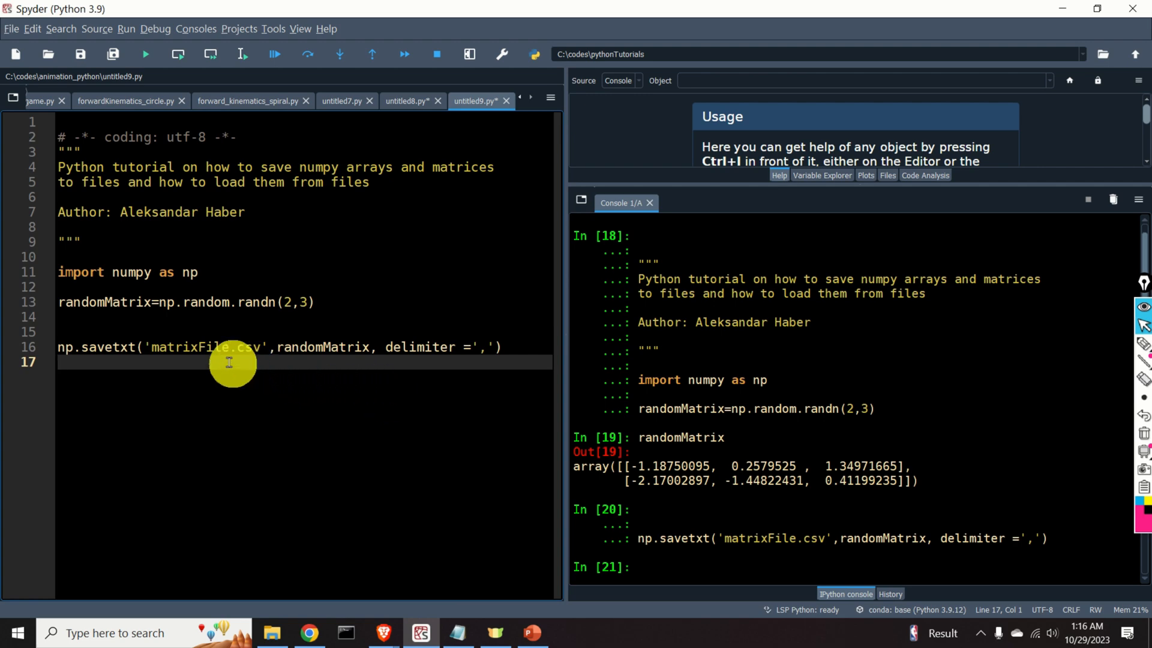
mouse_move(235, 351)
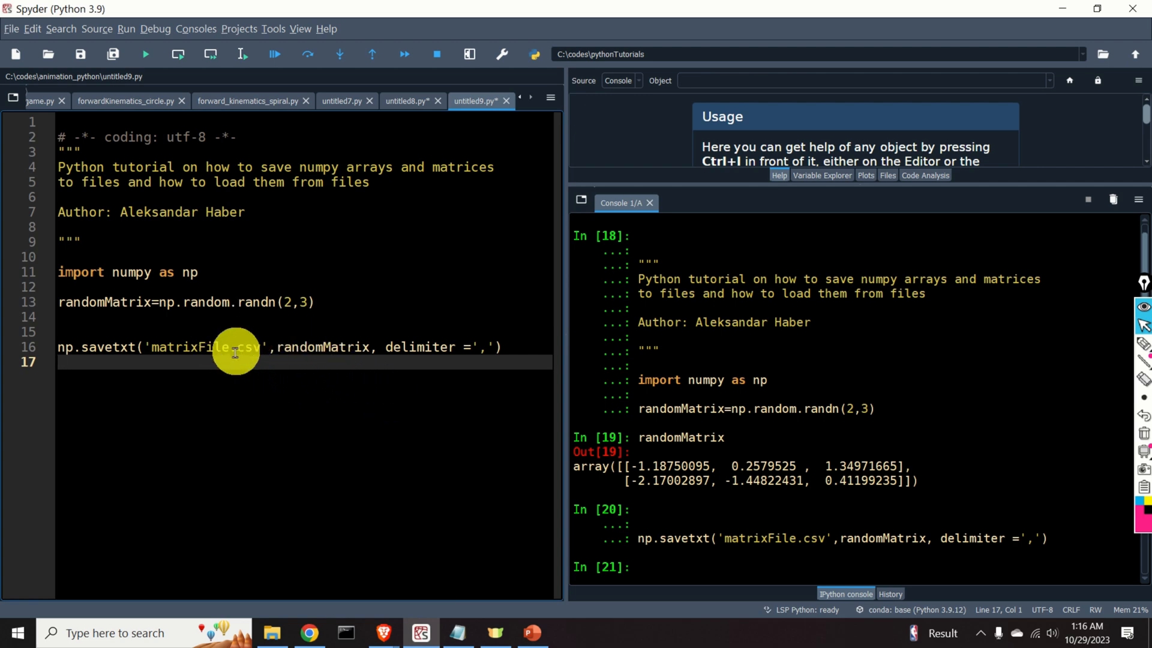
mouse_move(373, 392)
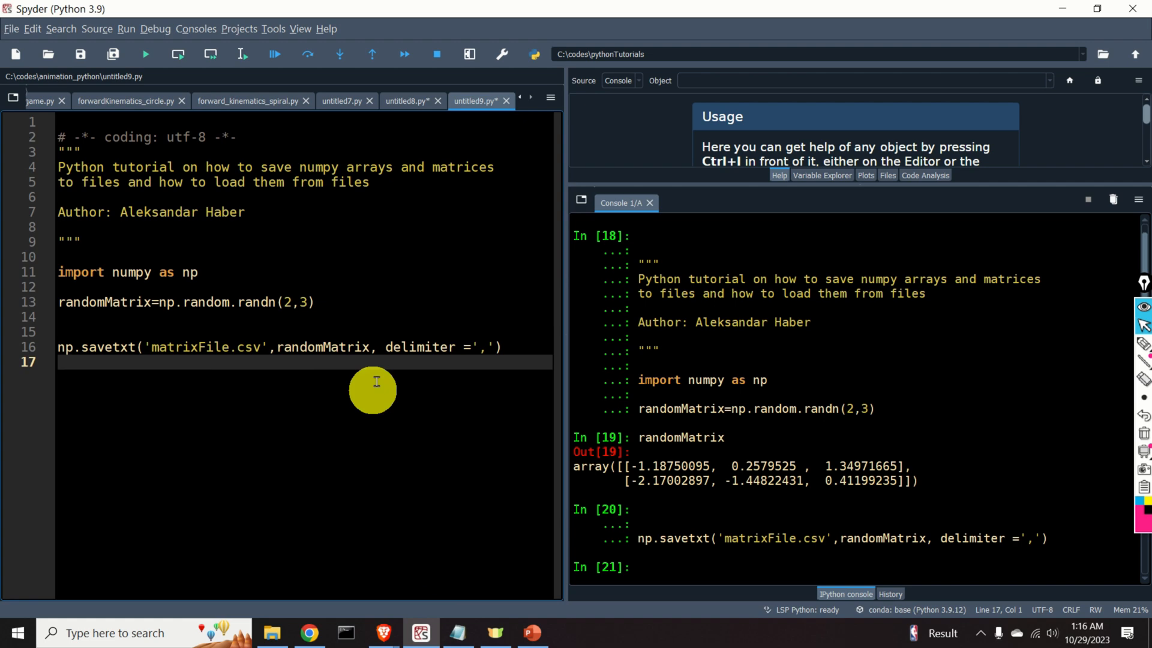
Step: Write loadedMatrix1= np.loadtxt('matrixFile.csv', delimiter=',') and run the line
text(loadedMatrix1= np.loadtxt('matrixFile.csv', delimiter=','))
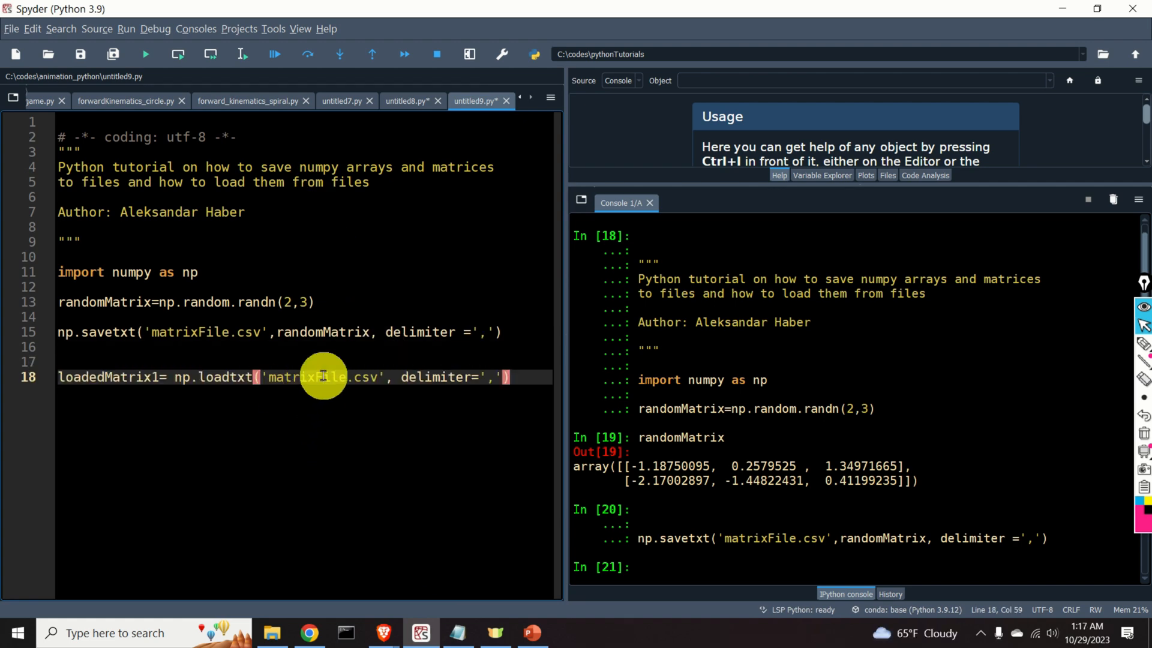
mouse_move(206, 384)
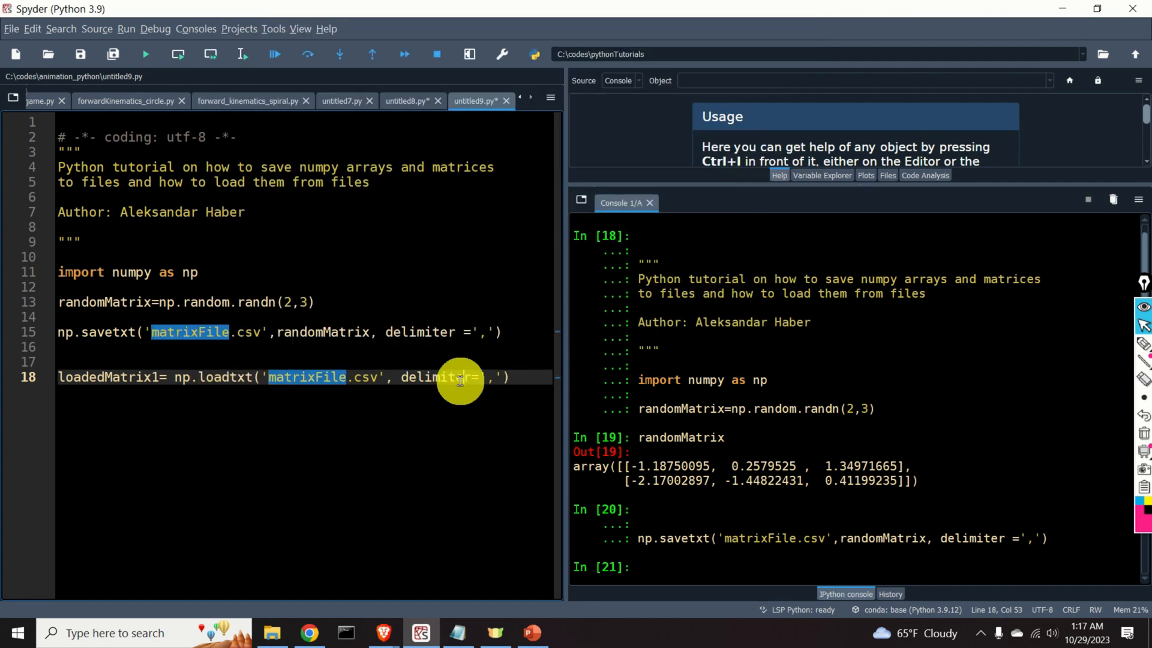
double_click(434, 377)
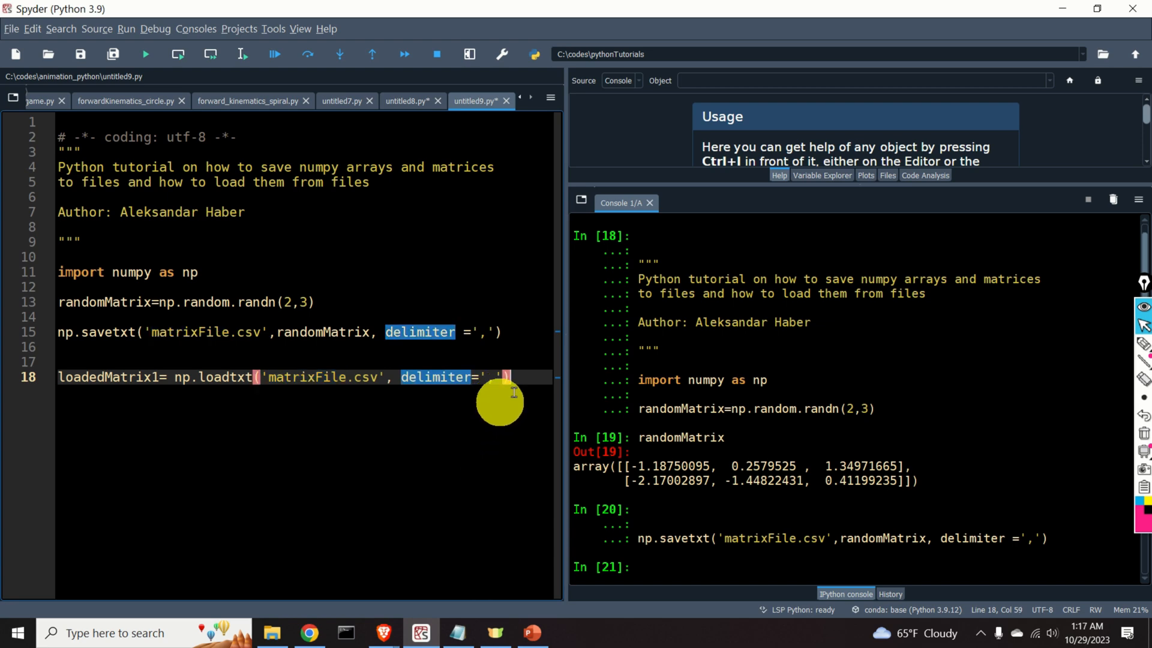
right_click(113, 377)
text(loadedMatrix1)
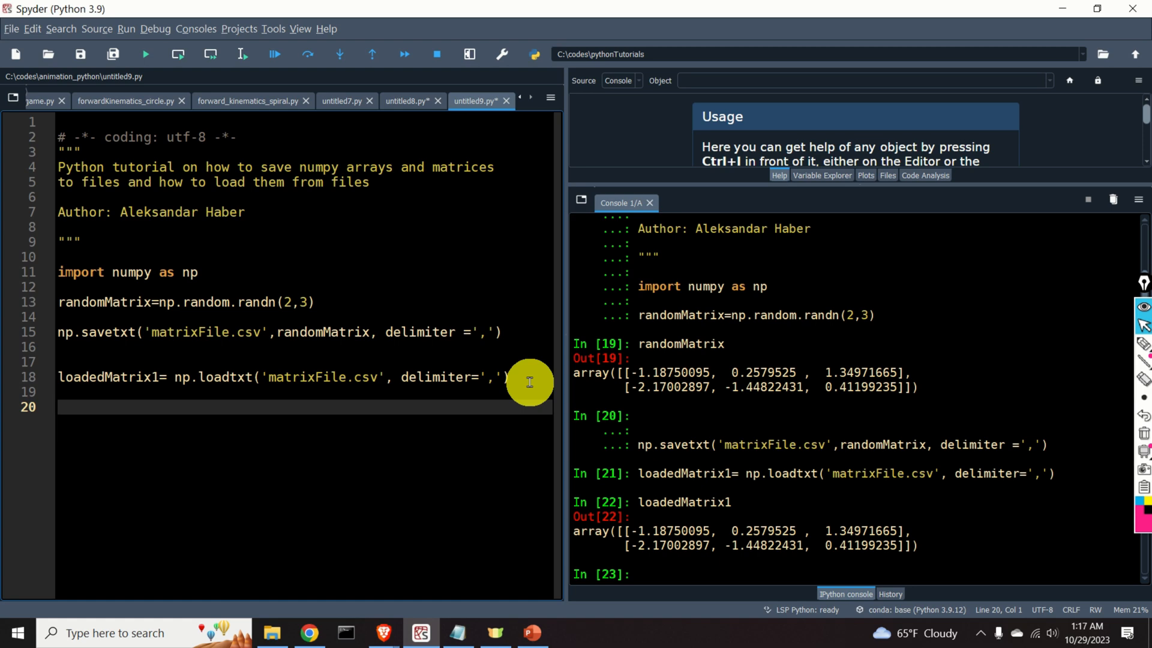
Step: Write doubleCheck=(randomMatrix==loadedMatrix1) to compare the matrices element-wise
text(doubleCh)
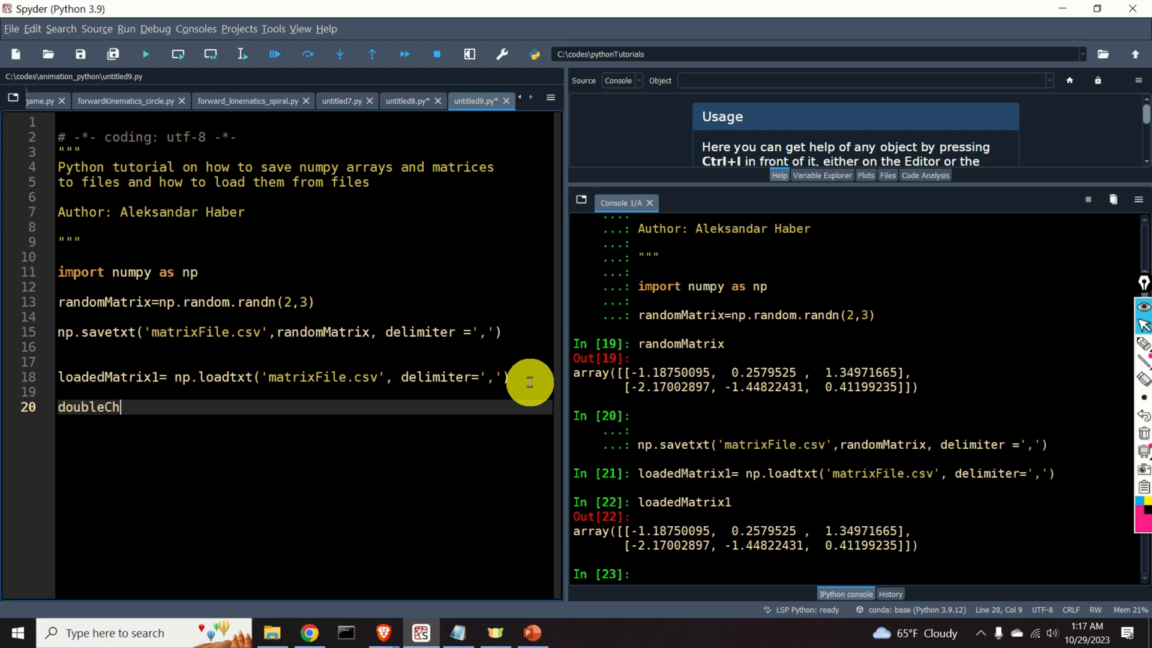
text(eck=)
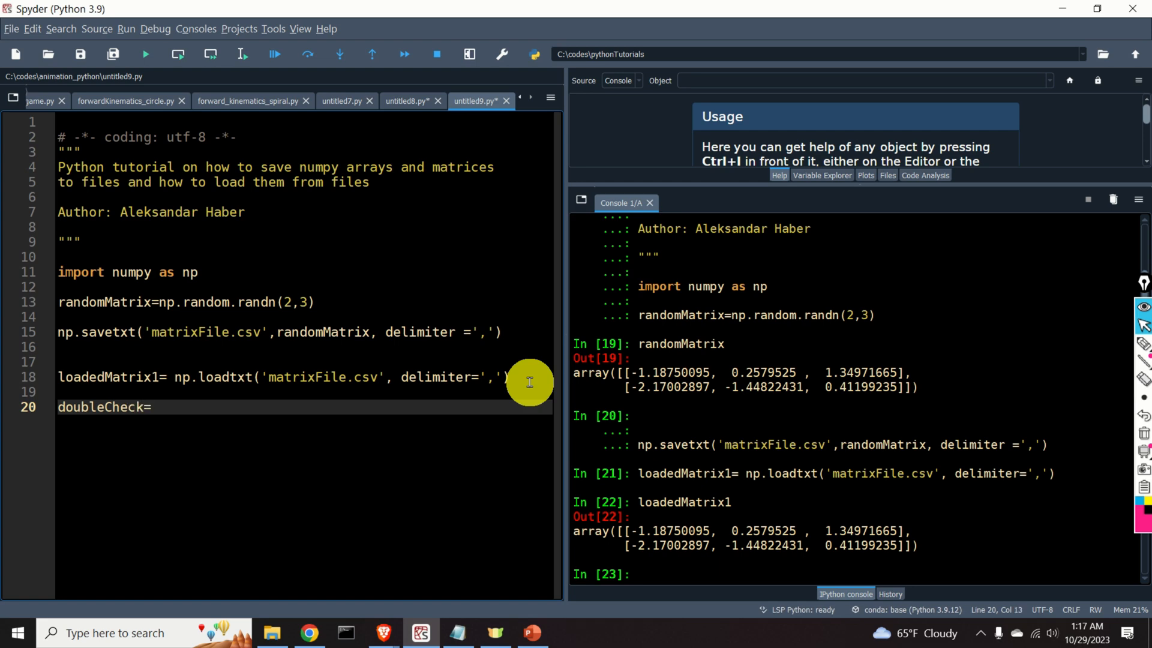
text(())
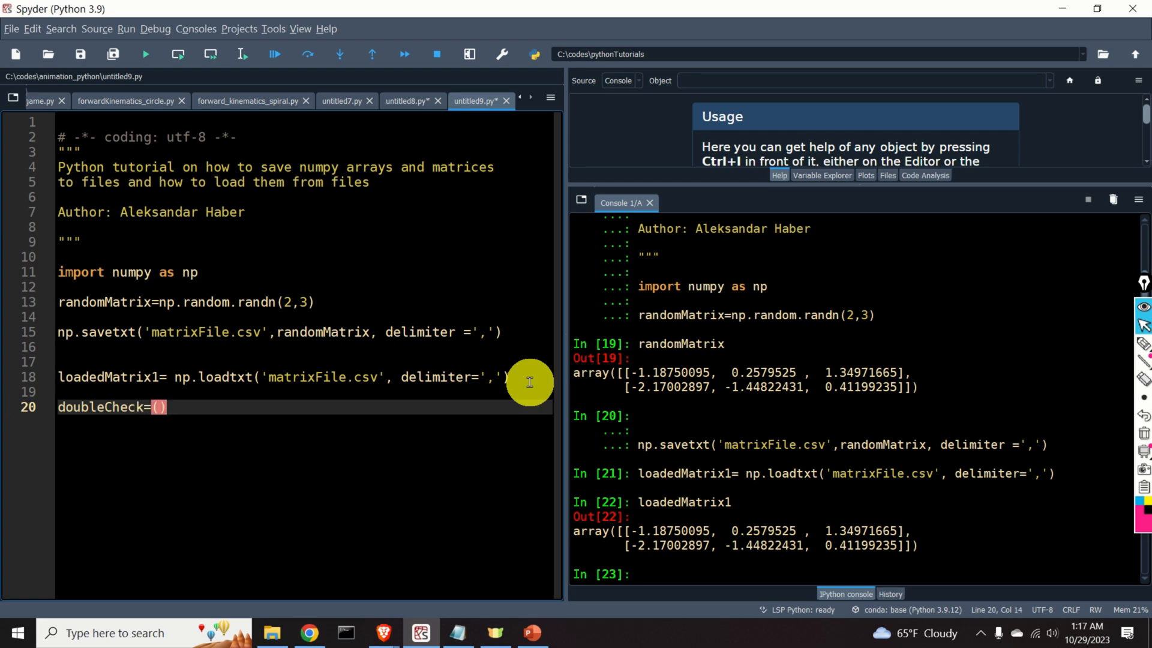
double_click(106, 303)
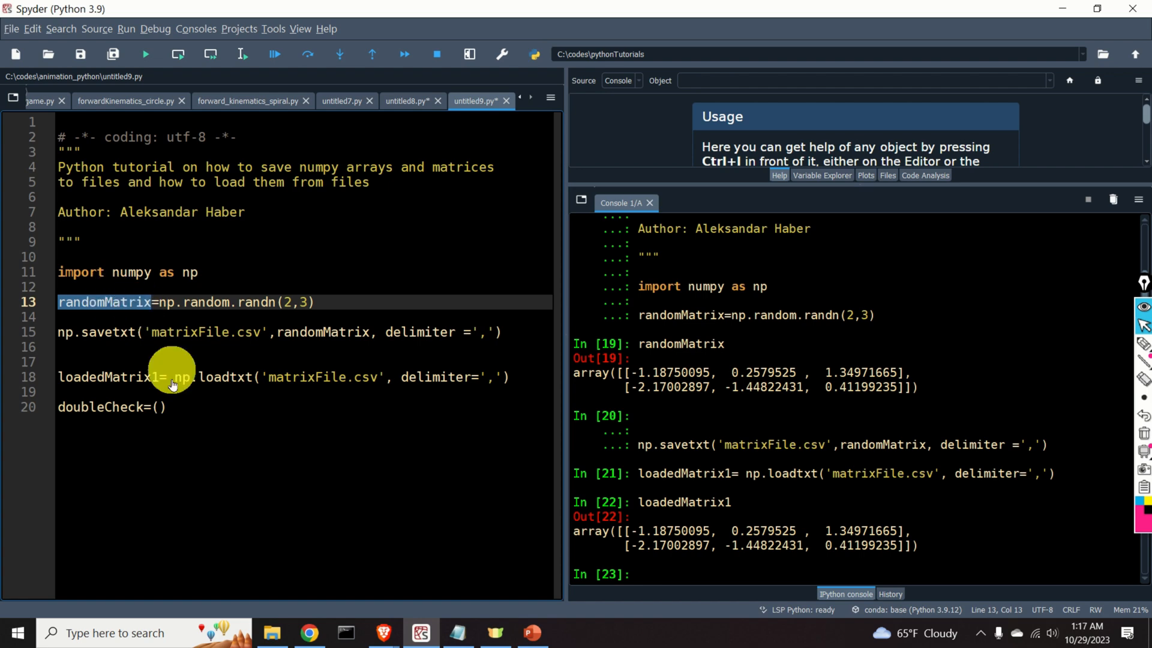
text(randomMatrix==)
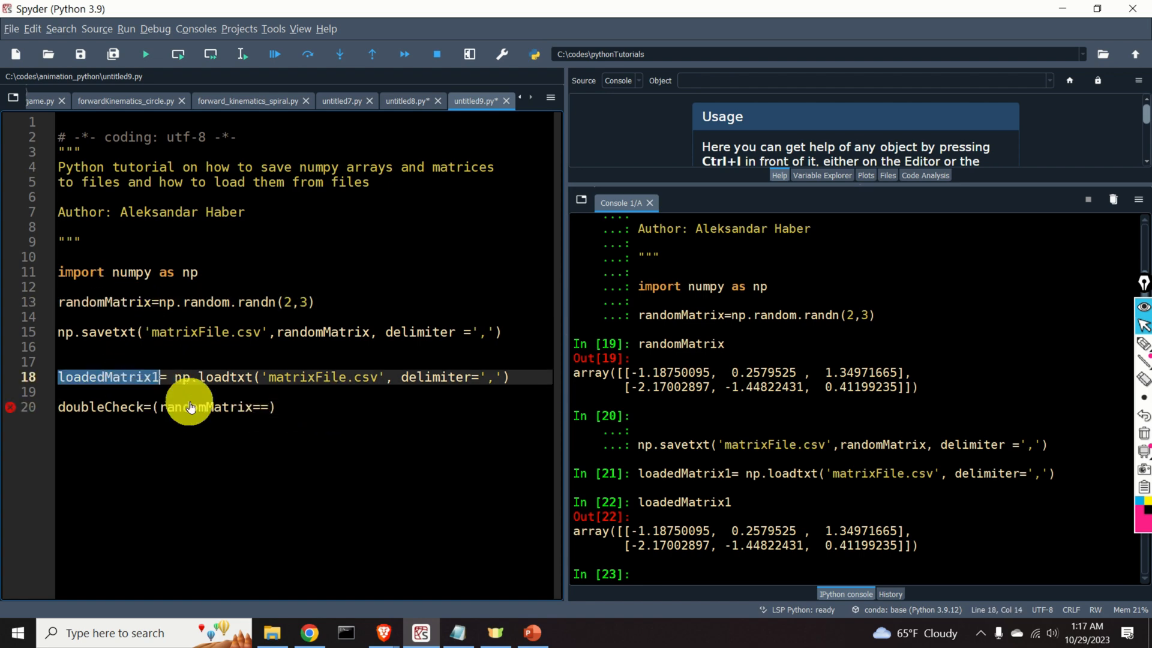
text(loadedMatrix1)
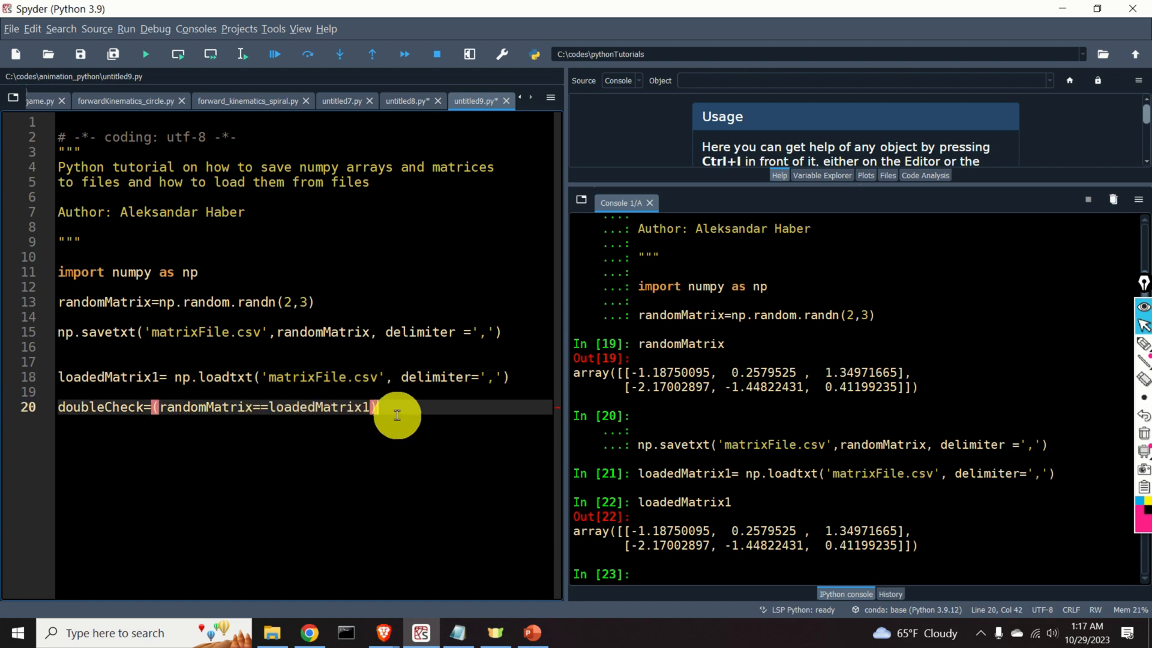
drag(374, 407, 155, 406)
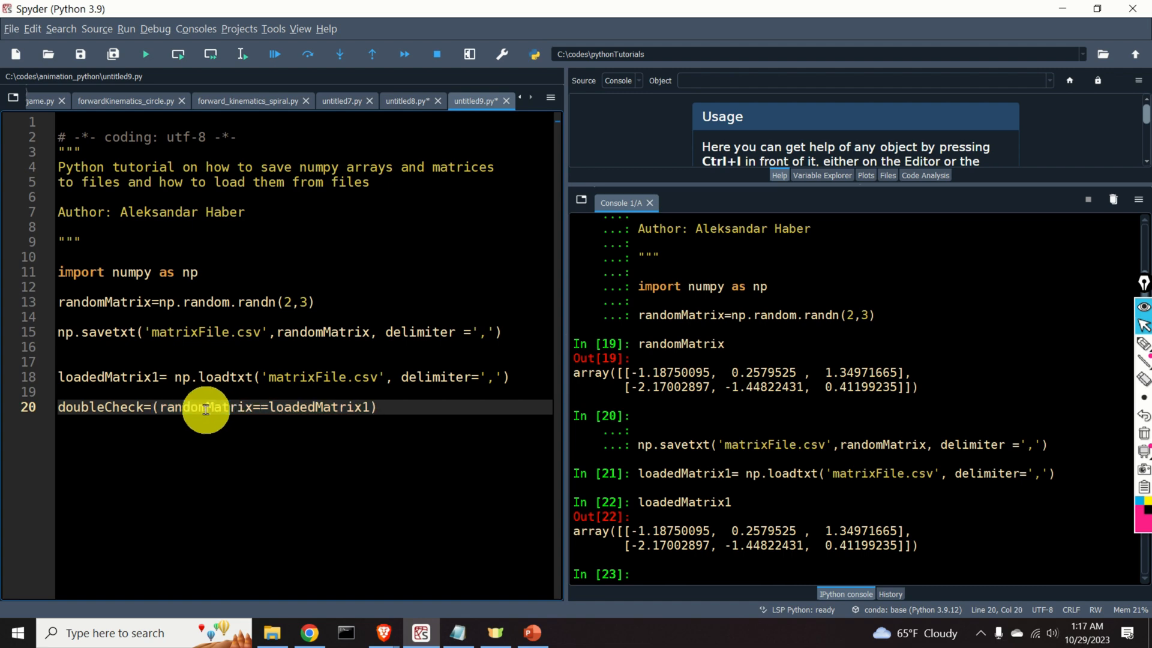
Step: Run the doubleCheck line so the console shows the all-True 2x3 array
double_click(204, 408)
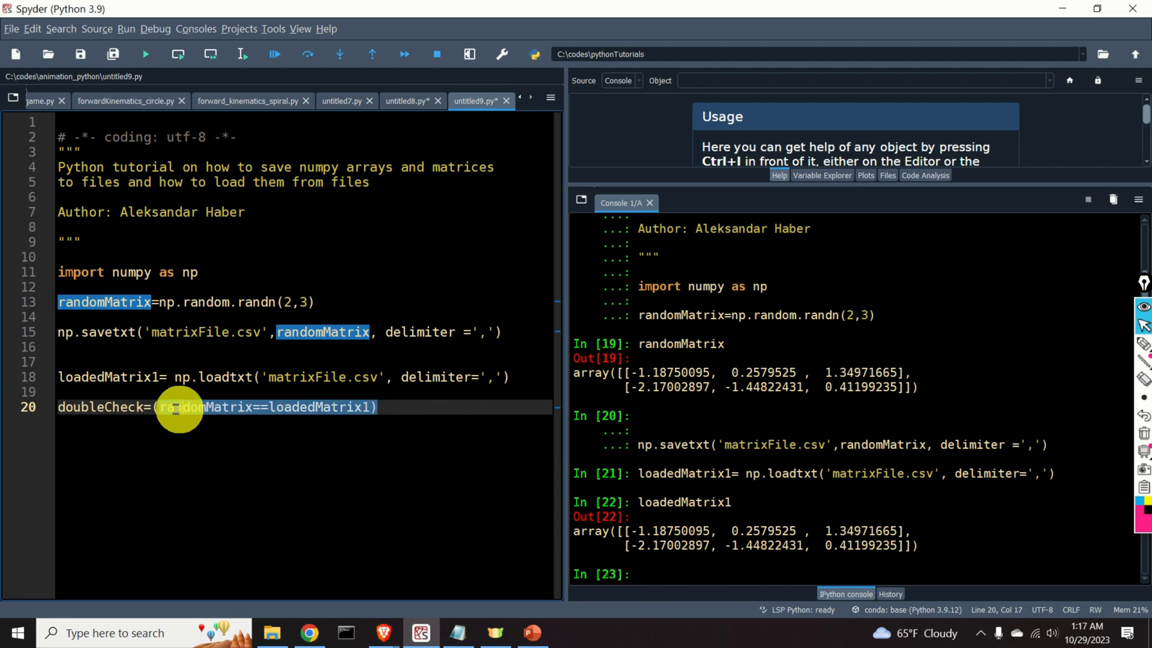
right_click(177, 408)
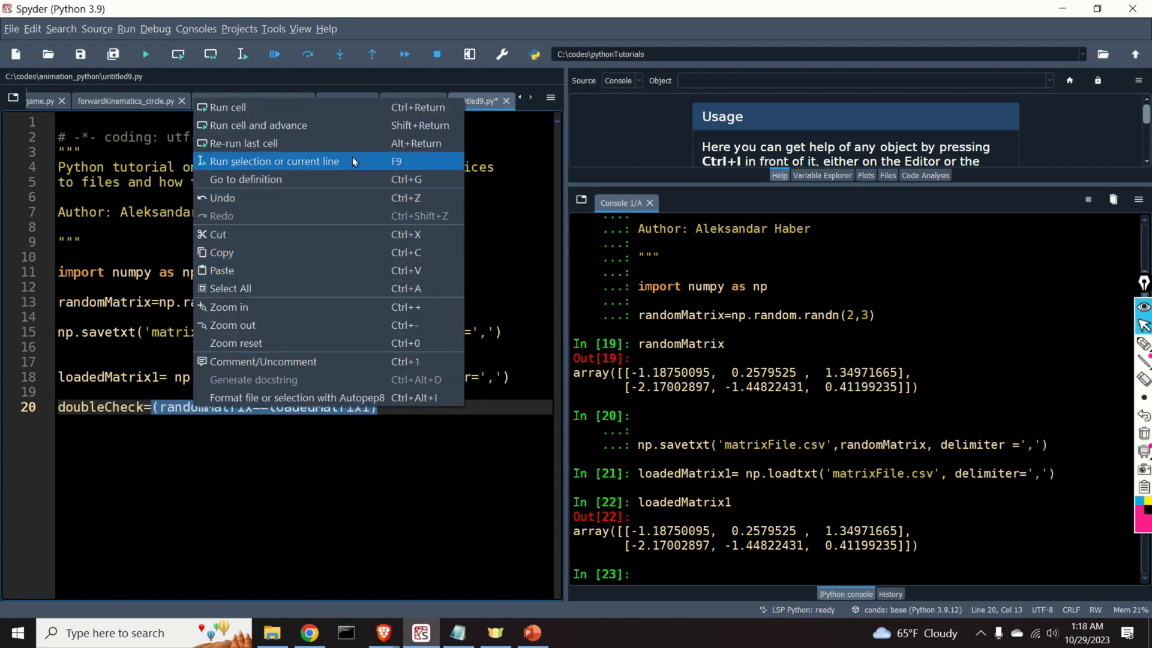
click(275, 161)
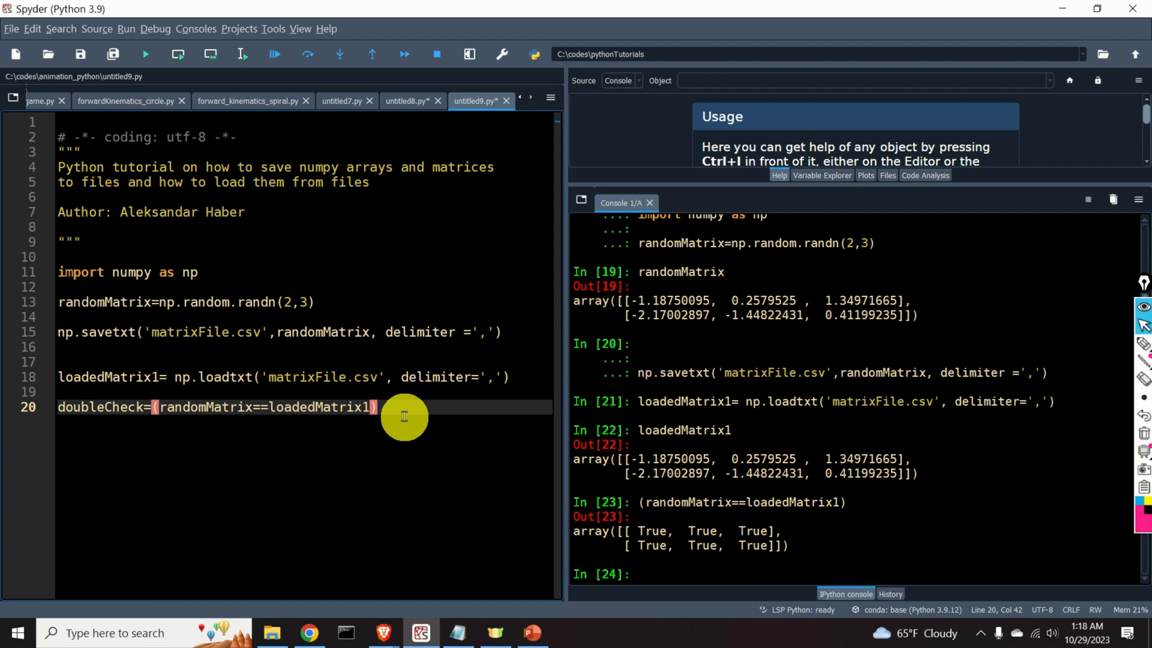
right_click(404, 407)
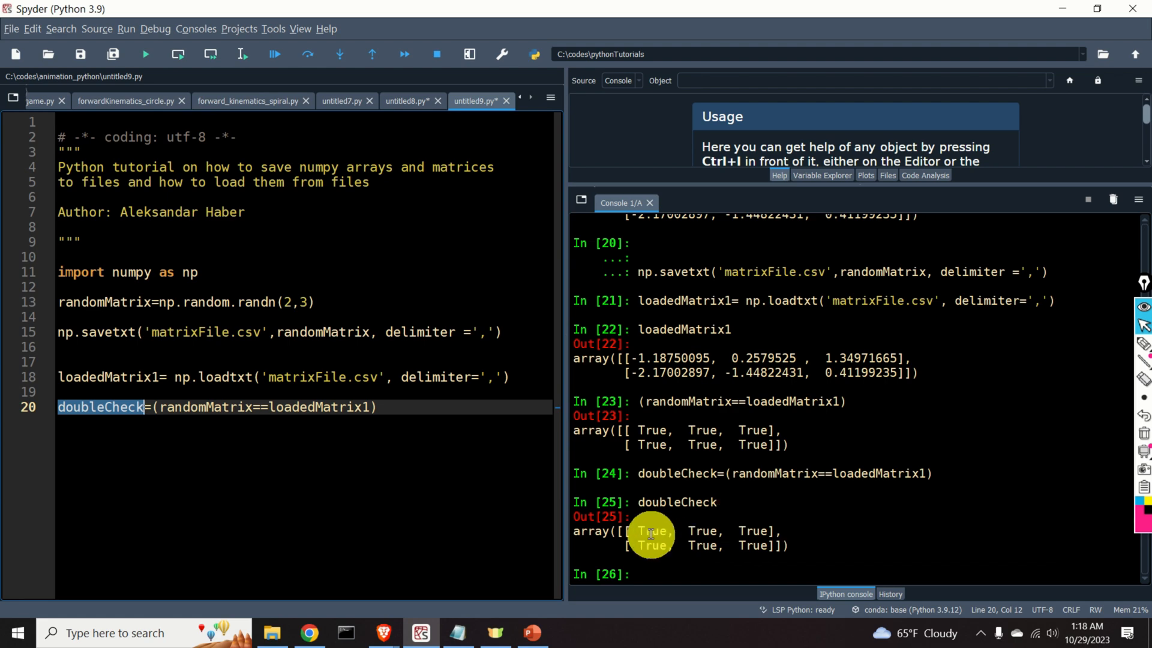
mouse_move(434, 524)
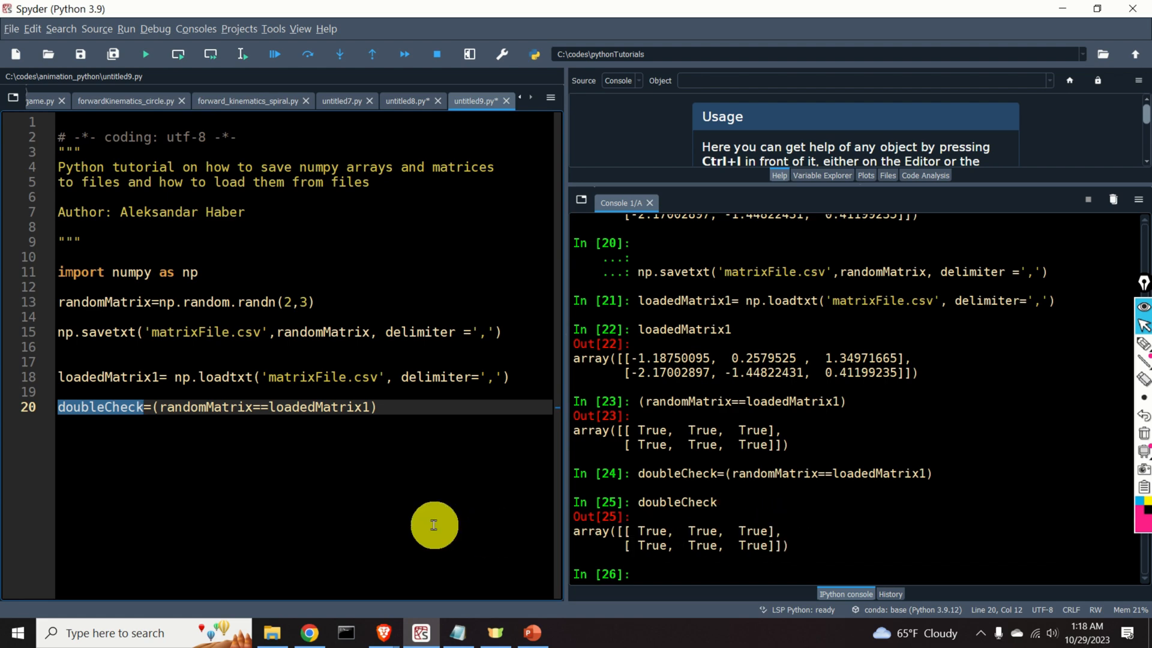
mouse_move(222, 322)
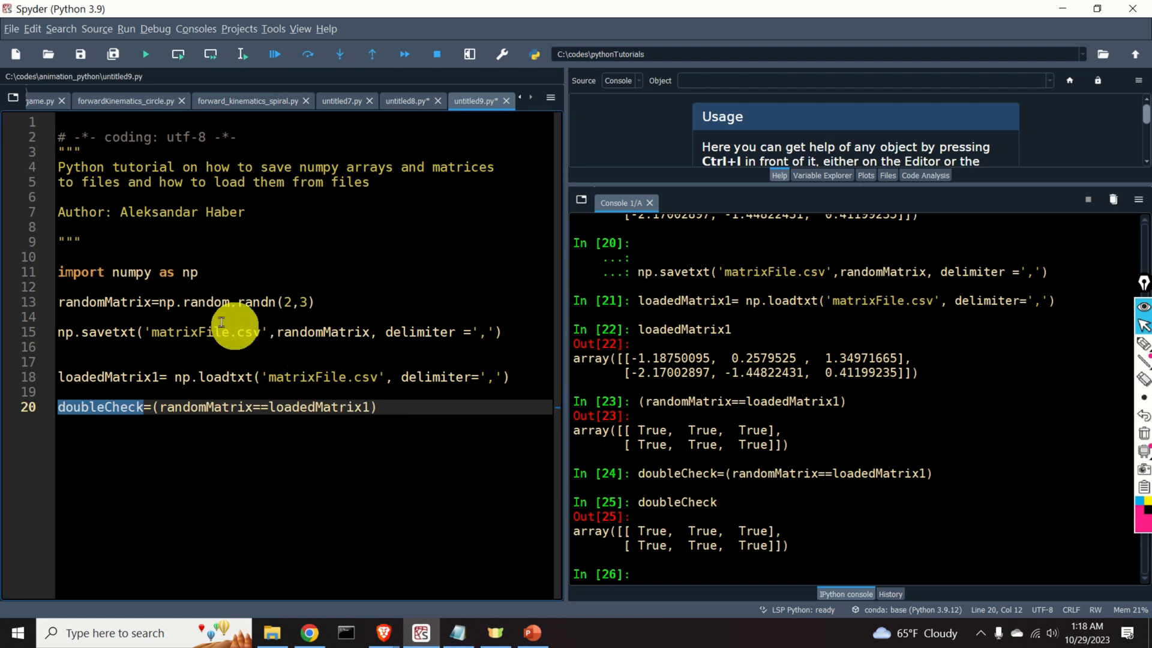
mouse_move(300, 345)
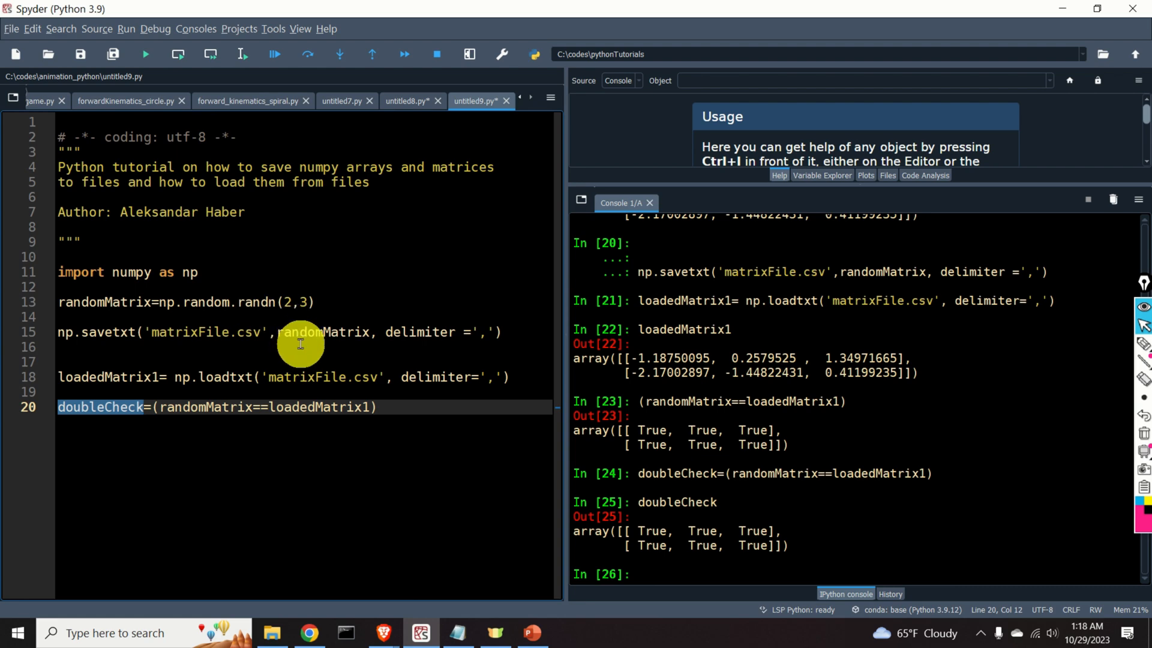
mouse_move(390, 359)
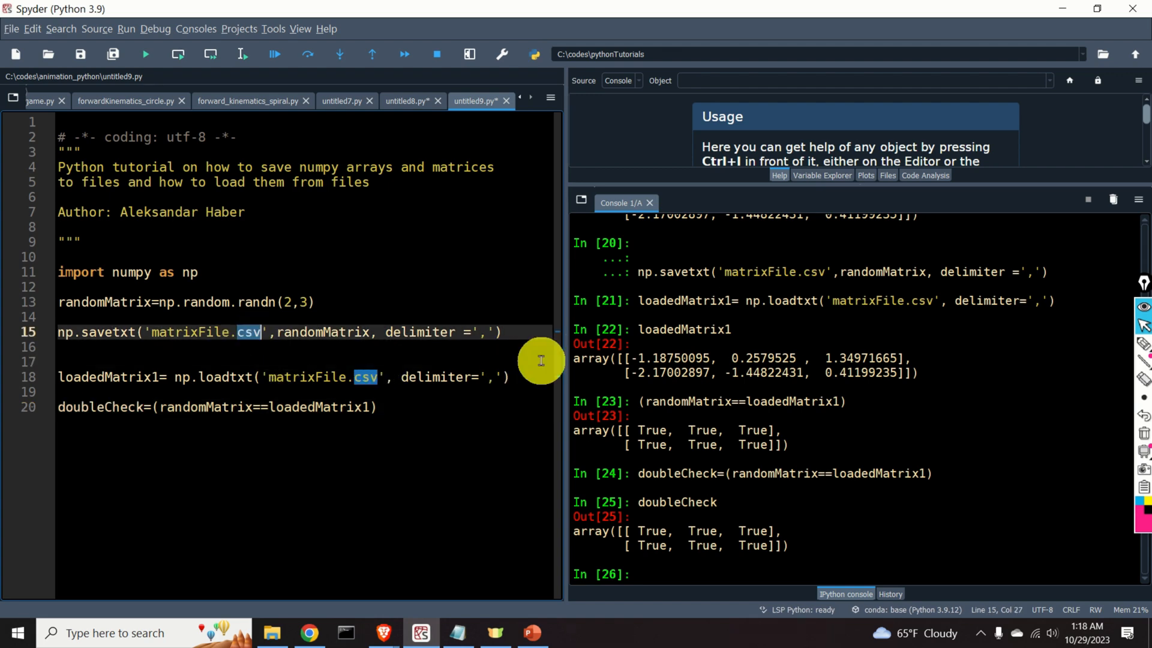
Step: Change the file extension to matrixFile.txt, view the text file, and close it
text(txt)
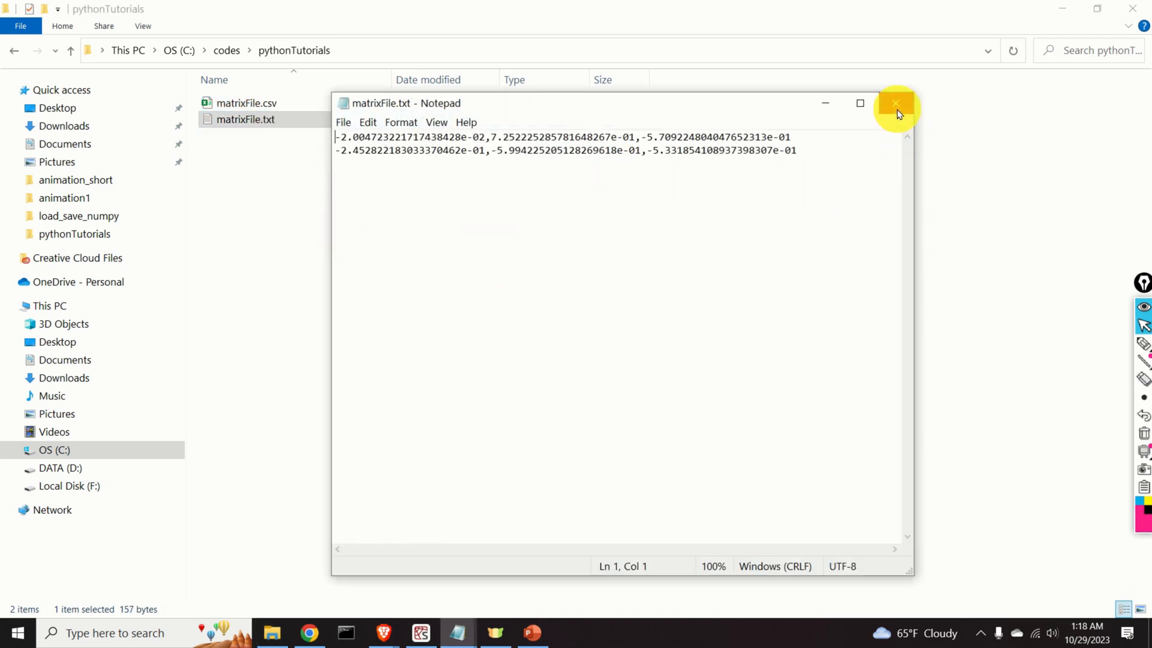
click(894, 103)
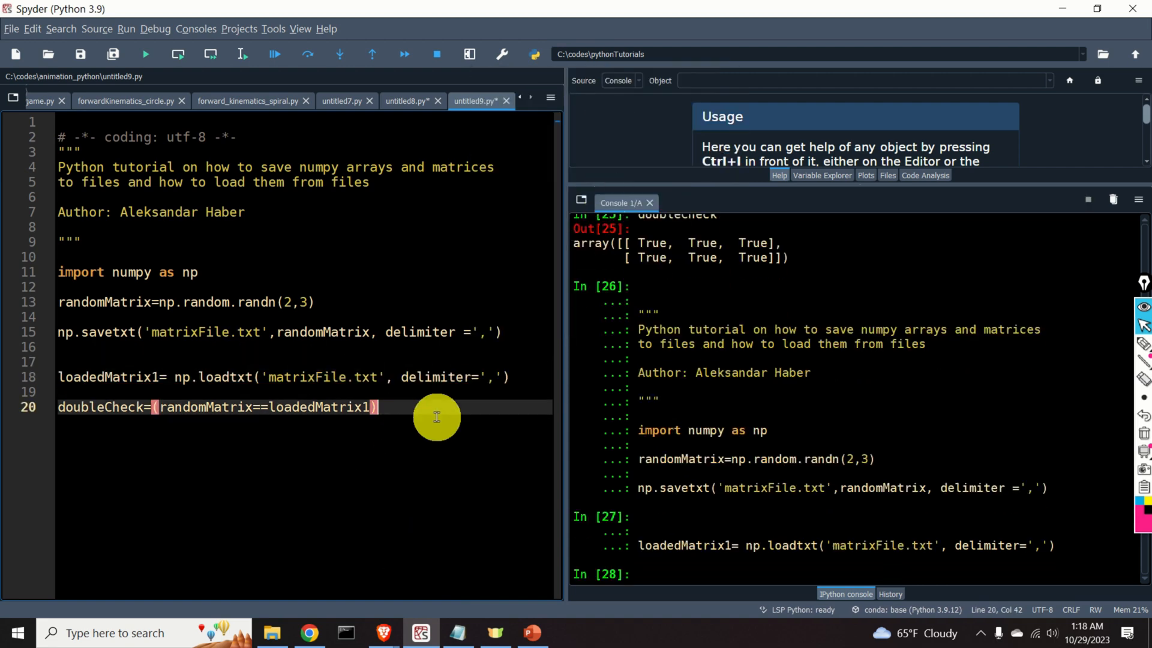
Step: Rerun the script lines with matrixFile.txt and confirm doubleCheck is still all True
key(f9)
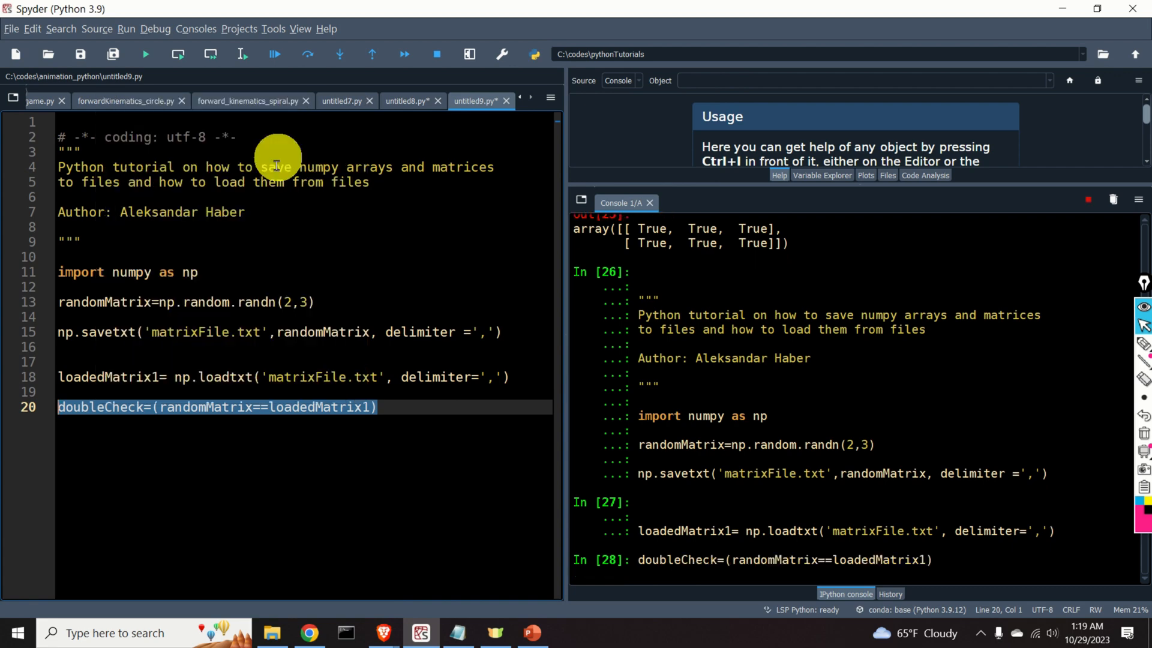
right_click(214, 407)
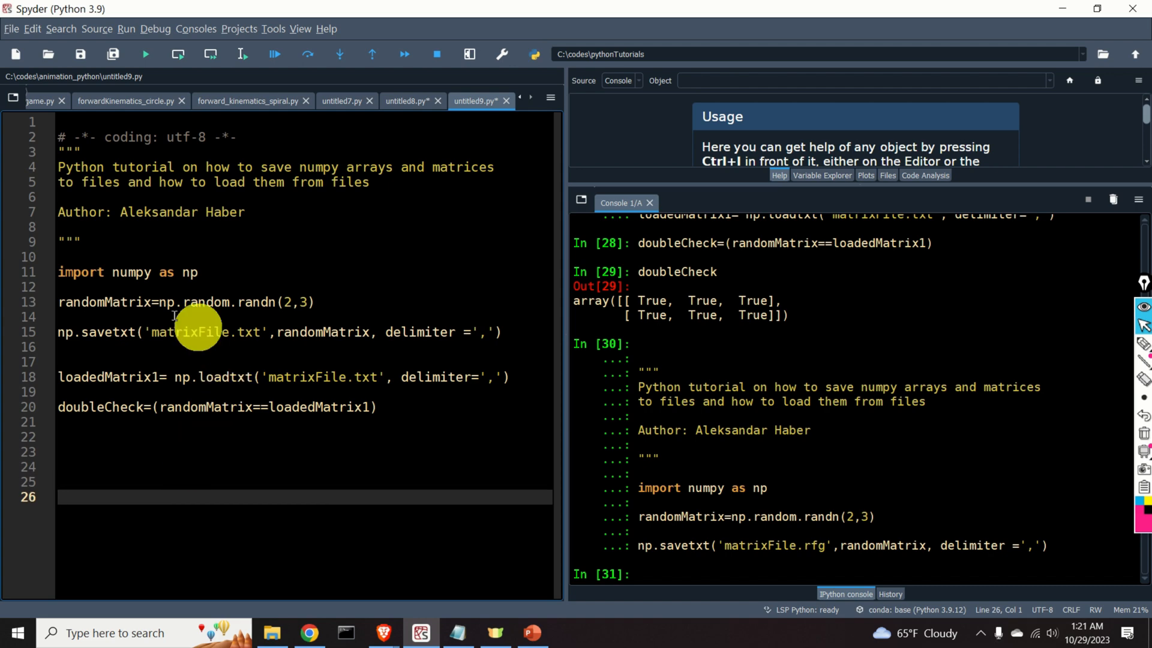
mouse_move(89, 433)
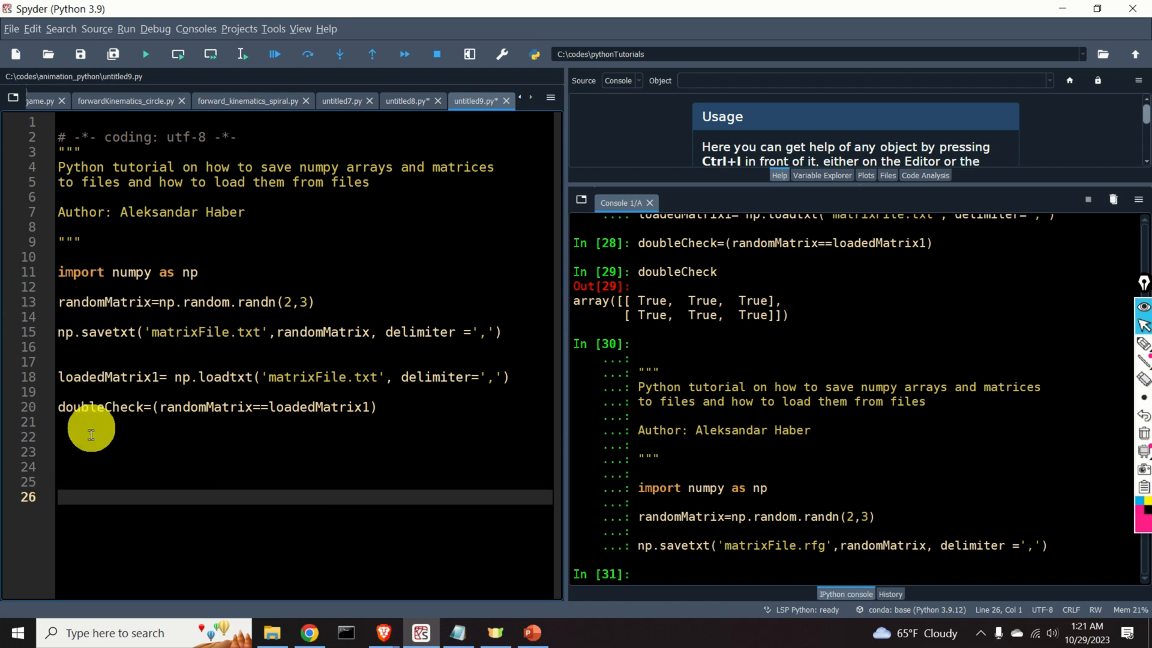
mouse_move(98, 481)
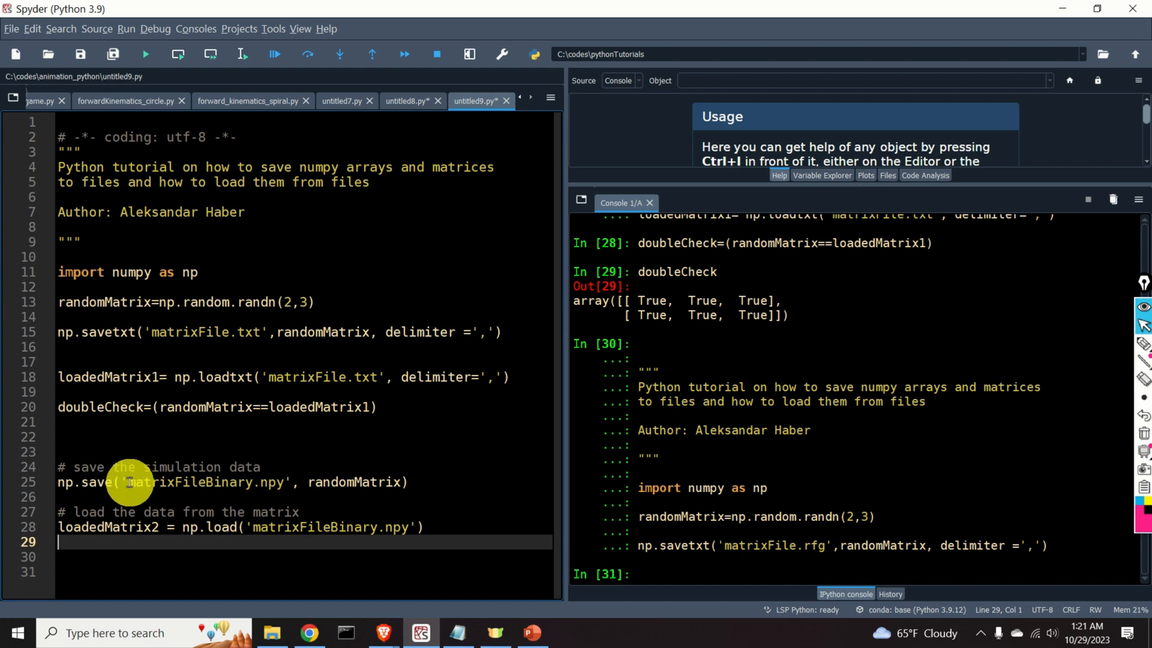
Step: Add np.save('matrixFileBinary.npy', randomMatrix) and np.load into loadedMatrix2, running the save
double_click(198, 483)
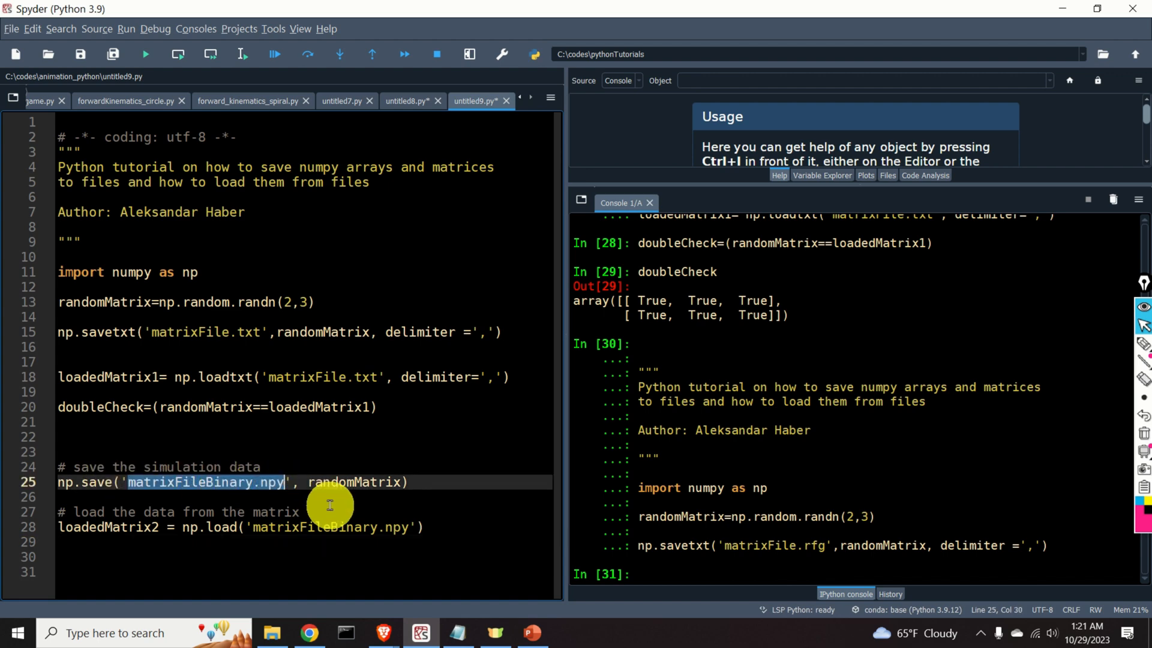
double_click(331, 528)
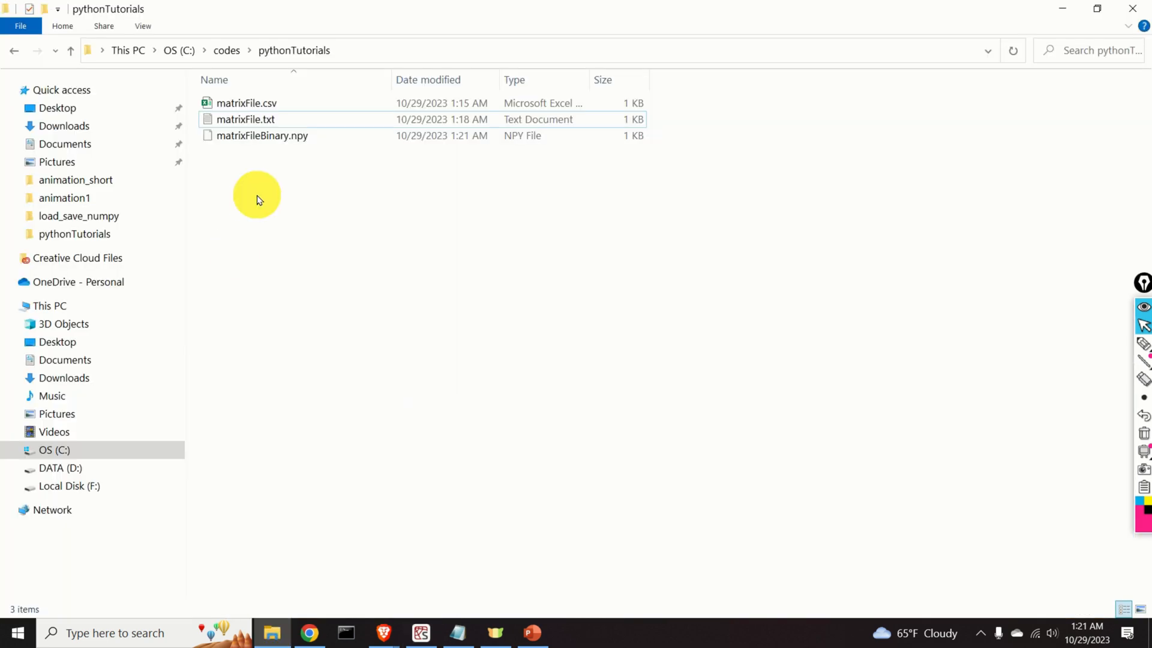
Step: Show the pythonTutorials folder containing the new matrixFileBinary.npy file
double_click(260, 136)
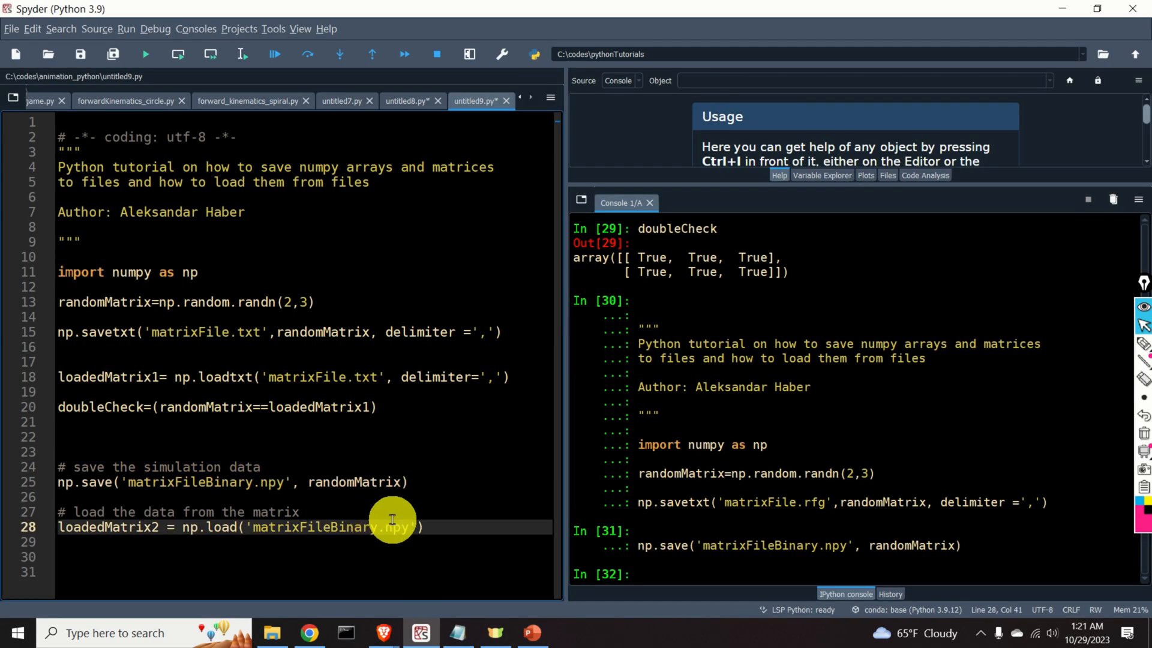
Step: Run the np.load line so matrixFileBinary.npy is read back into loadedMatrix2
double_click(311, 528)
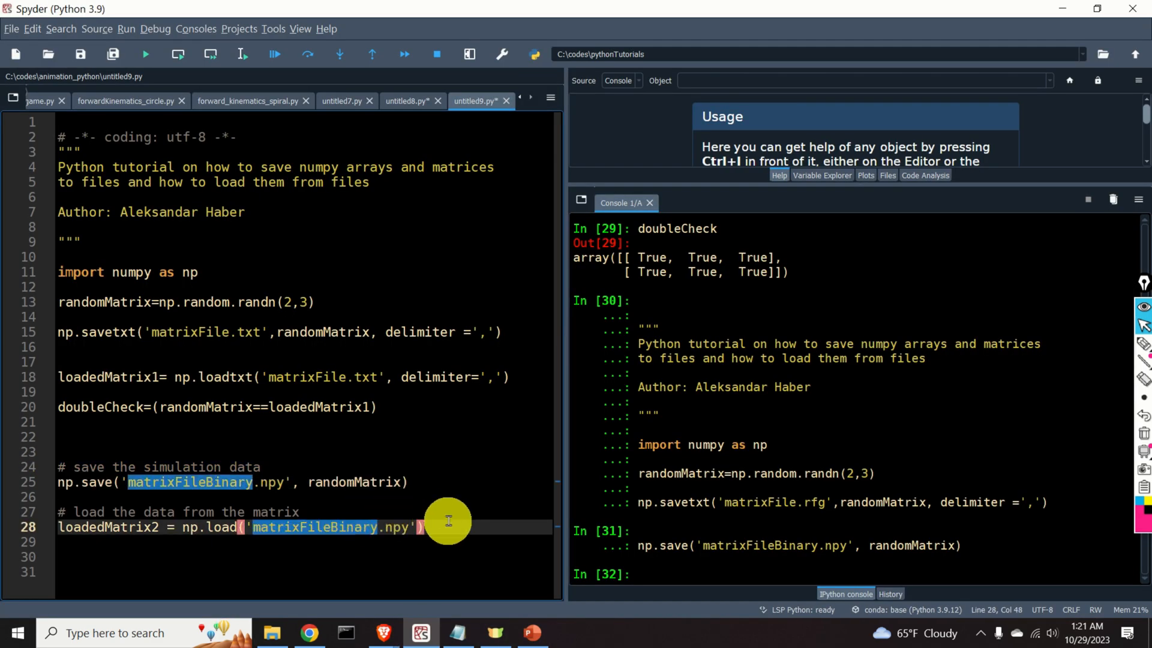
right_click(447, 527)
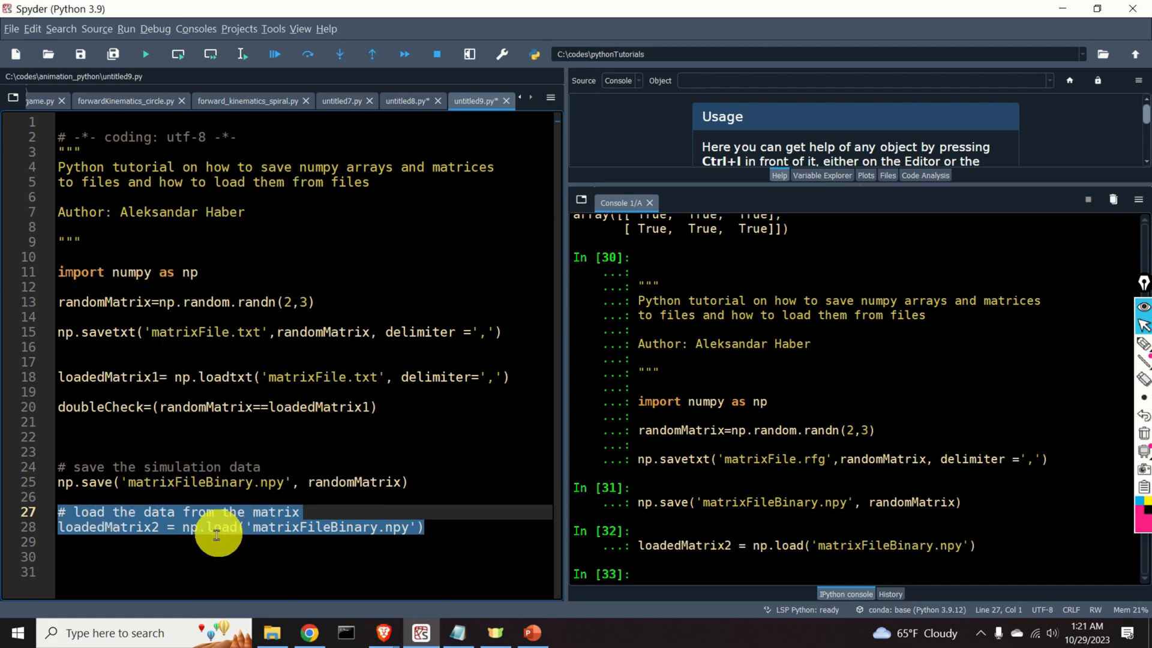
click(221, 542)
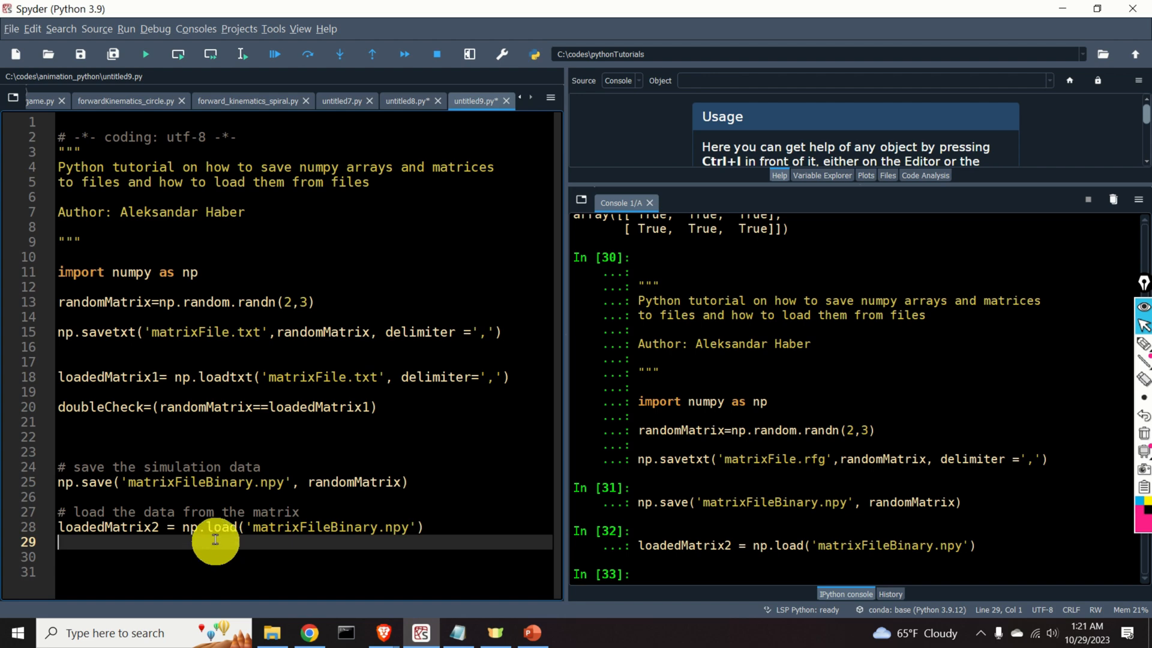
double_click(313, 528)
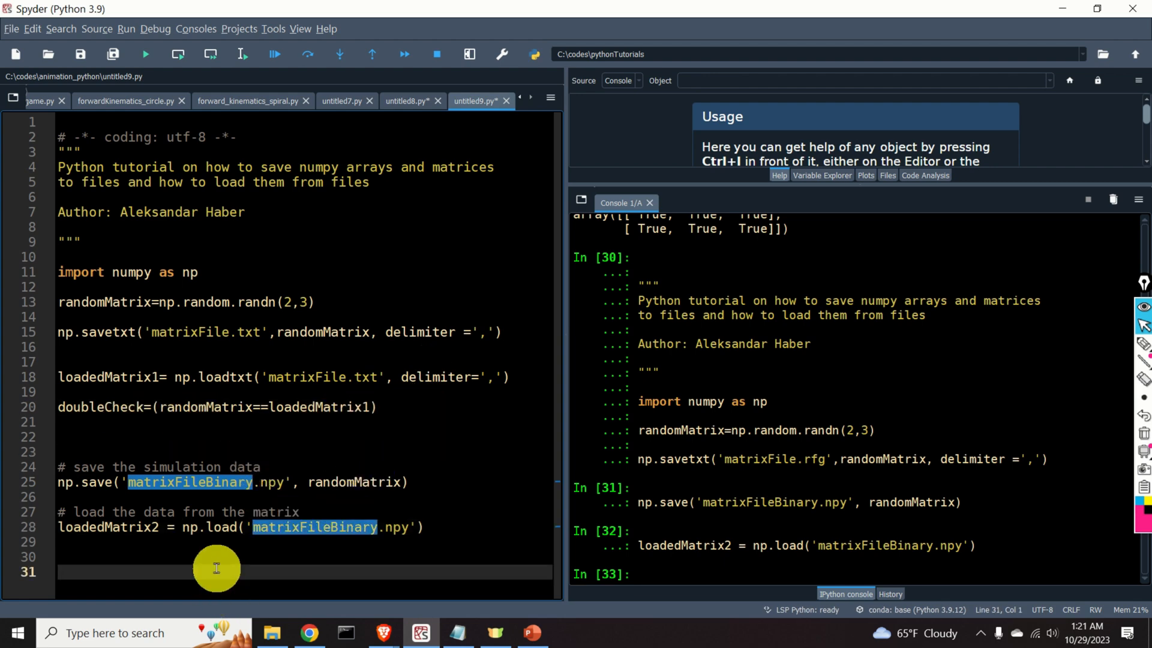
Step: Write doubleCheck2=(loadedMatrix2==randomMatrix) on line 30 to compare the reloaded binary matrix element-wise
text(doub)
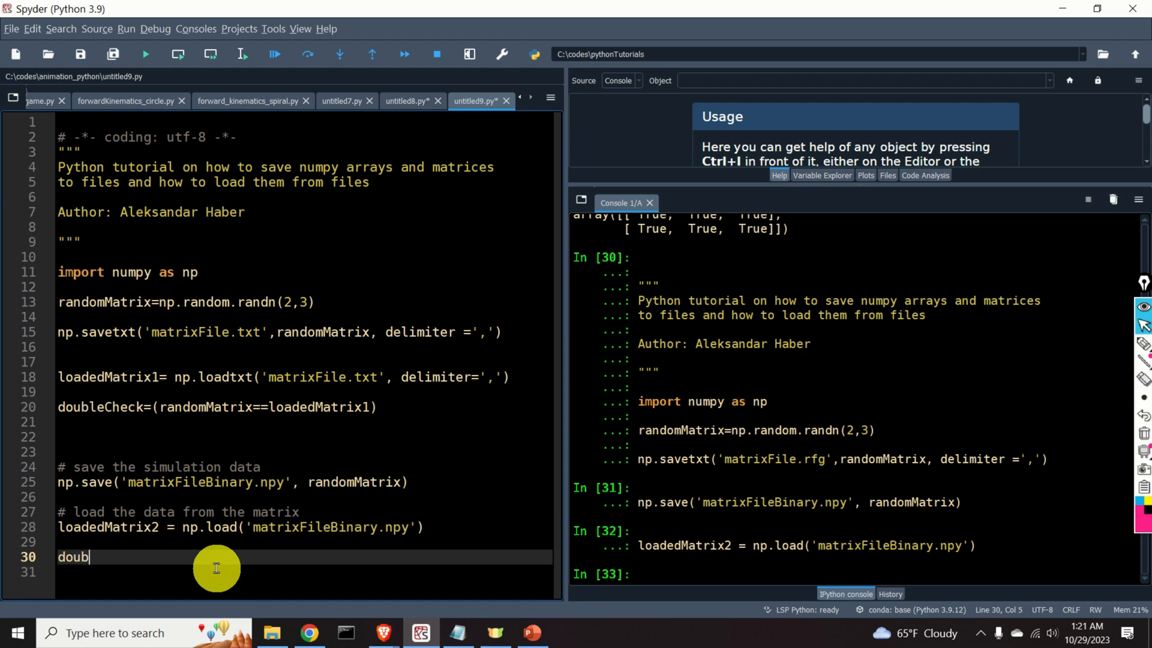
text(leCheck2)
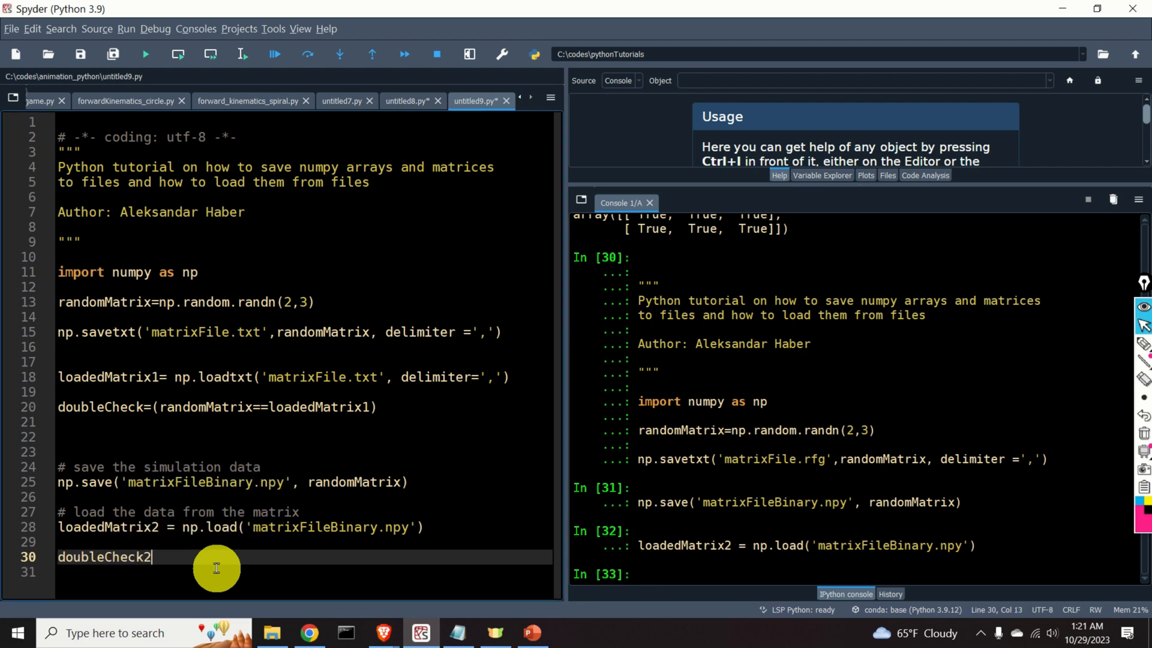
text(=)
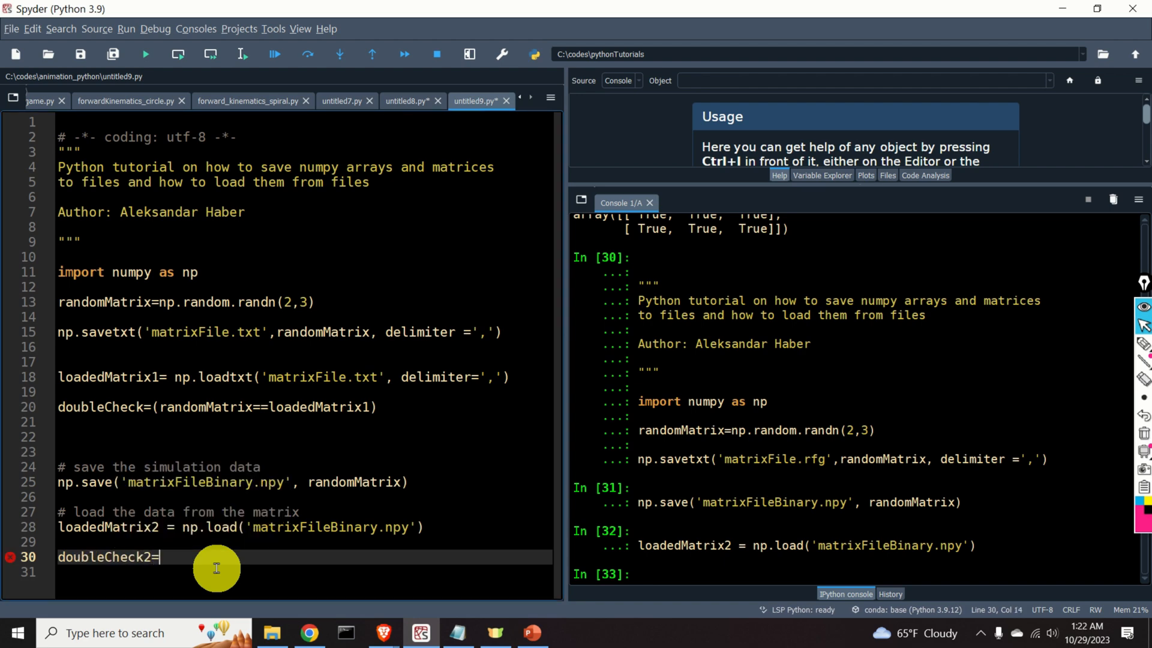
text(())
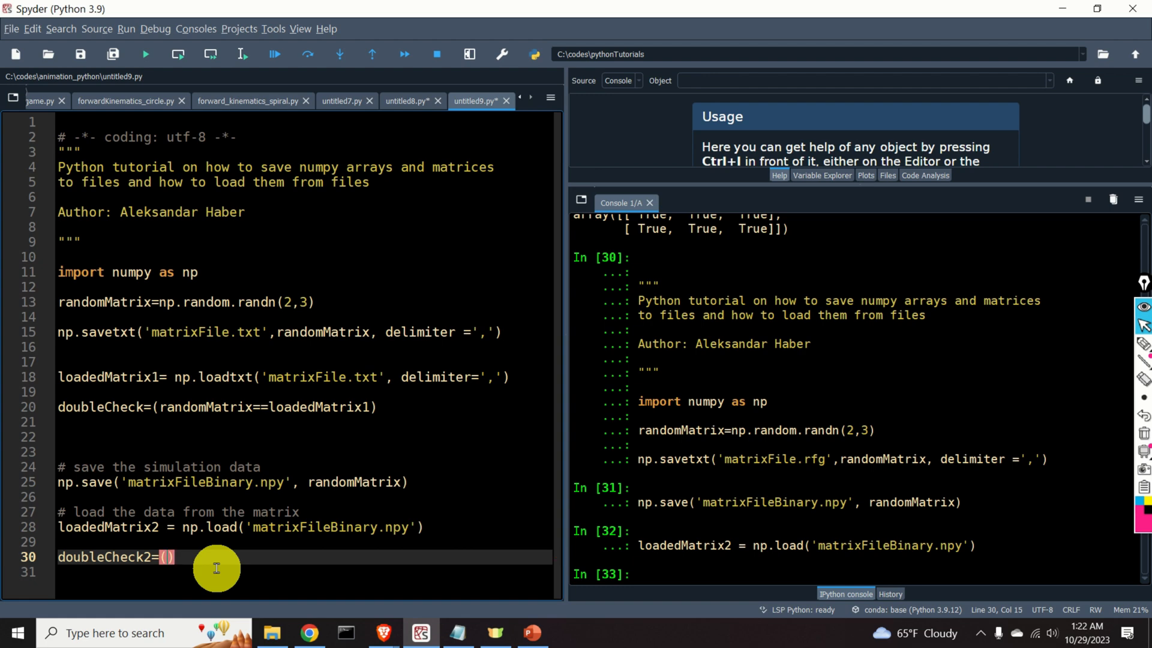
double_click(108, 527)
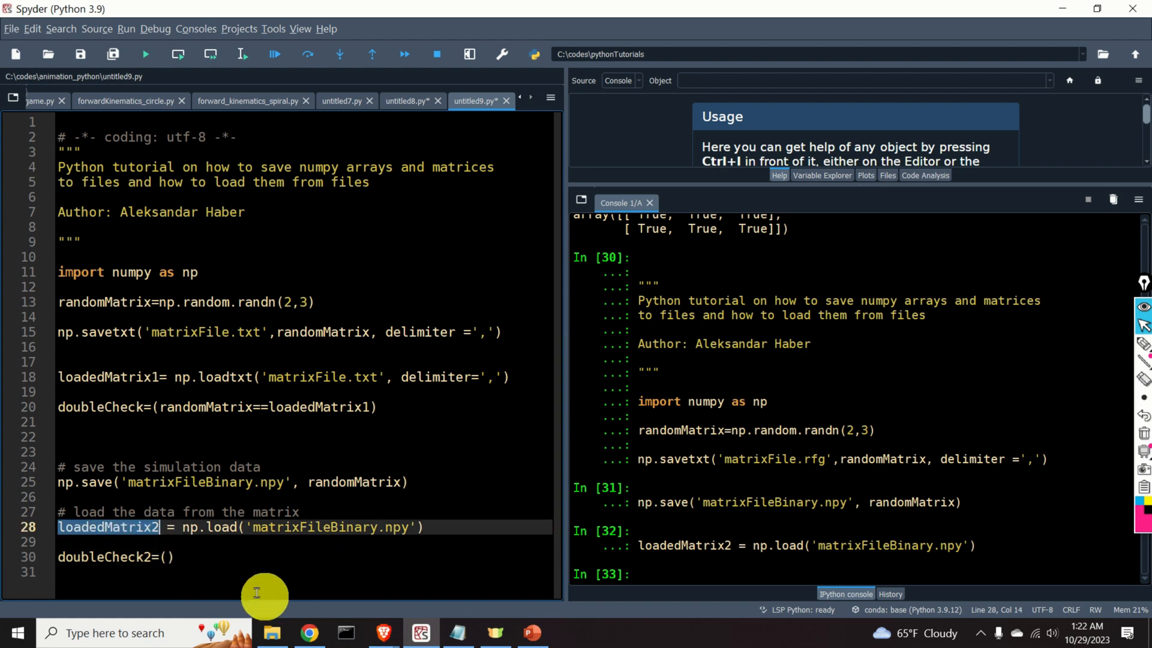
text(loadedMatrix2==)
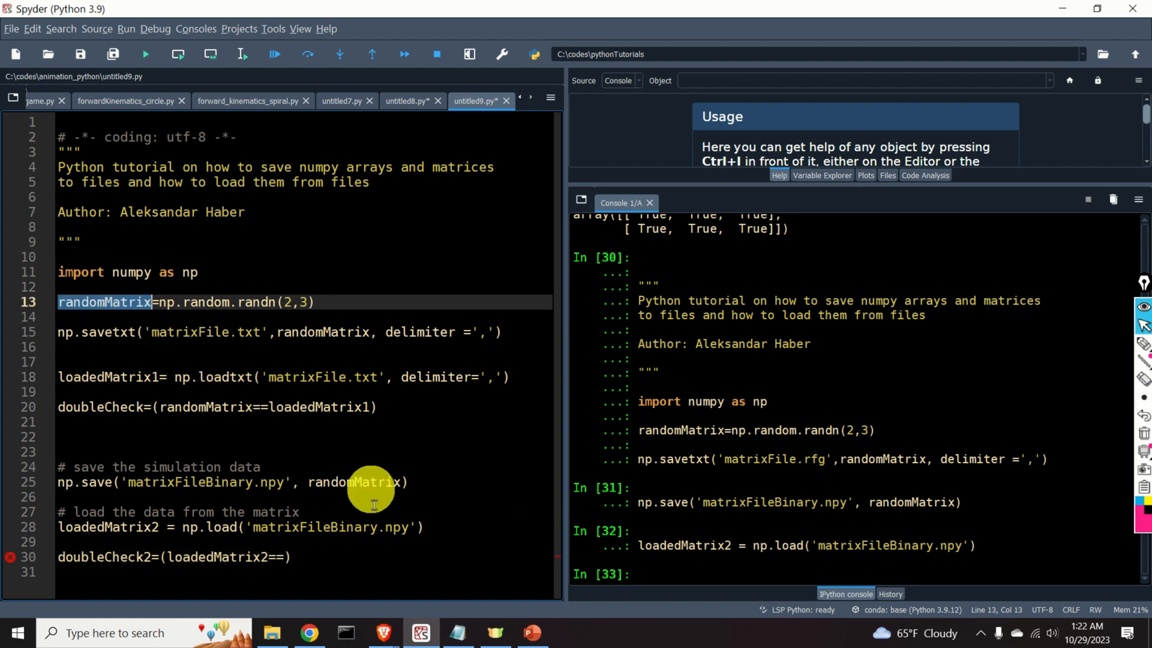
text(randomMatrix))
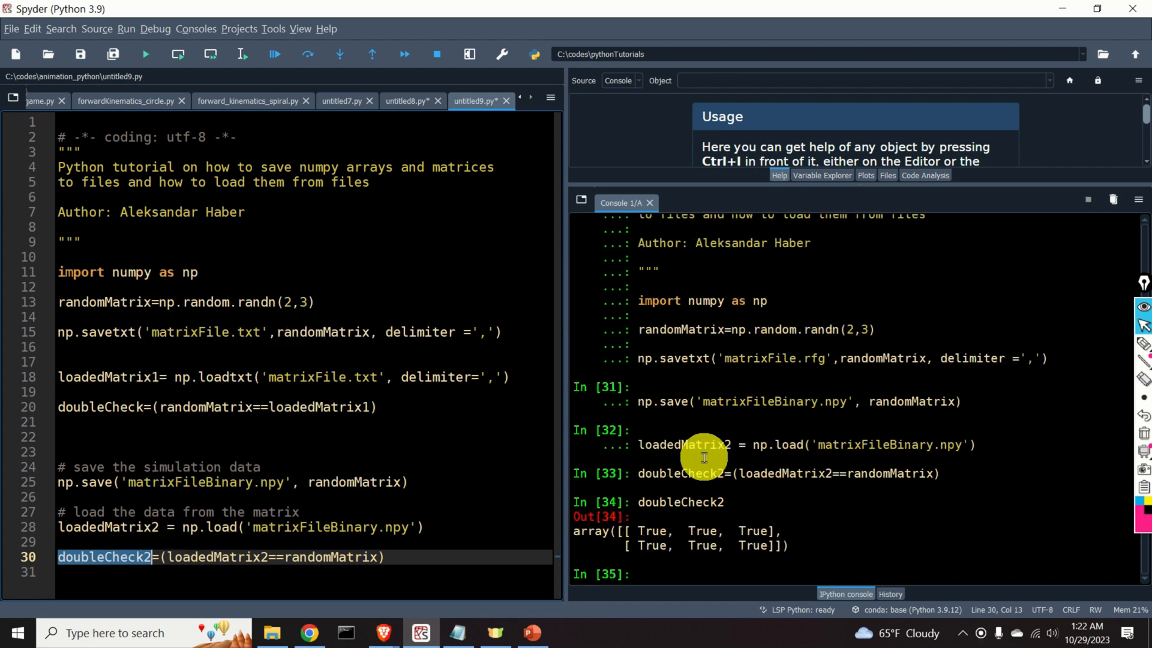
click(456, 527)
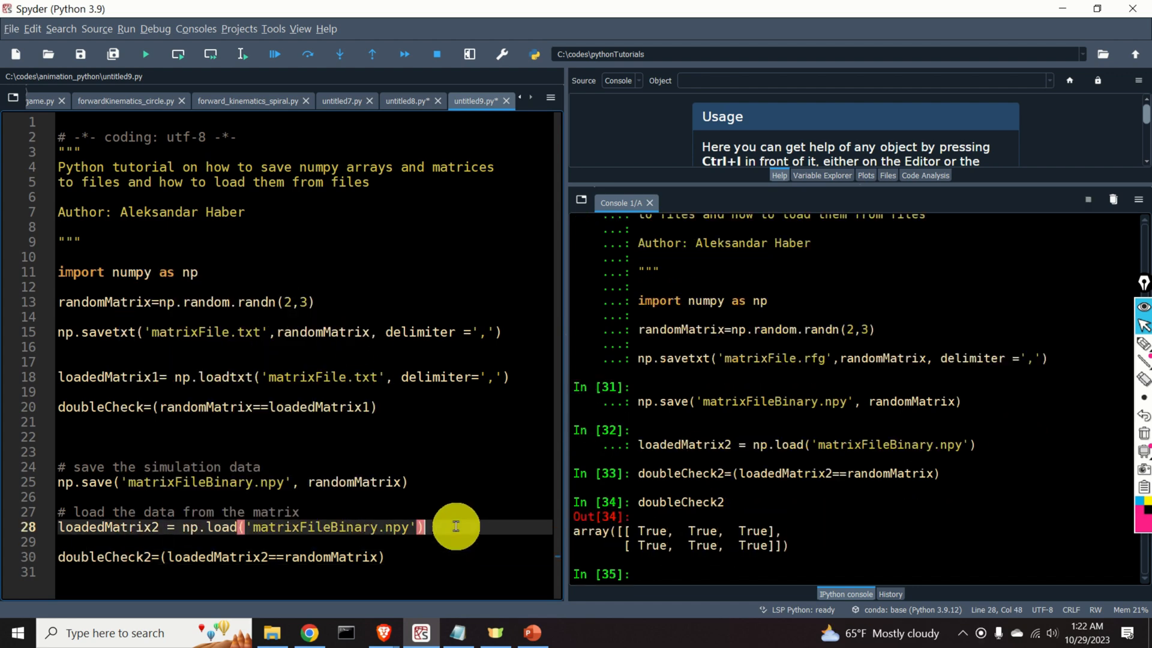
mouse_move(468, 525)
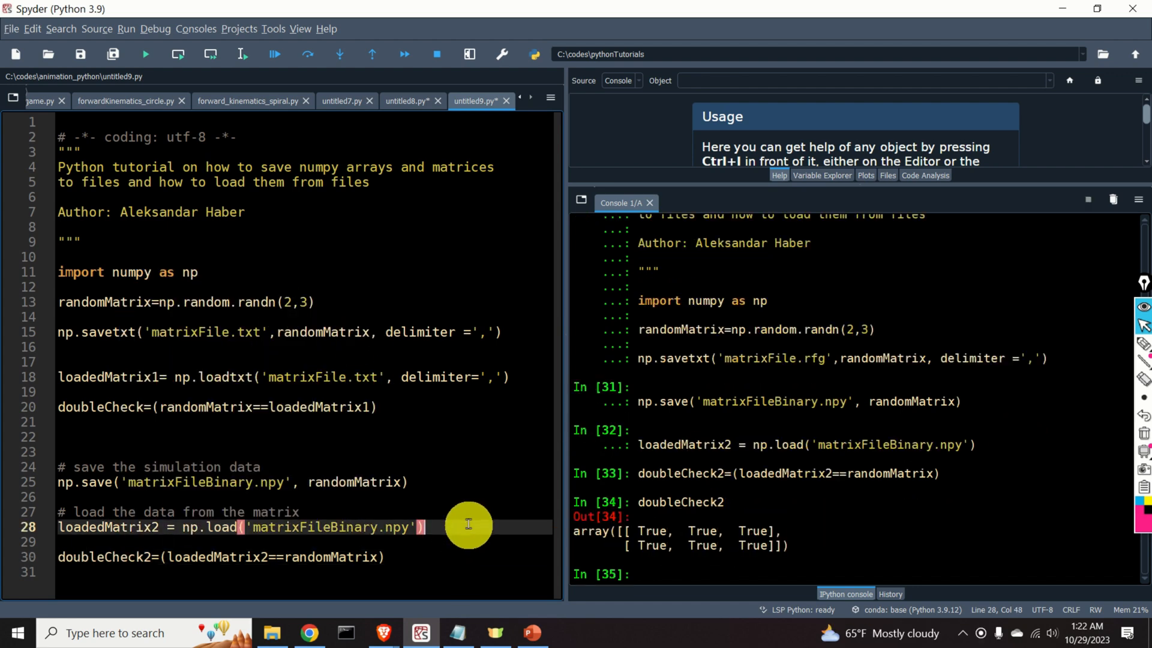
mouse_move(470, 520)
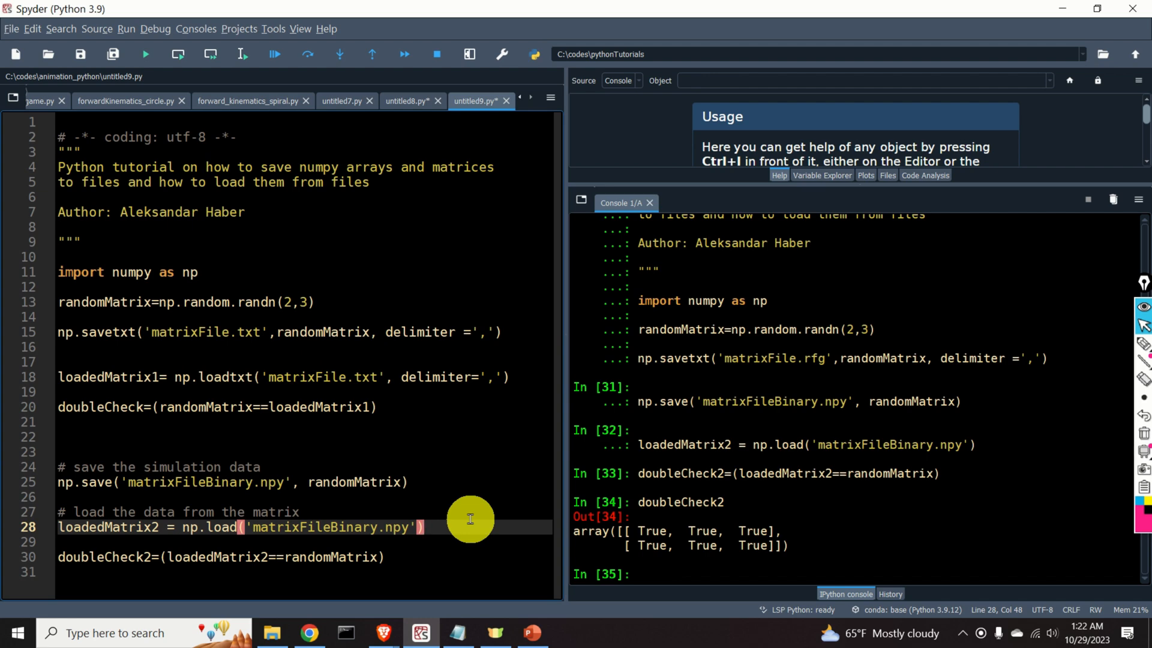